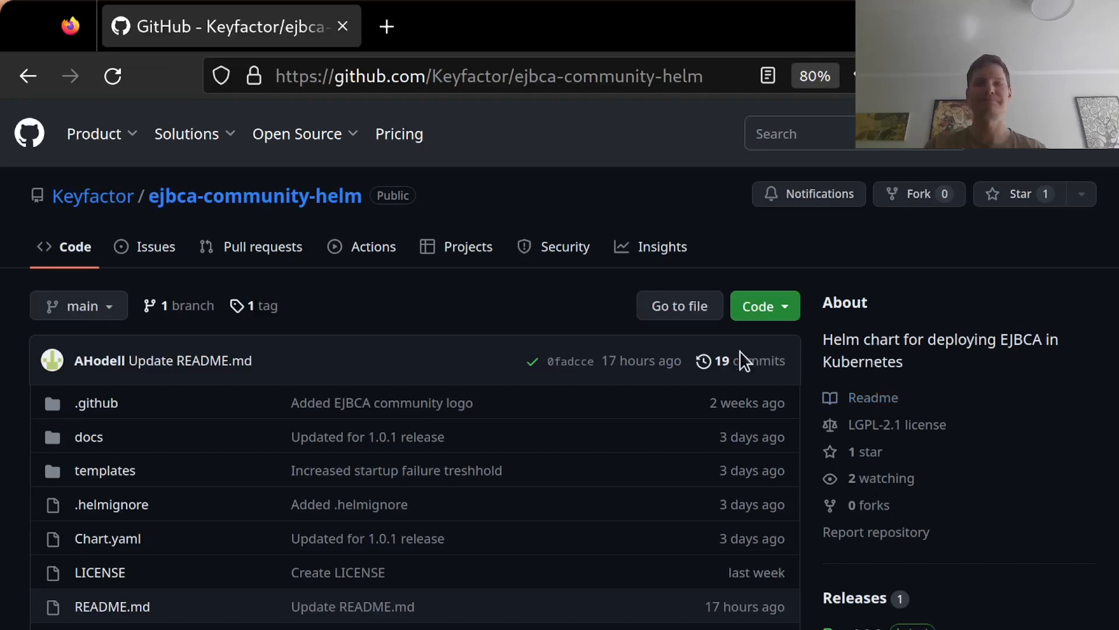
- Run 'sudo pacman -S minikube kubectl helm' and confirm to install the three packages
scroll(down, 3)
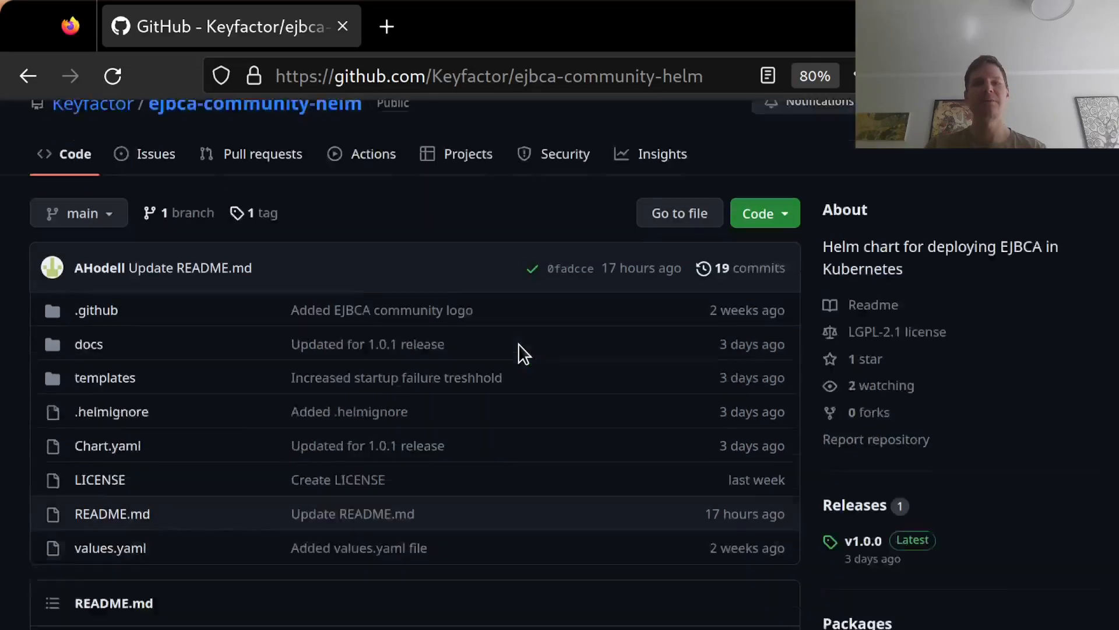
scroll(down, 3)
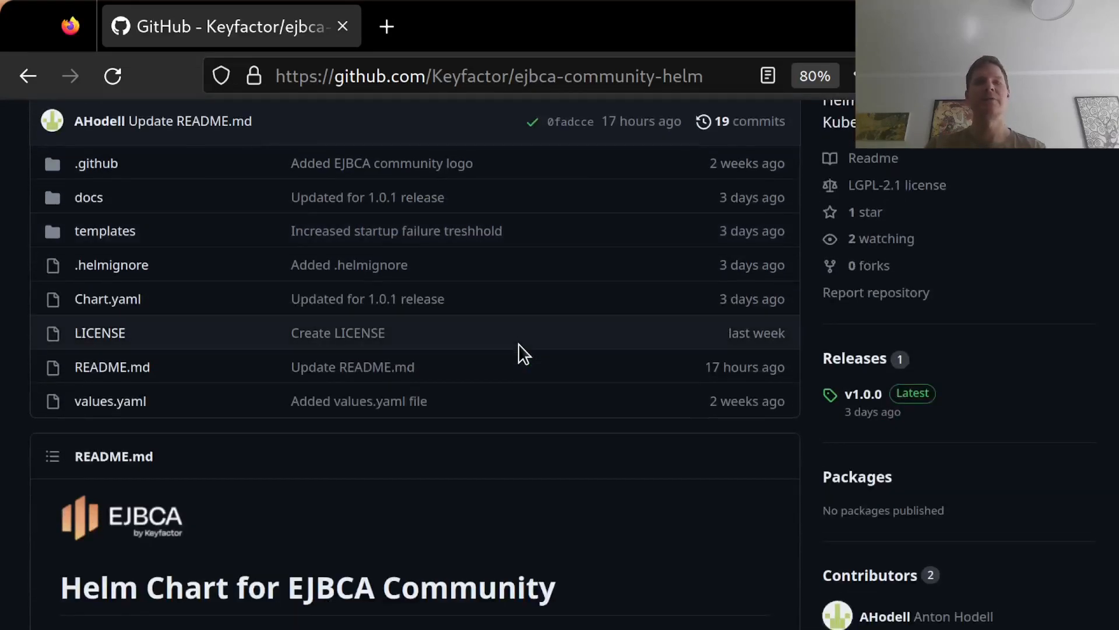
scroll(down, 3)
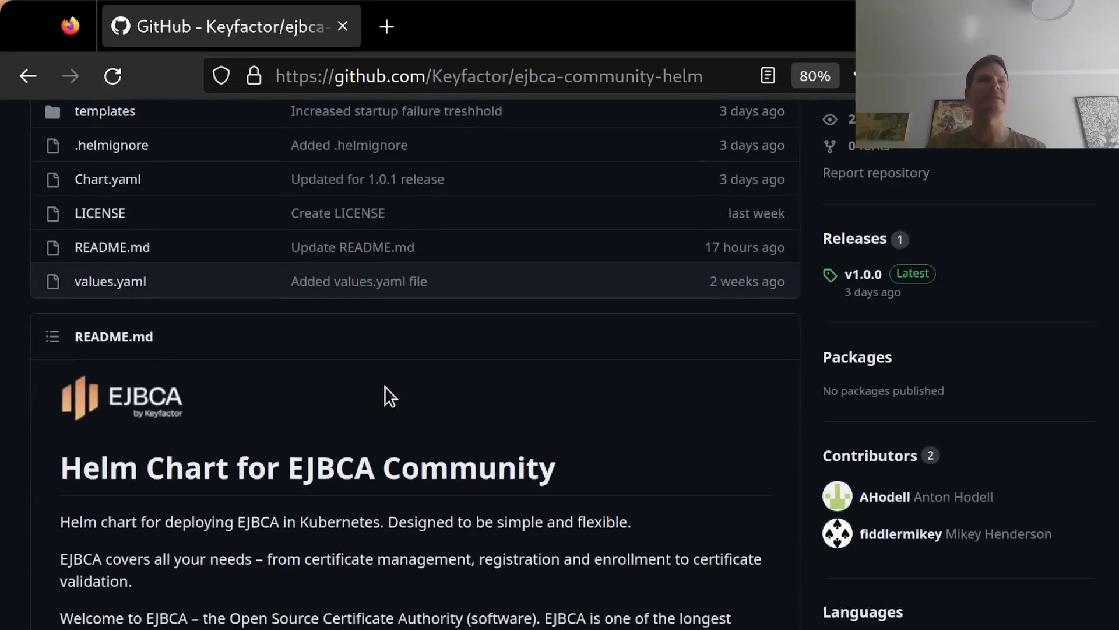
scroll(down, 3)
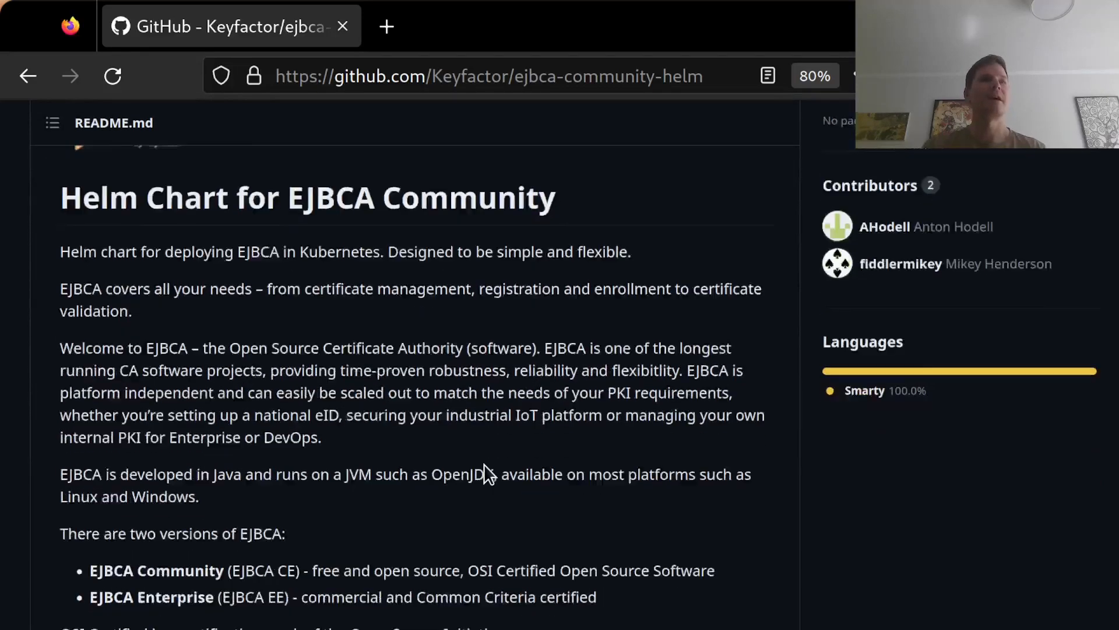
scroll(down, 3)
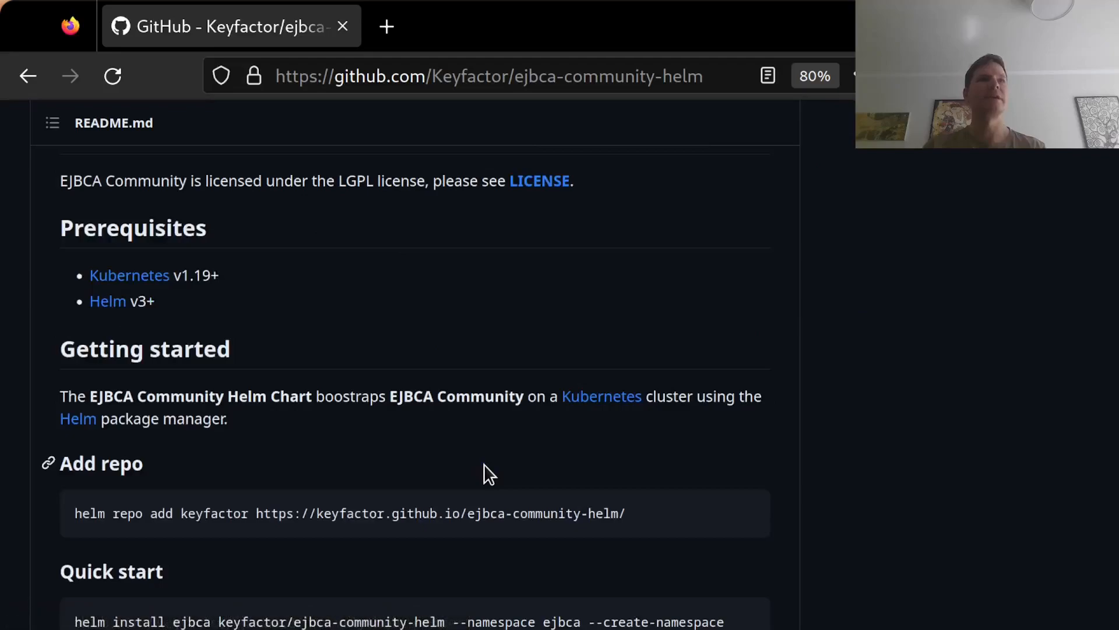
mouse_move(177, 489)
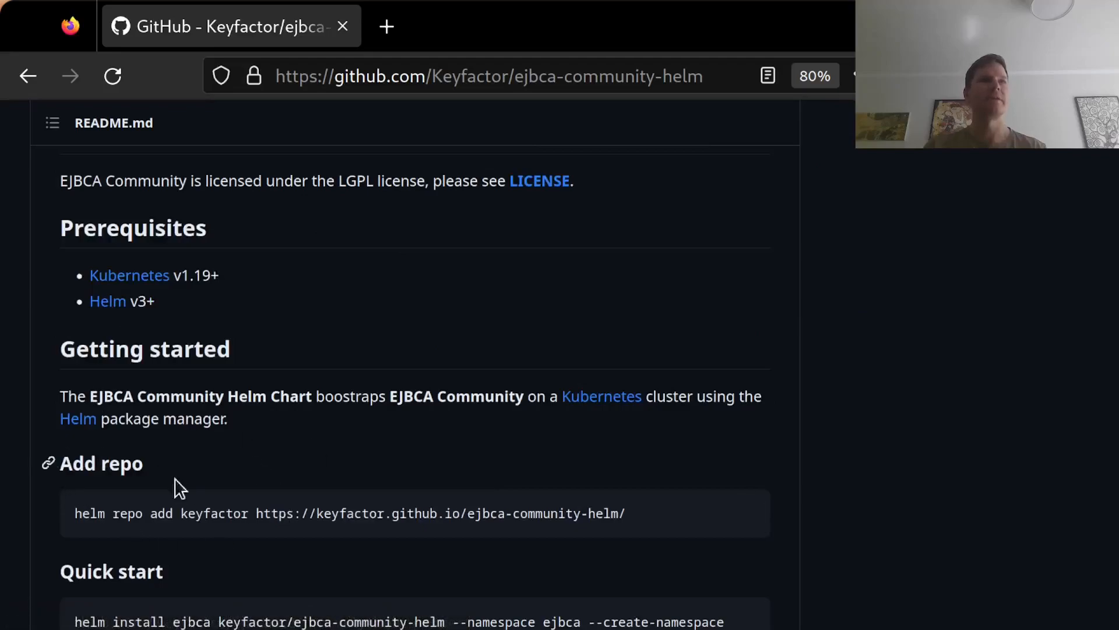
mouse_move(747, 513)
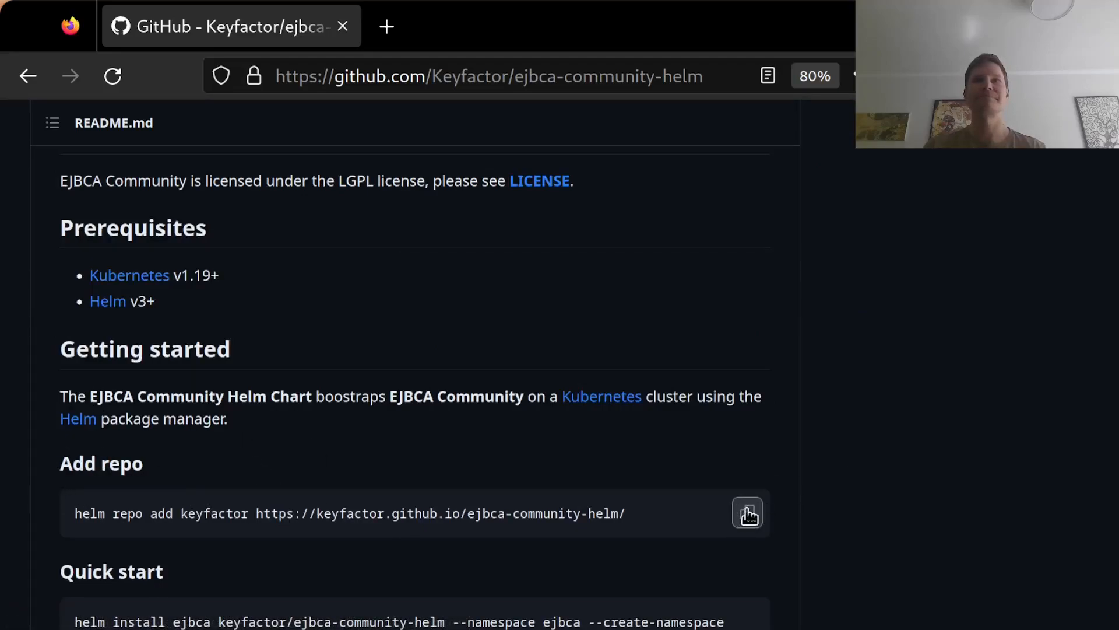
mouse_move(821, 468)
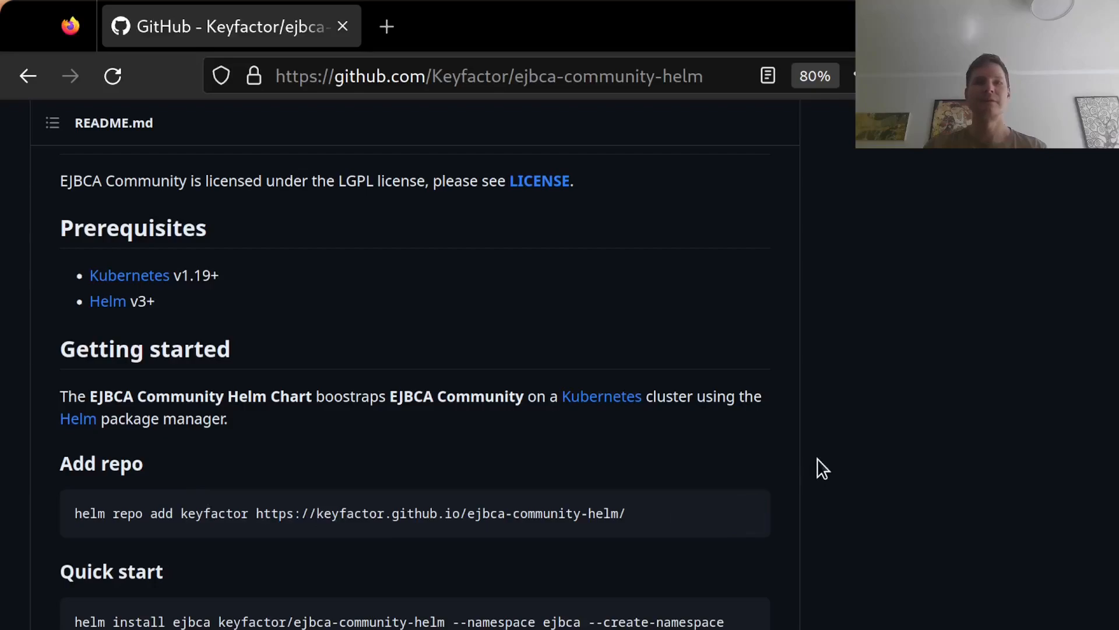
mouse_move(805, 418)
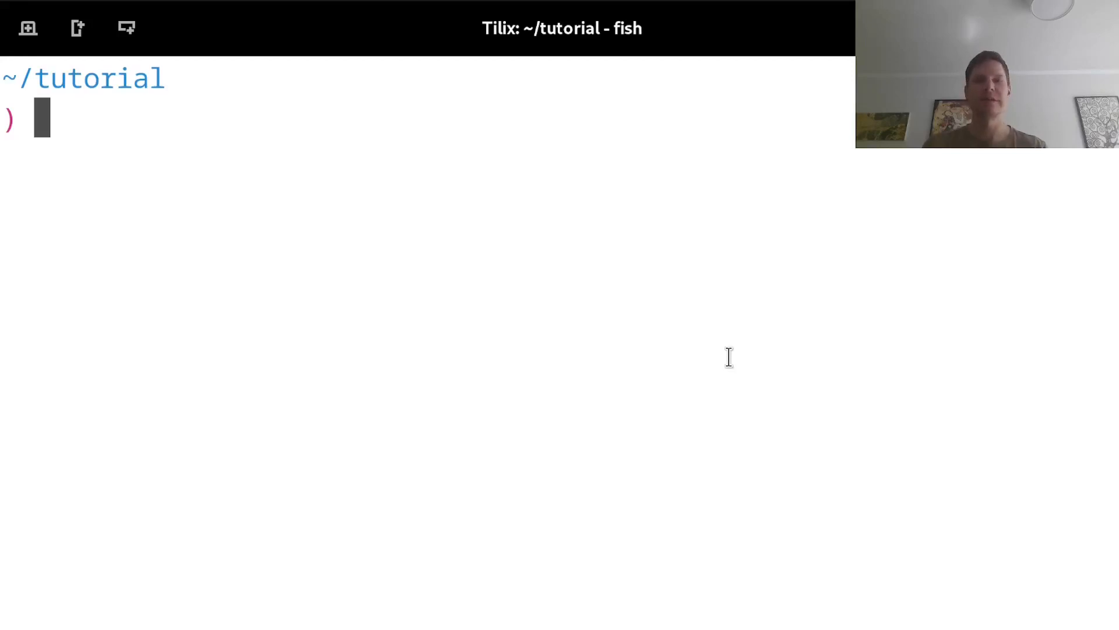
text(p11tool)
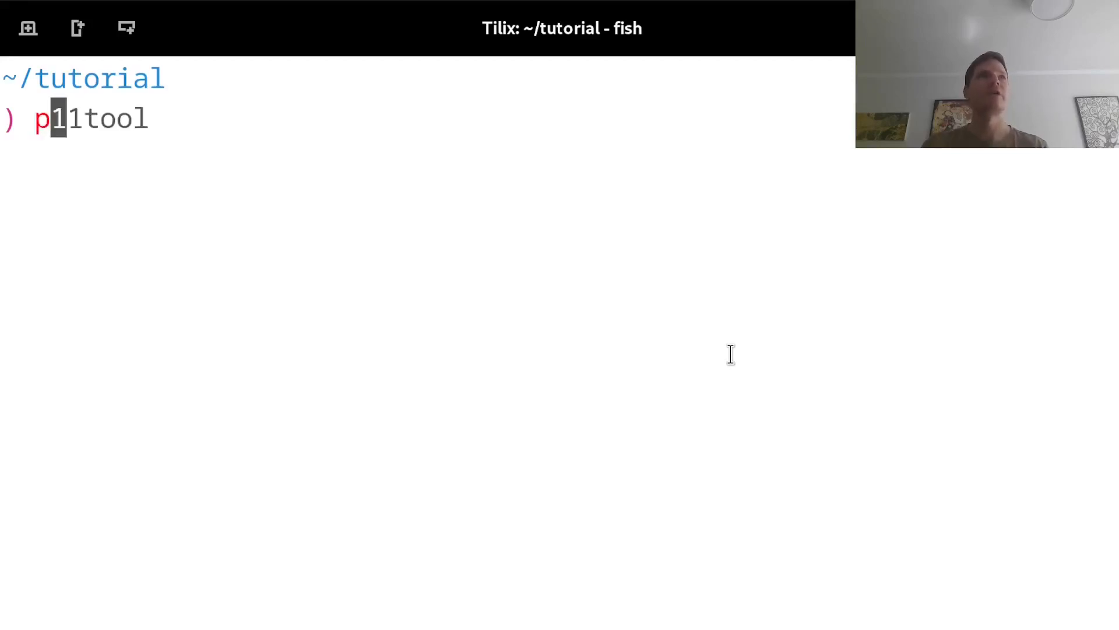
text(pacat)
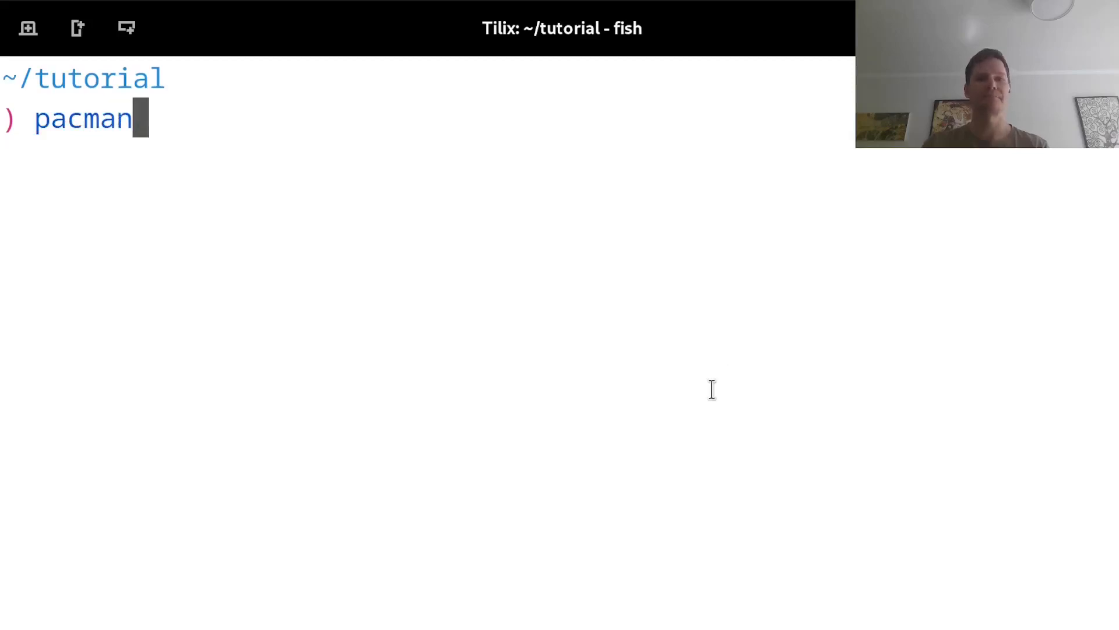
text(-S)
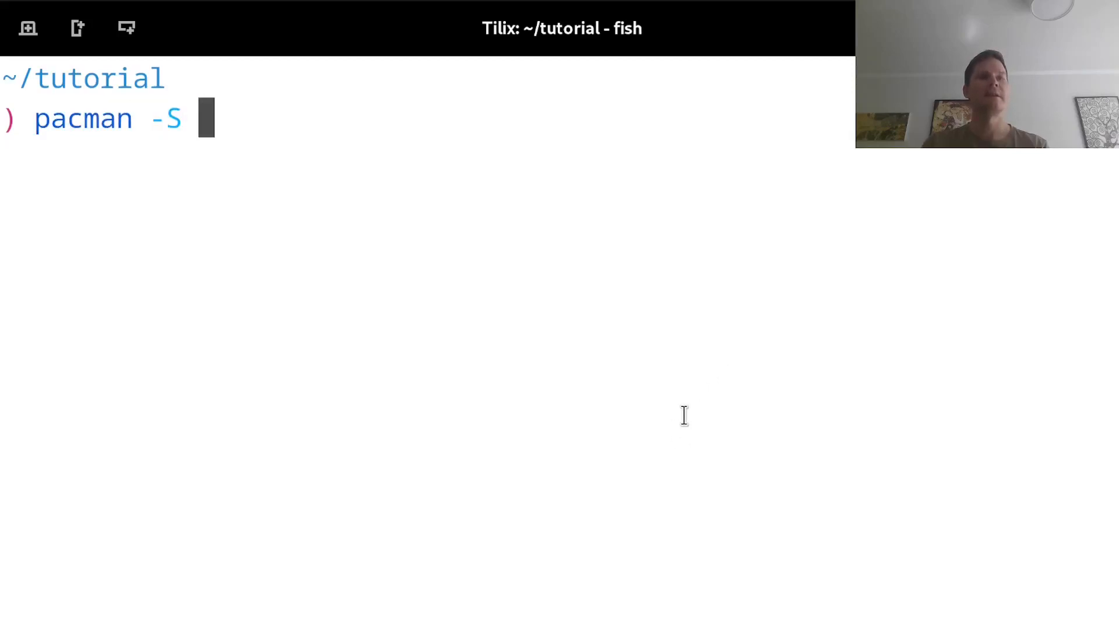
text(min)
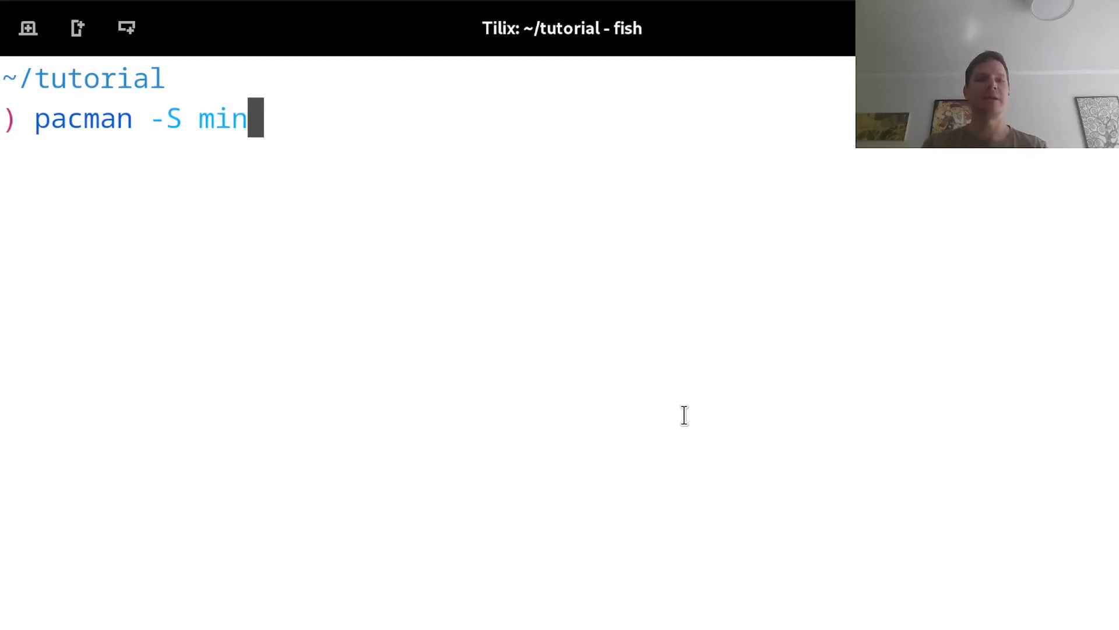
text(ikube)
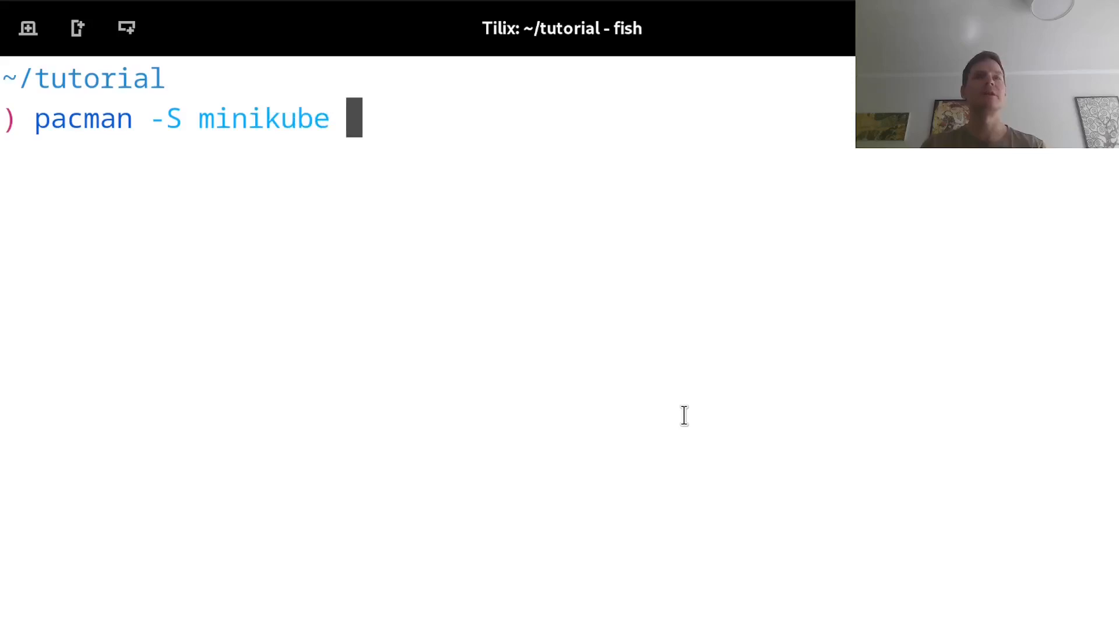
text(kube)
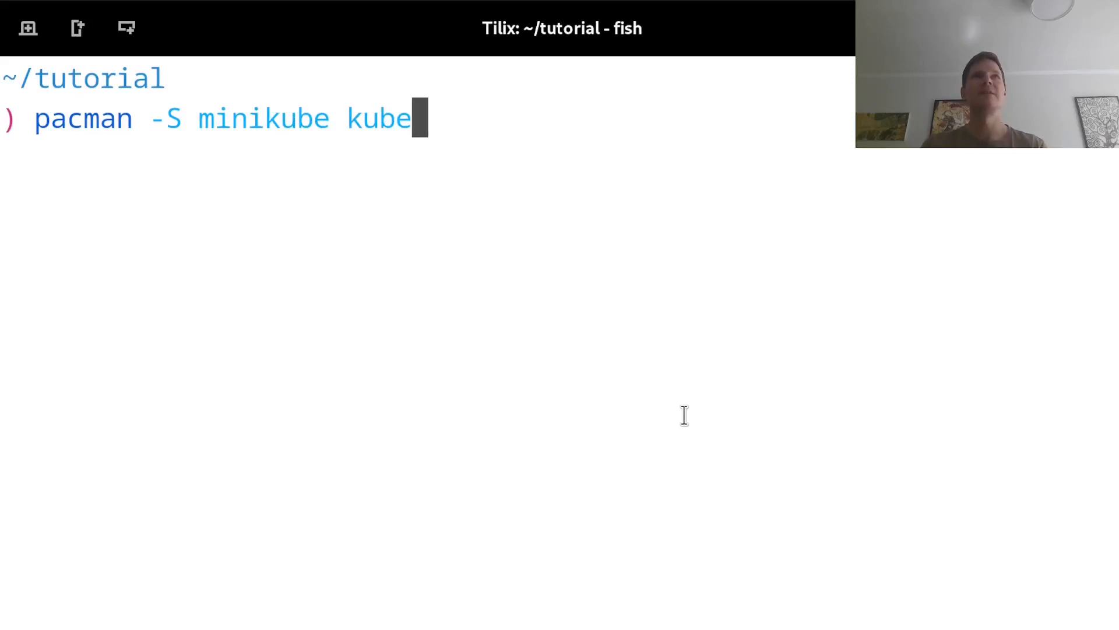
text(ctl)
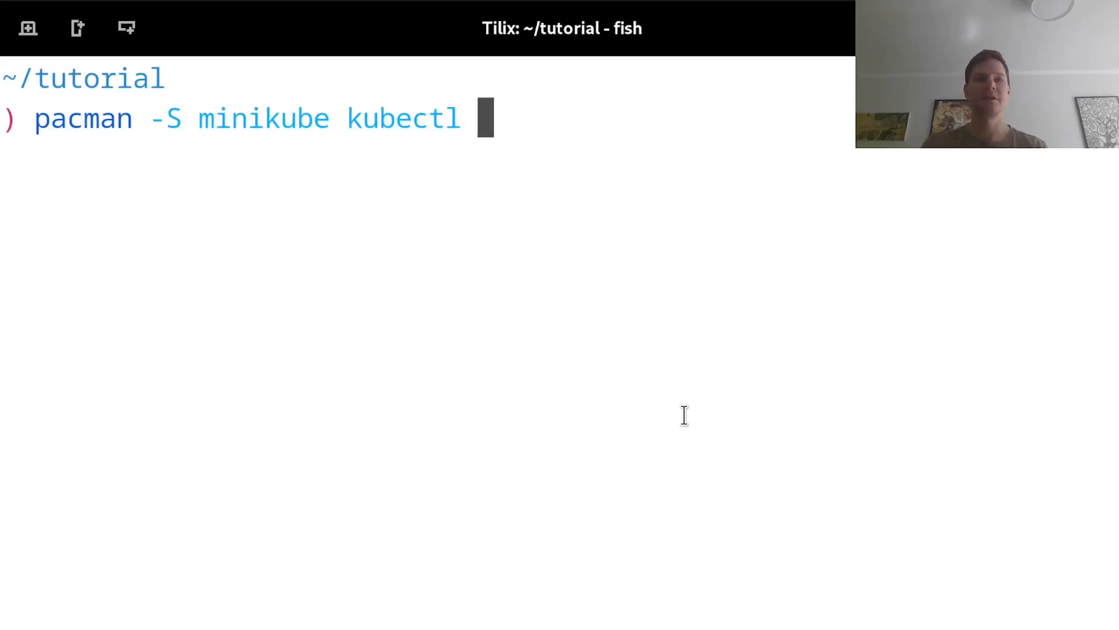
text(helm)
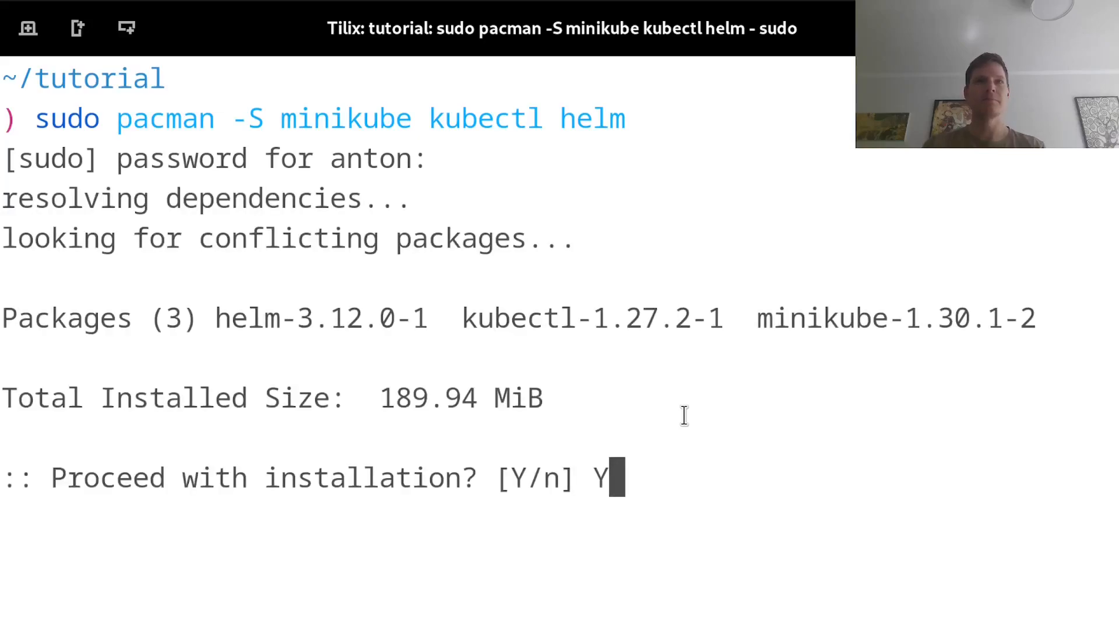
key(Return)
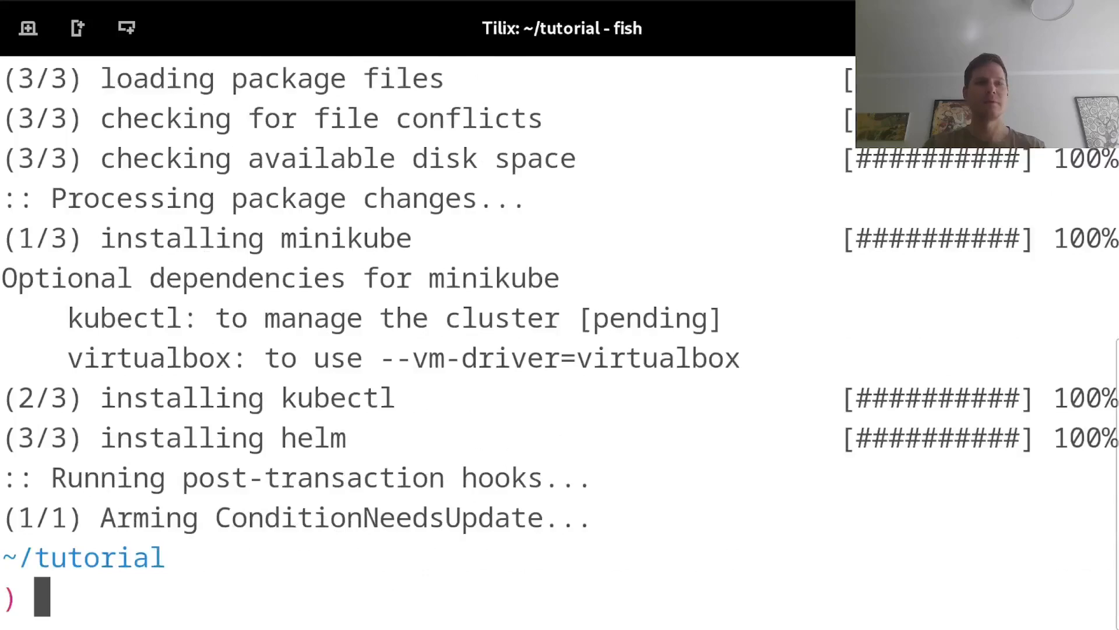
mouse_move(741, 152)
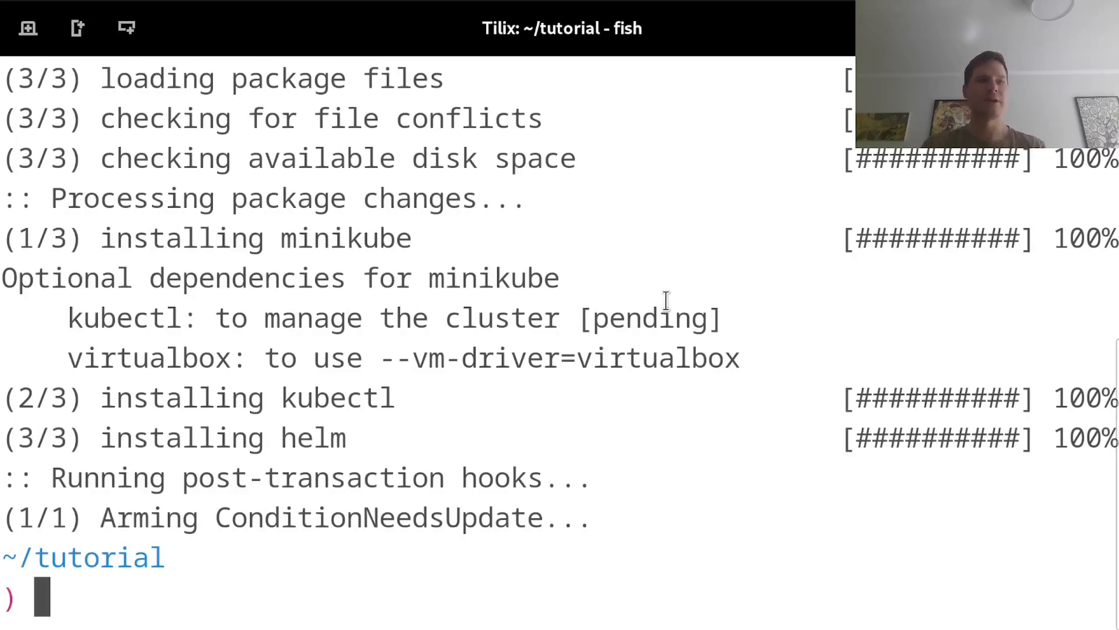
- Run 'minikube start' to launch the local cluster with the kvm2 driver
text(minikube)
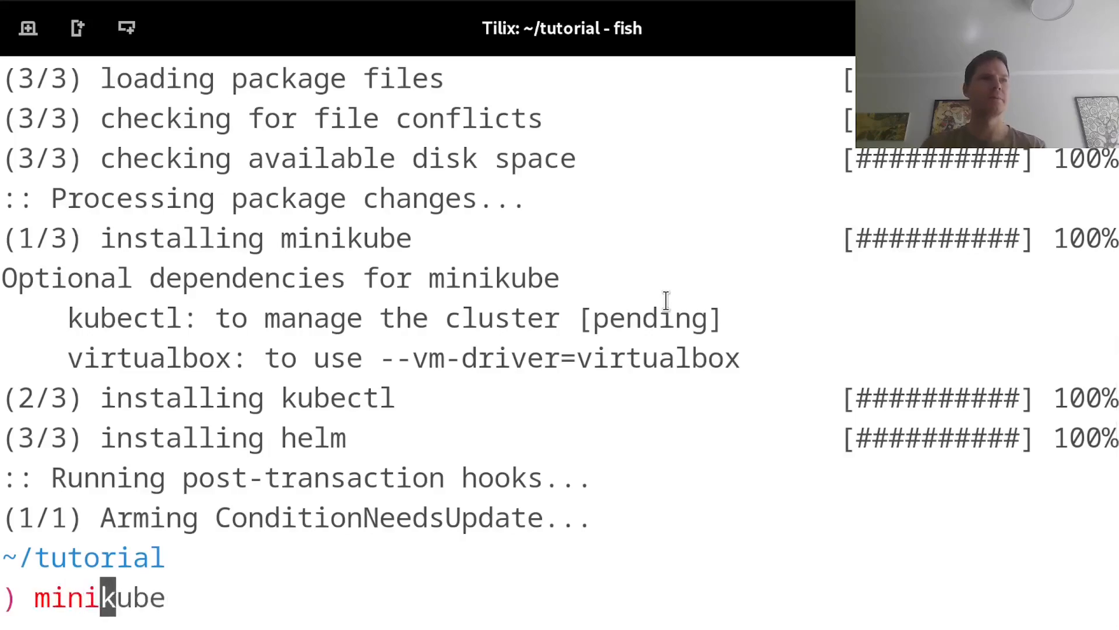
text(start)
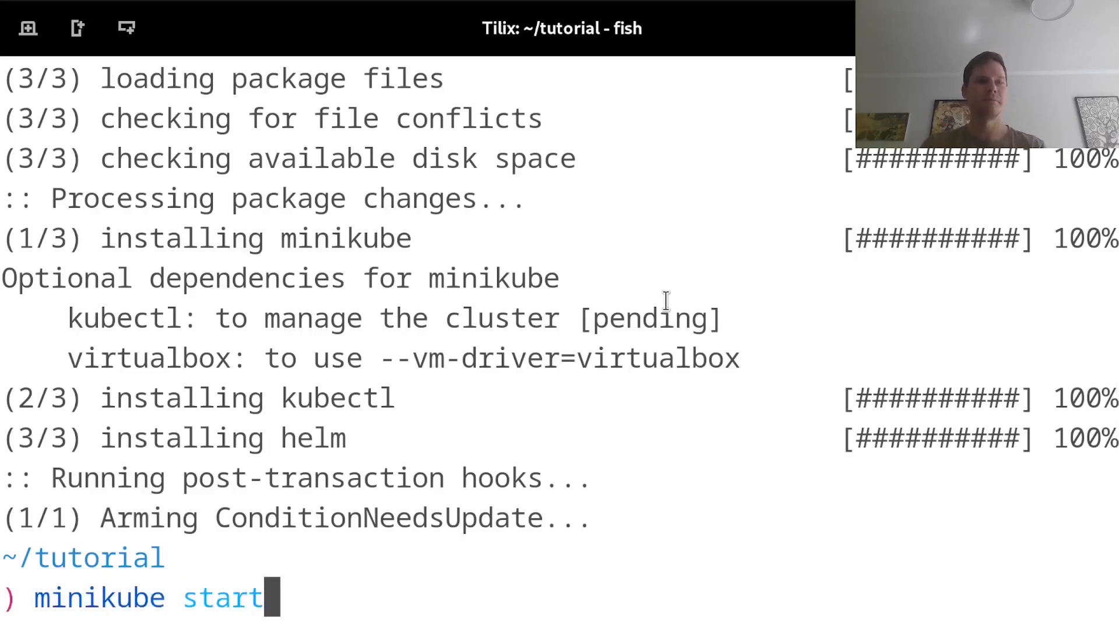
key(Return)
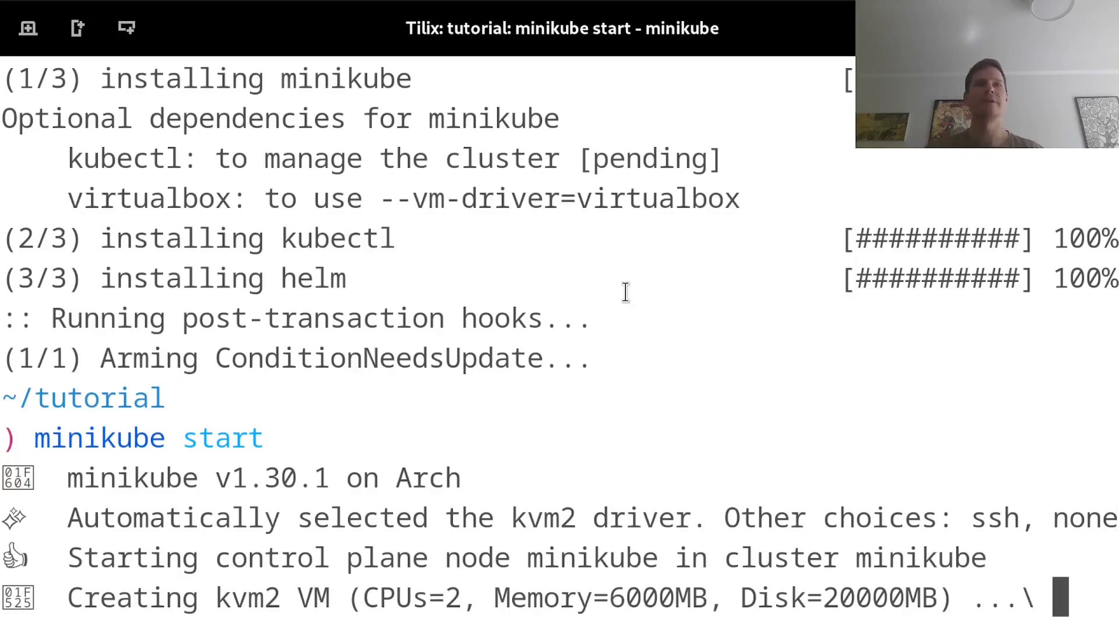
mouse_move(572, 400)
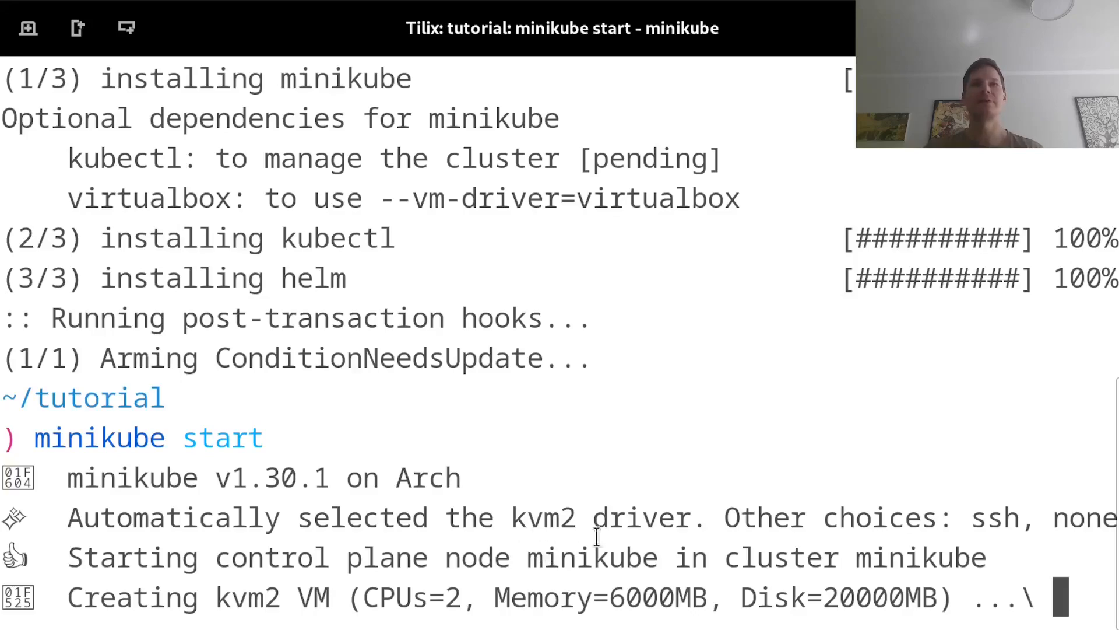
mouse_move(564, 427)
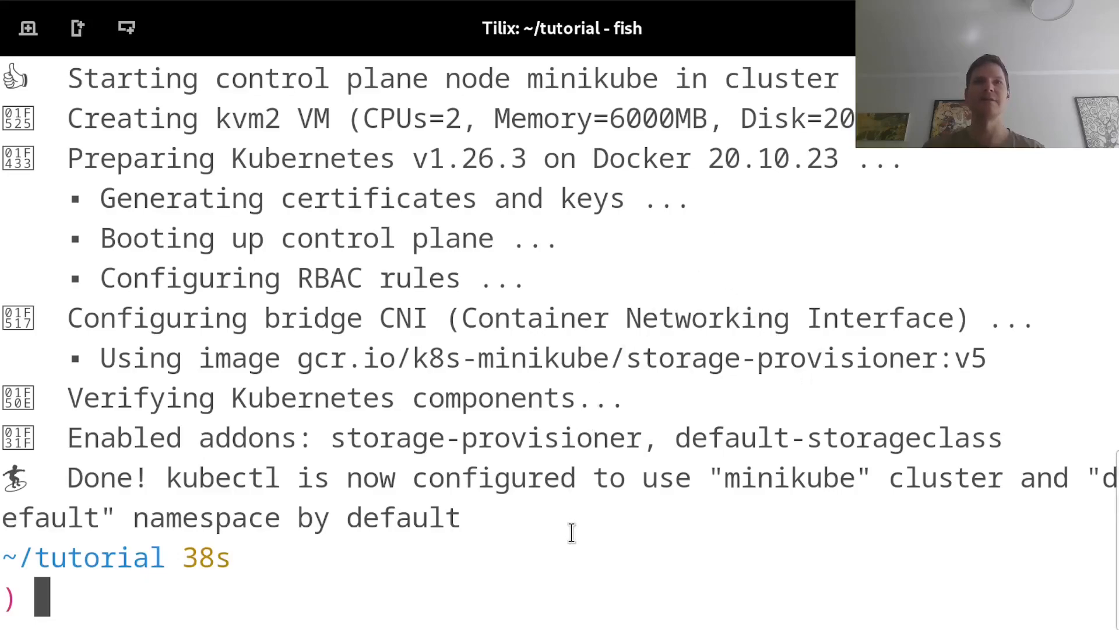
text(helm repo add keyfactor https://keyfactor.github.io/ejbca-community-helm/)
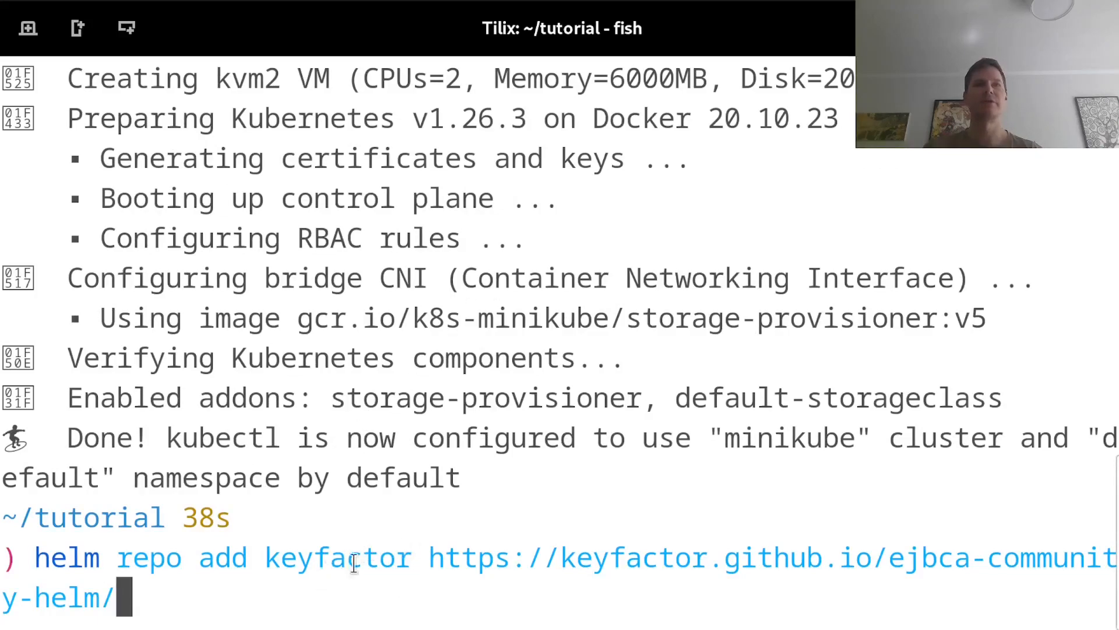
mouse_move(612, 478)
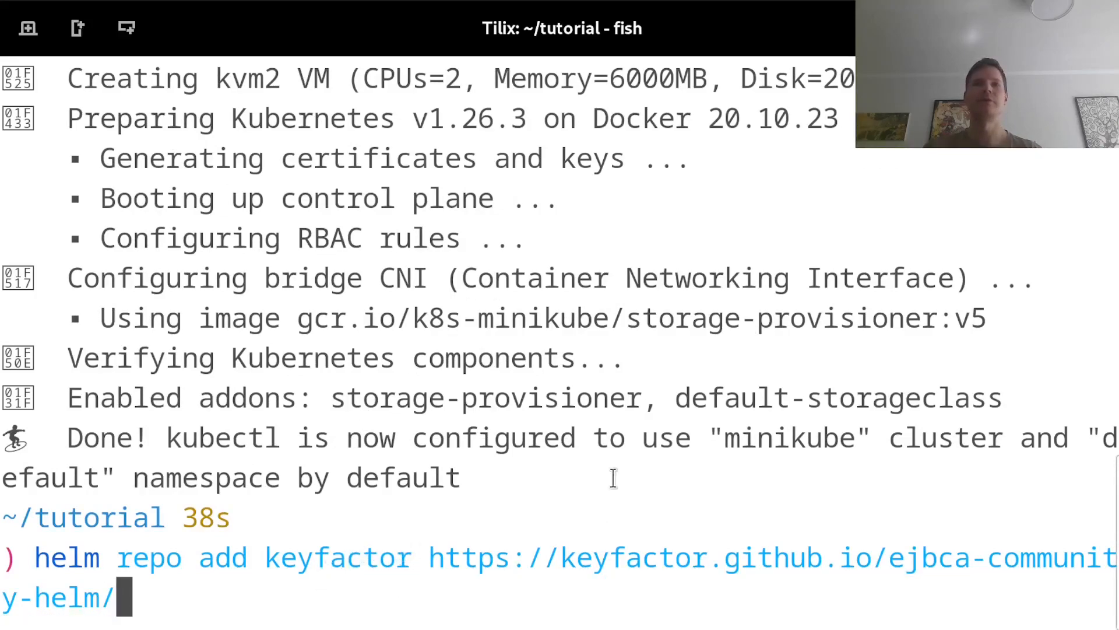
mouse_move(650, 461)
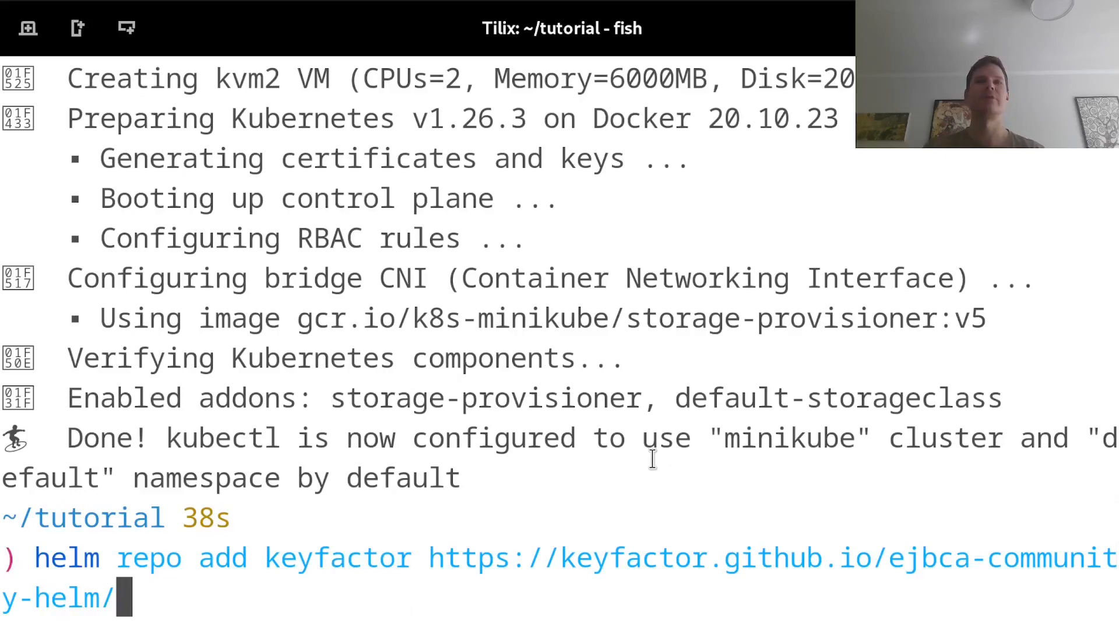
key(Return)
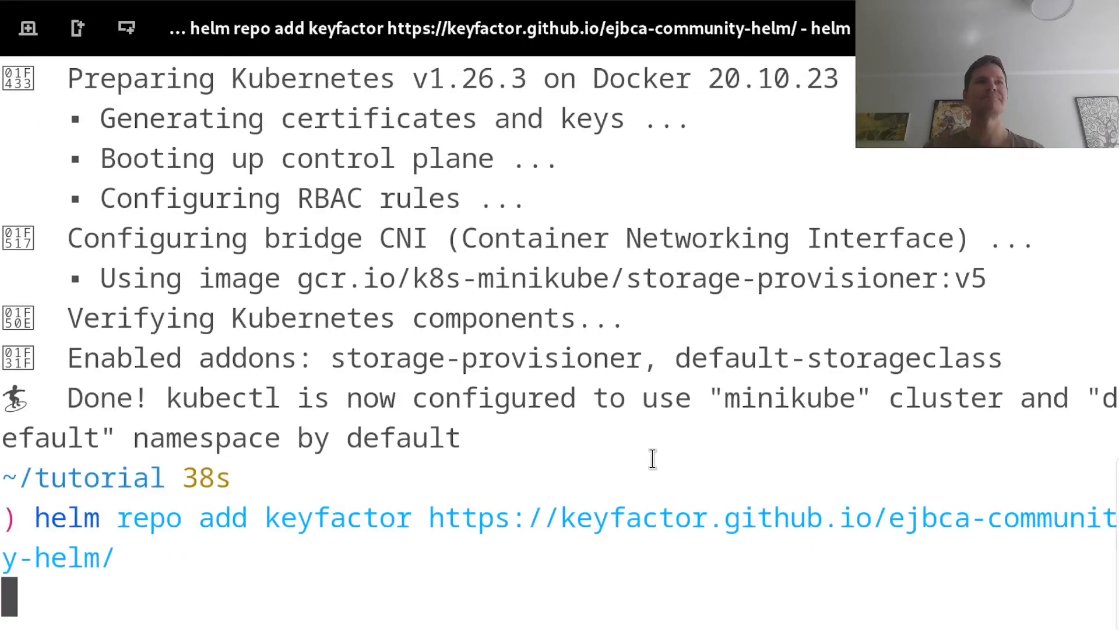
key(Return)
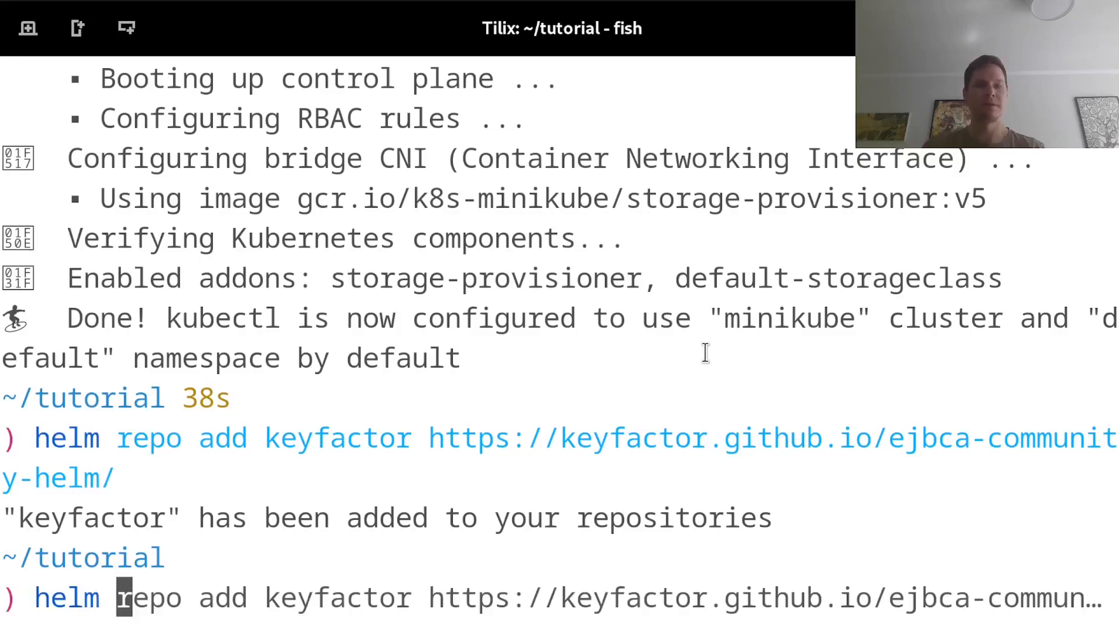
- Run 'helm install ejbca keyfactor/ejbca-community-helm' so the ejbca release deploys as revision 1
text(helm insta)
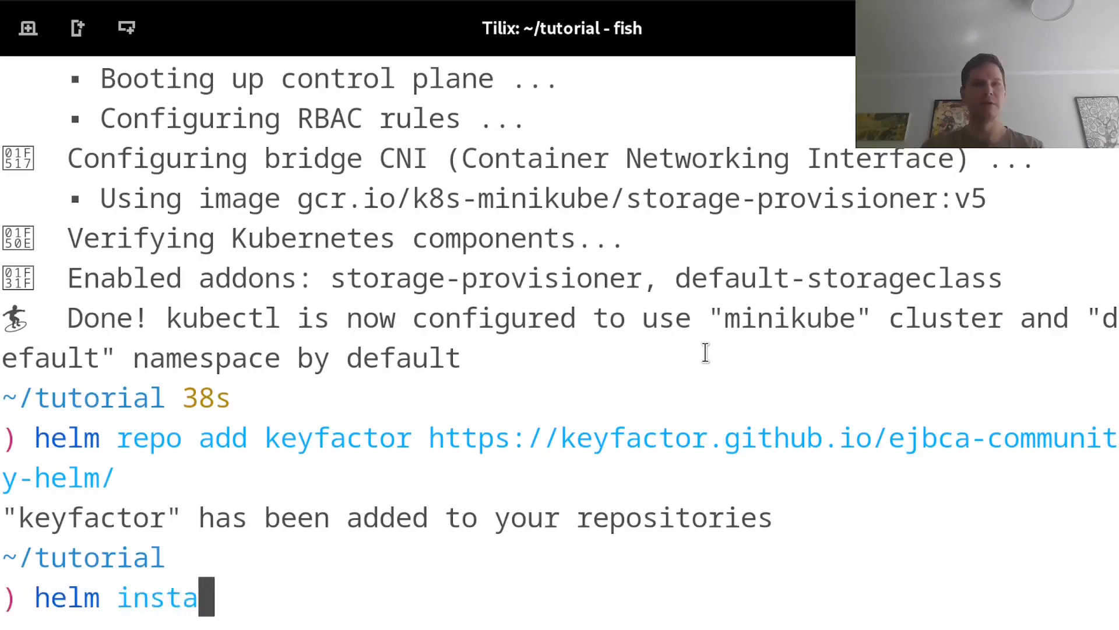
text(ll ejbca)
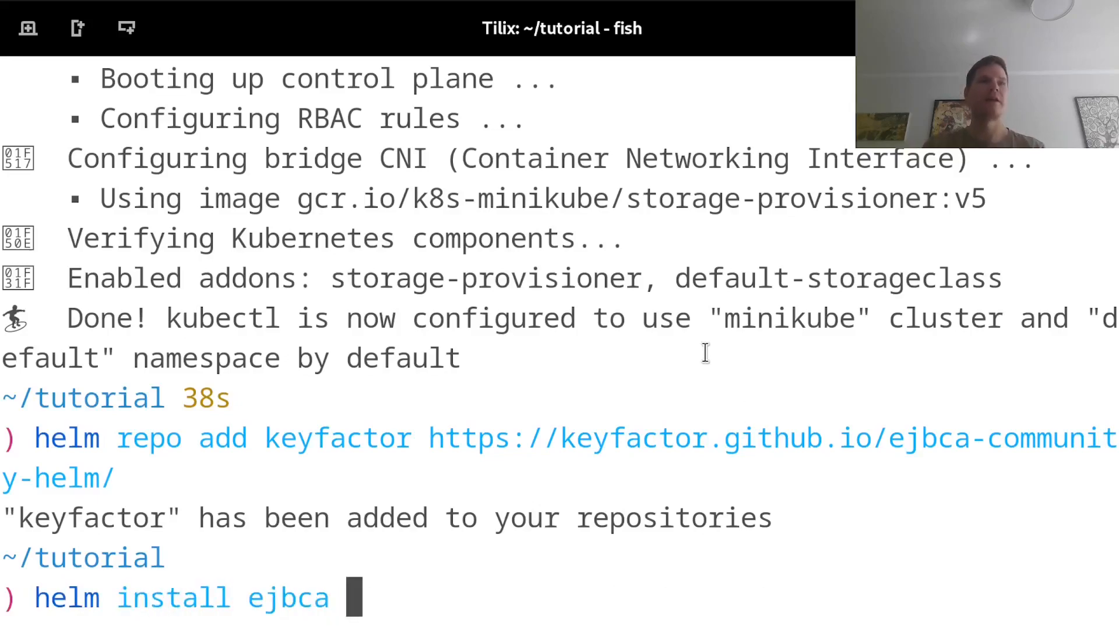
text(k)
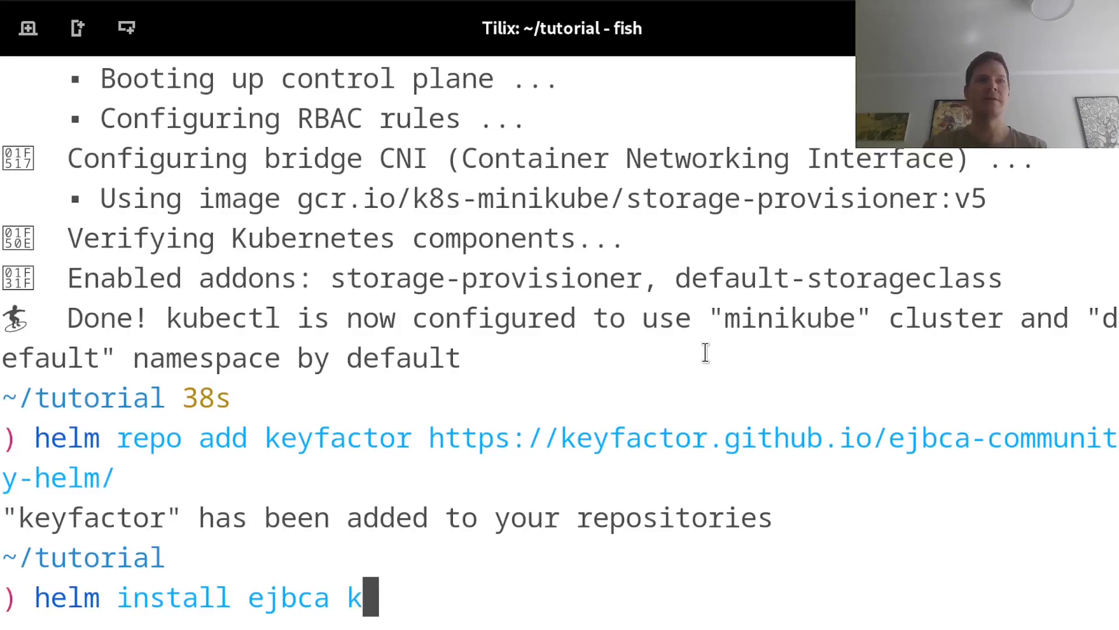
text(ey)
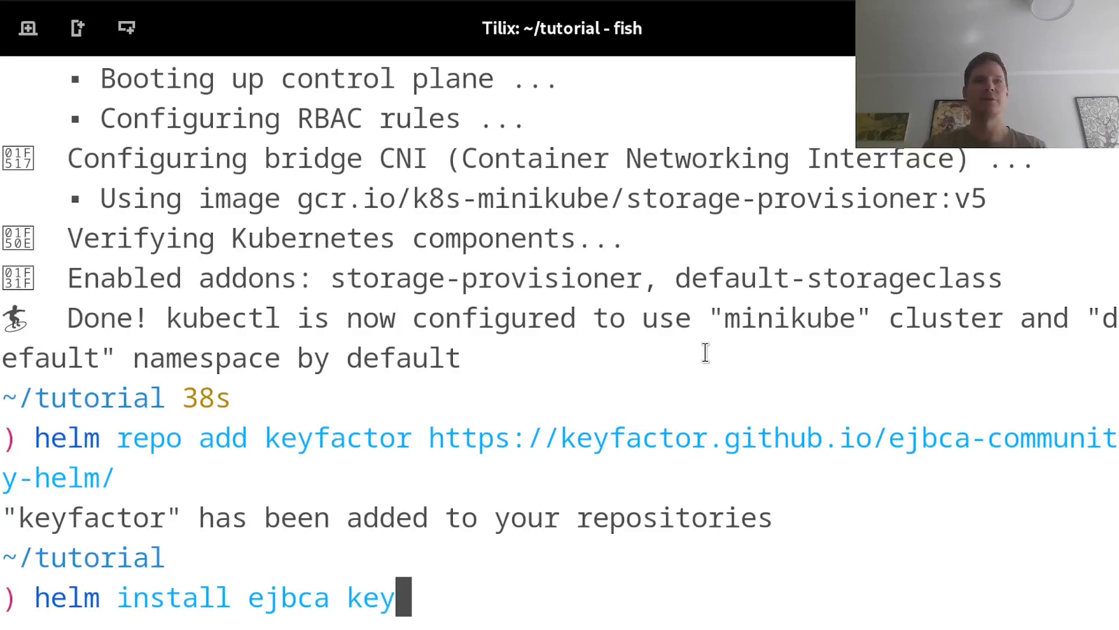
text(factor/)
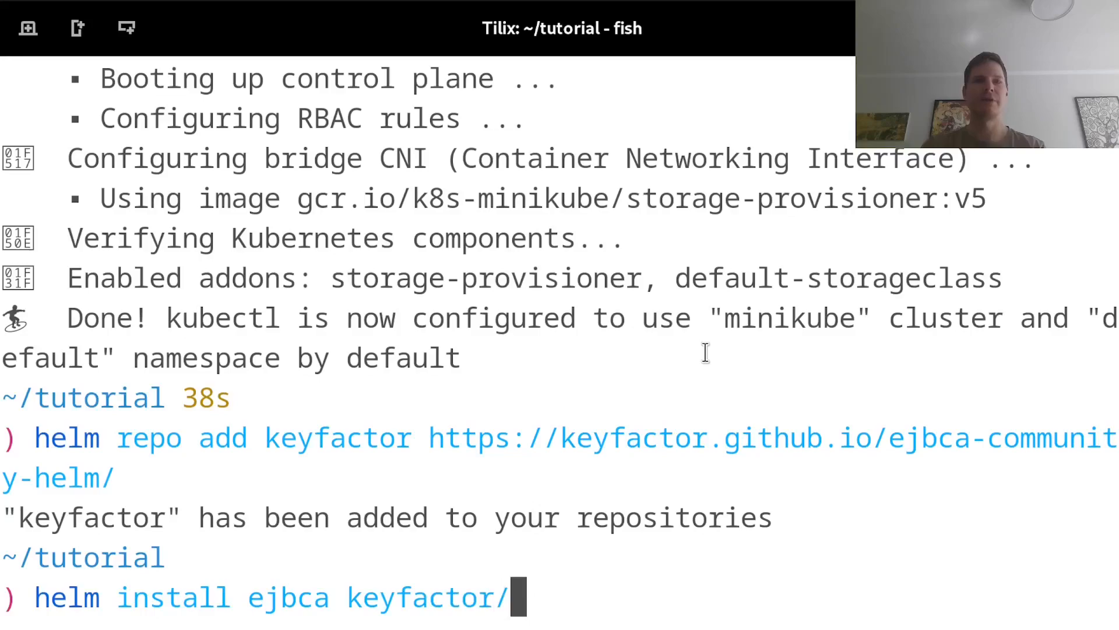
text(ejbca-)
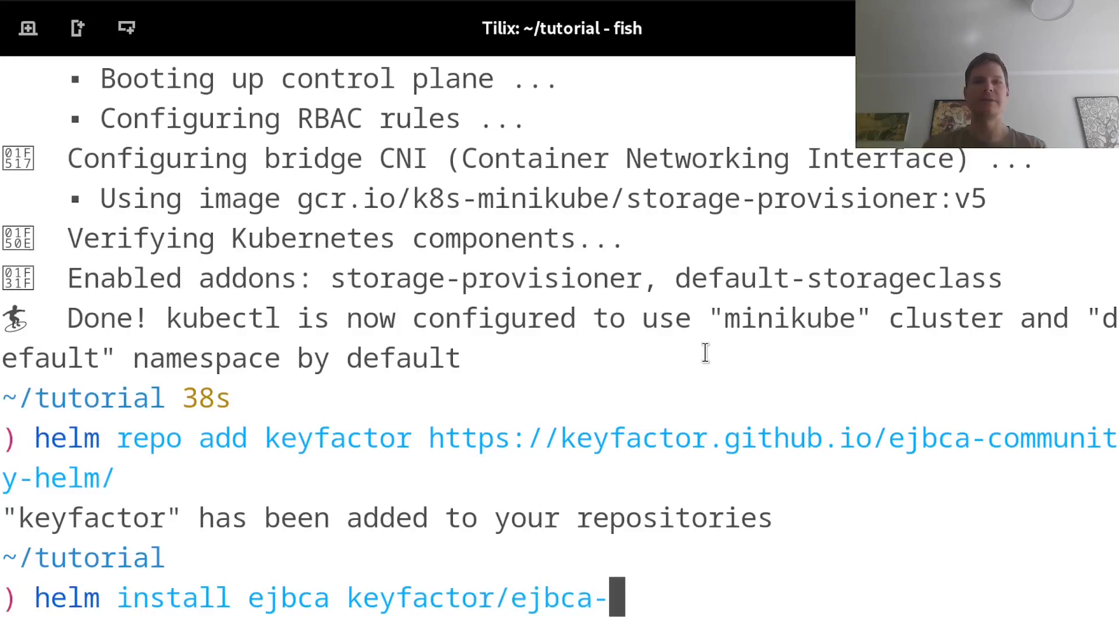
text(commu)
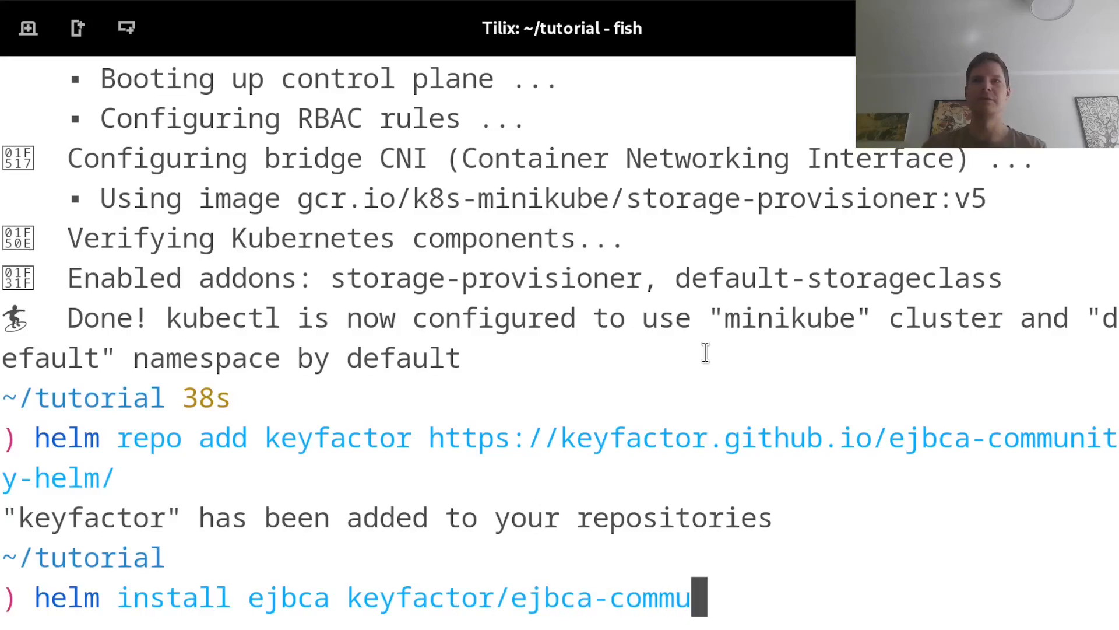
text(nity-hel)
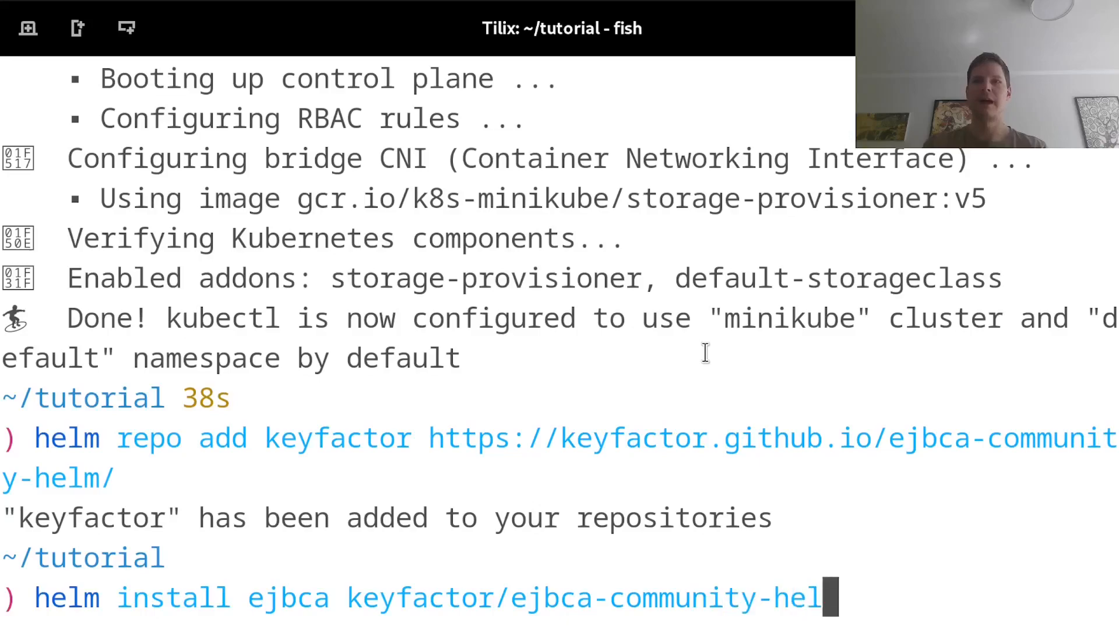
text(m)
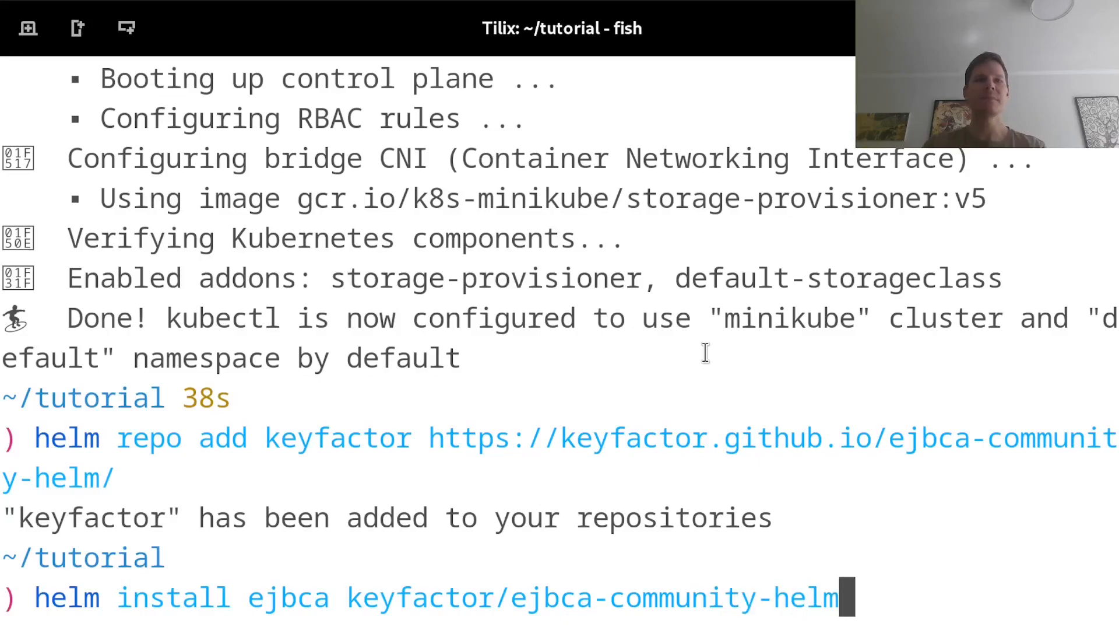
key(Return)
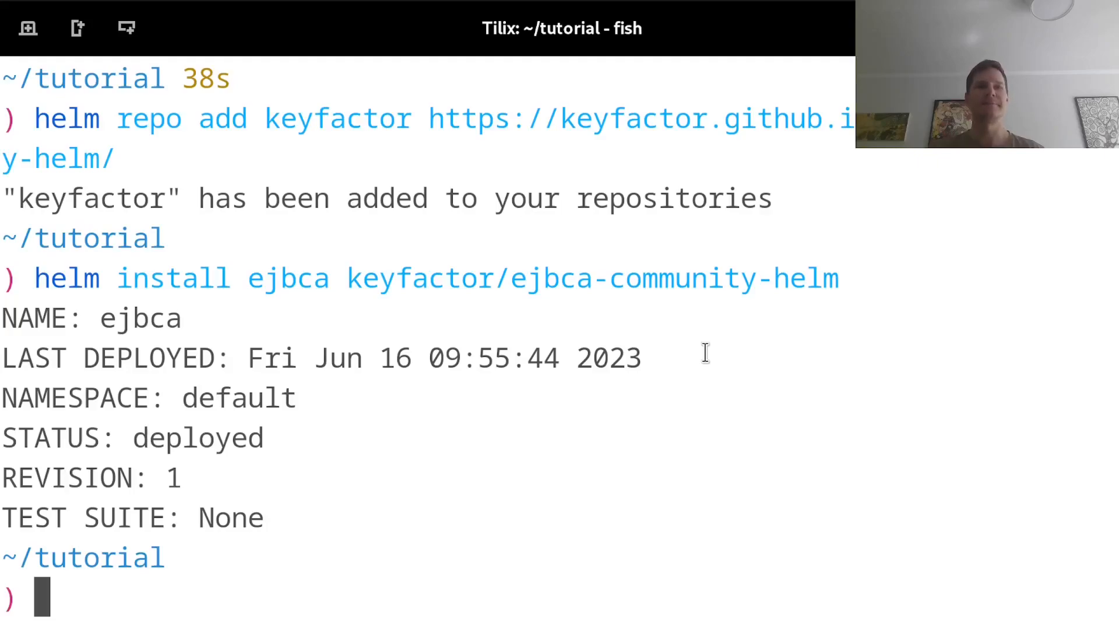
- Watch pods with 'kubectl get pods -w' until ejbca shows 1/1 Running, then stop the watch
text(kubectl)
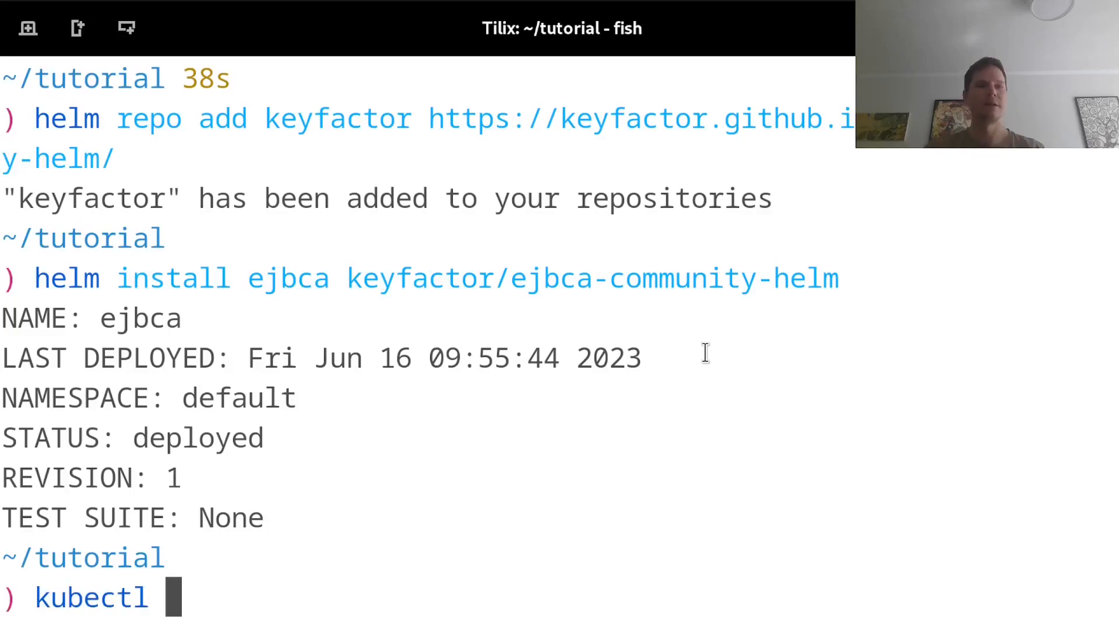
text(ge)
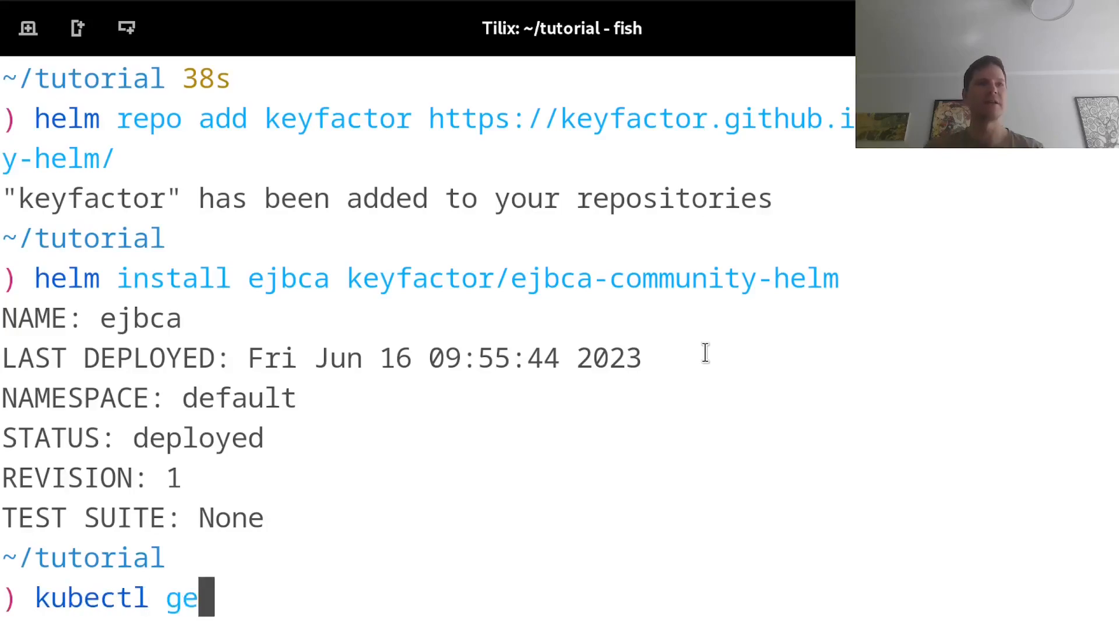
key(Return)
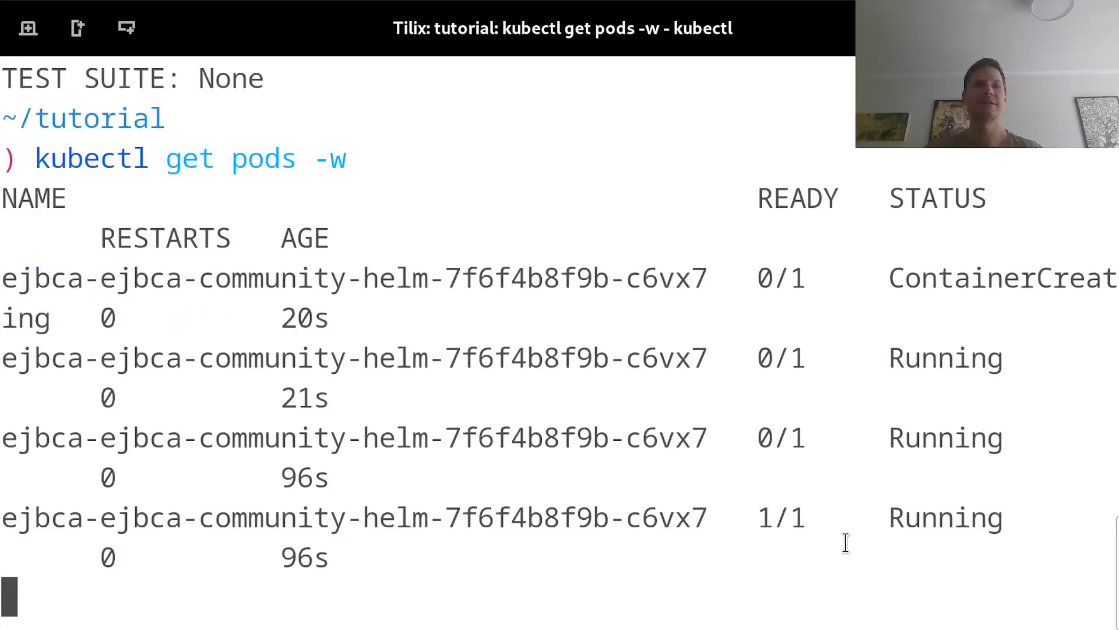
key(ctrl+c)
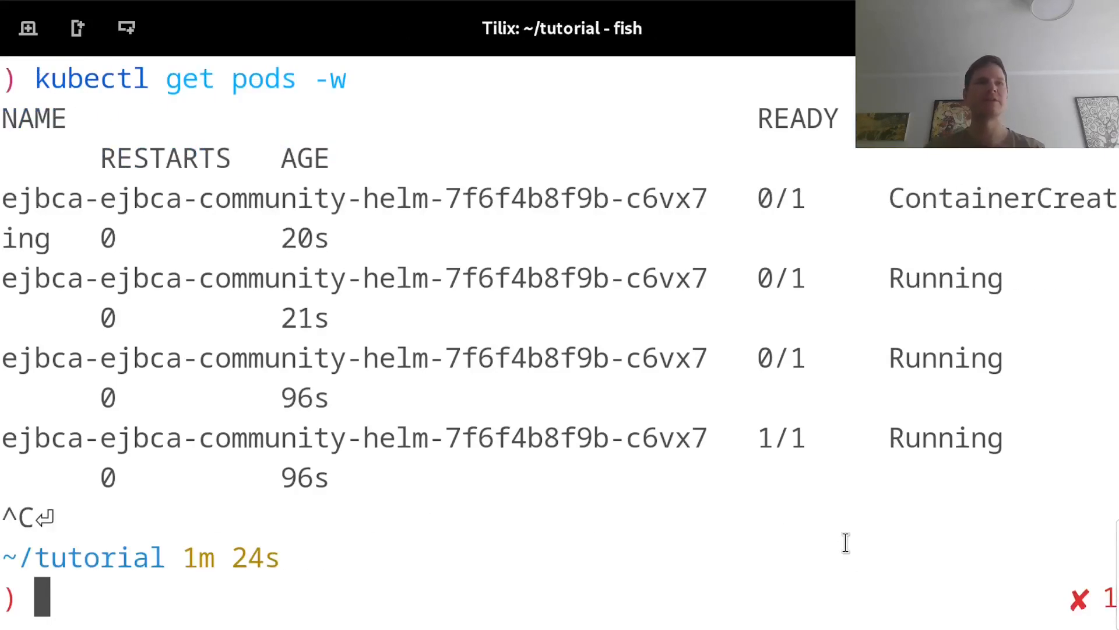
text(minikube start)
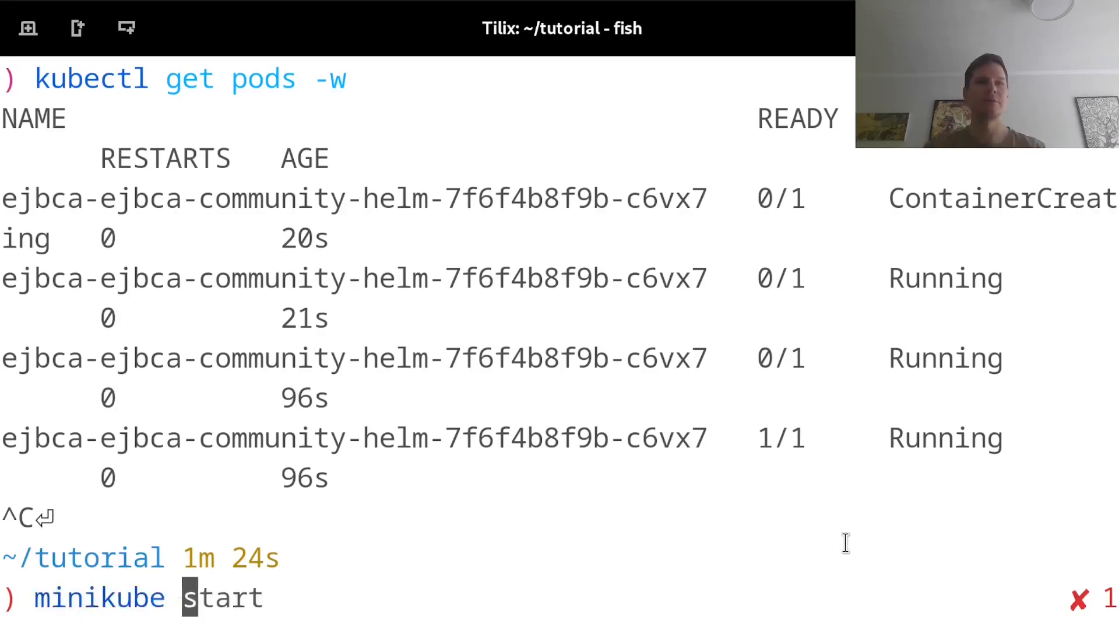
- Run 'minikube service --url -v' to list the EJBCA service URLs
text(servi)
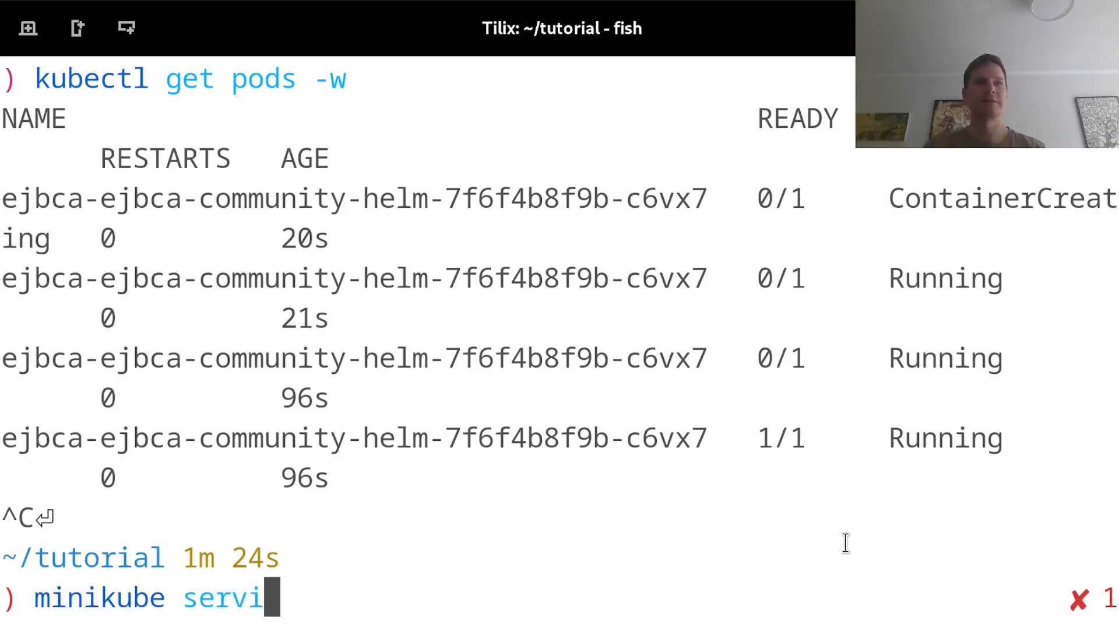
text(ce --url -v)
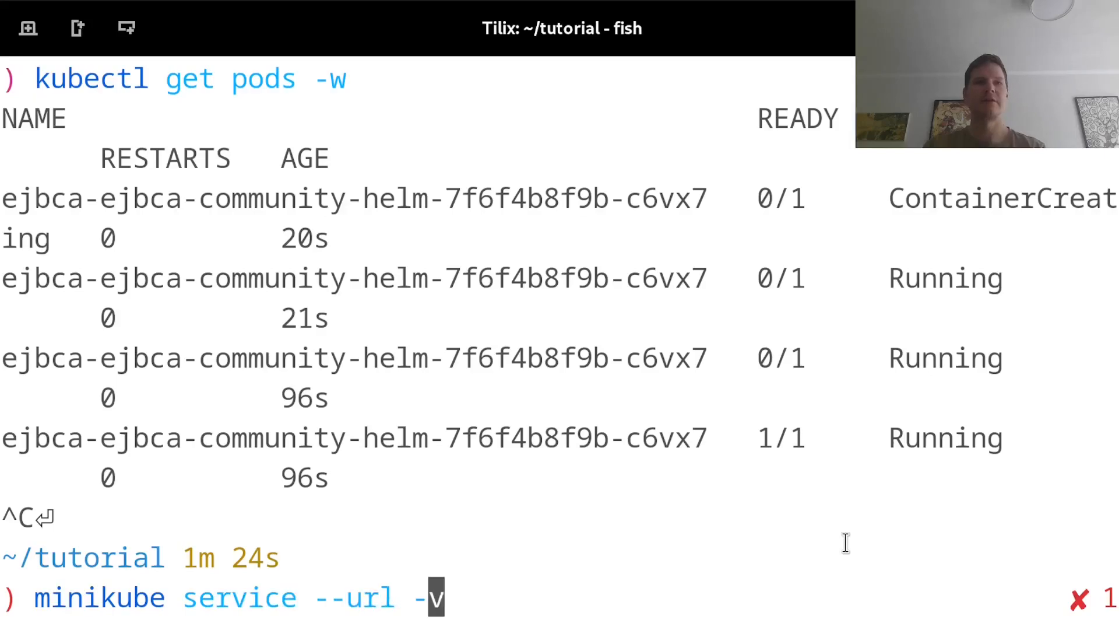
key(Return)
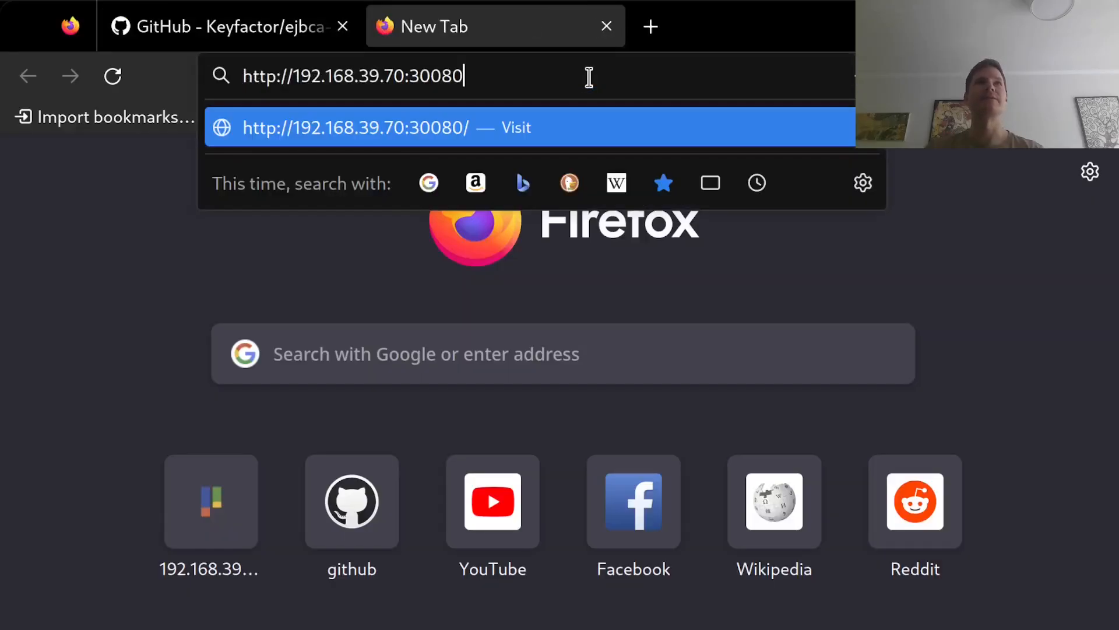
mouse_move(420, 89)
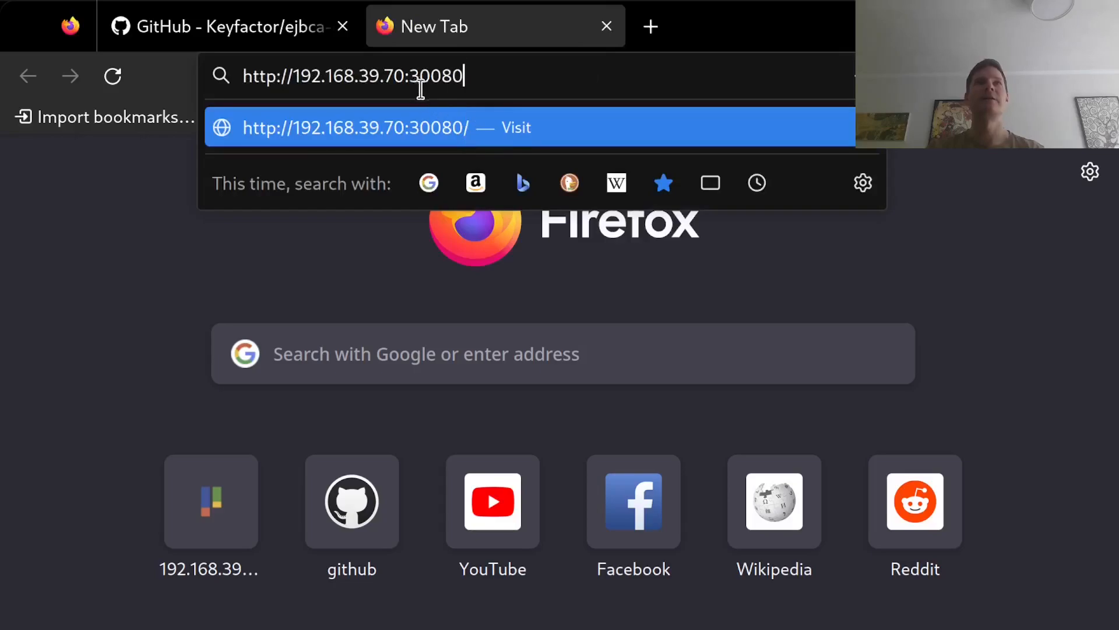
mouse_move(612, 155)
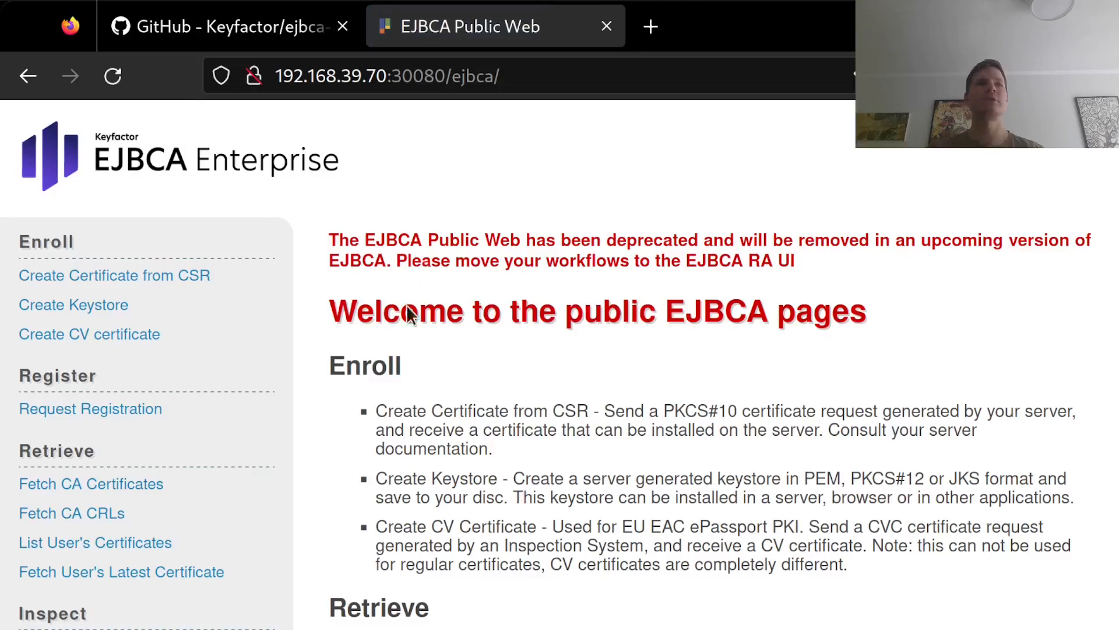
mouse_move(358, 495)
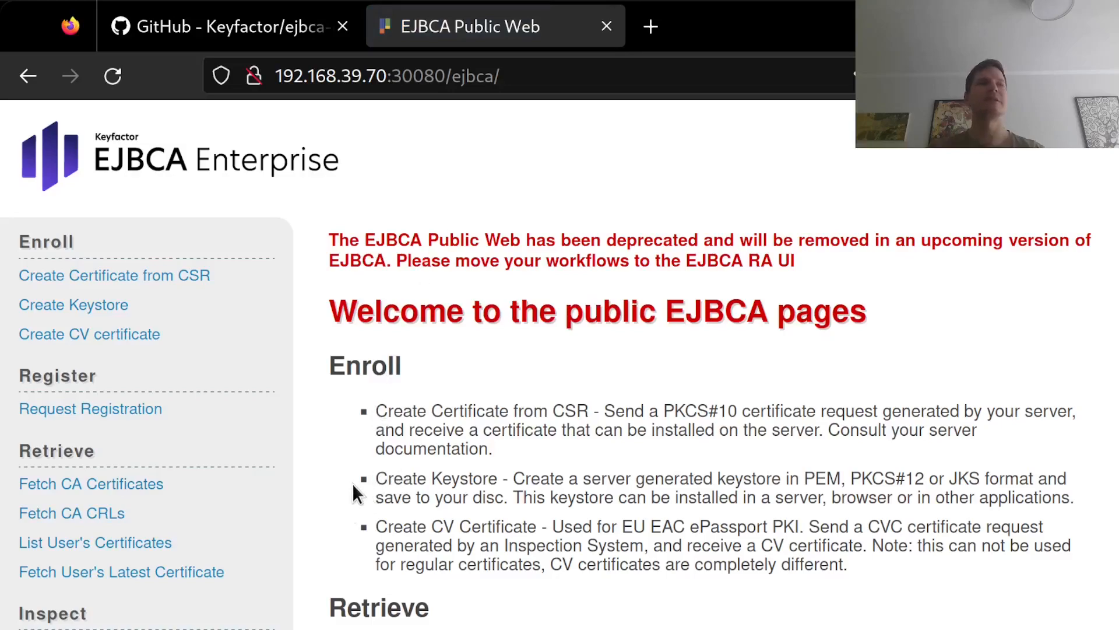
- Scroll down the EJBCA Public Web welcome page at 192.168.39.70:30080/ejbca/
scroll(down, 3)
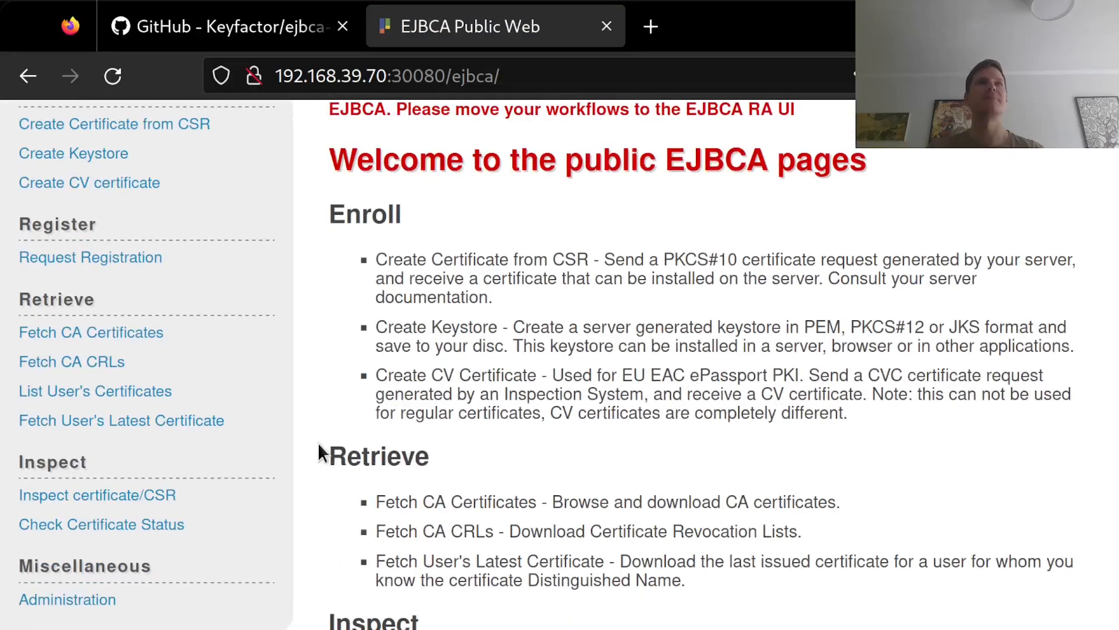
scroll(down, 3)
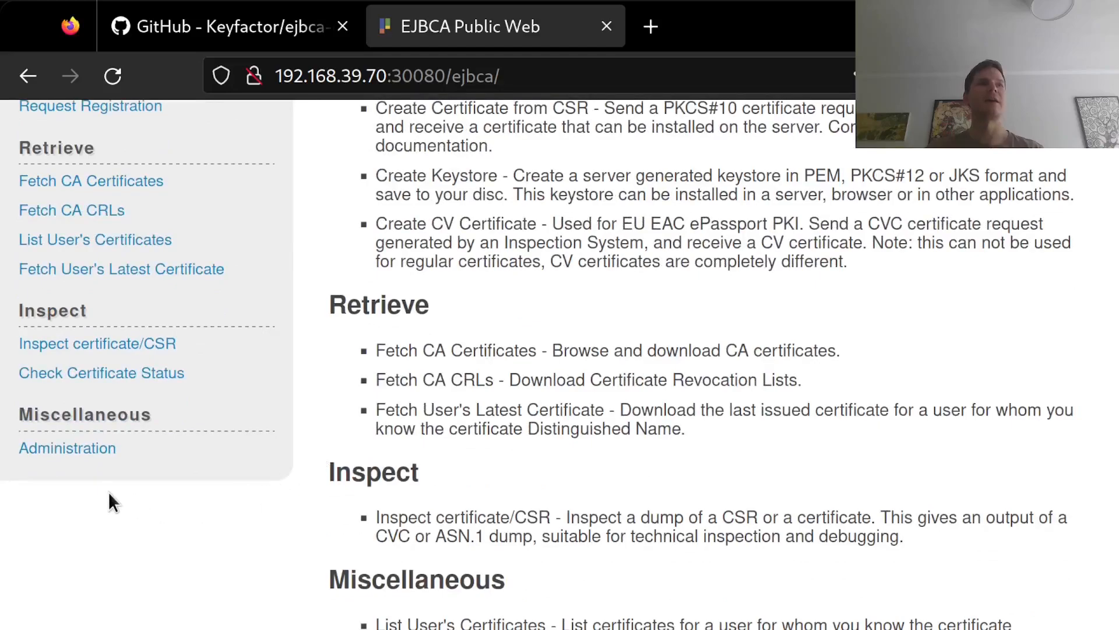
- Go to the admin page at port 30443 and accept the self-signed certificate risk so adminweb loads
click(68, 447)
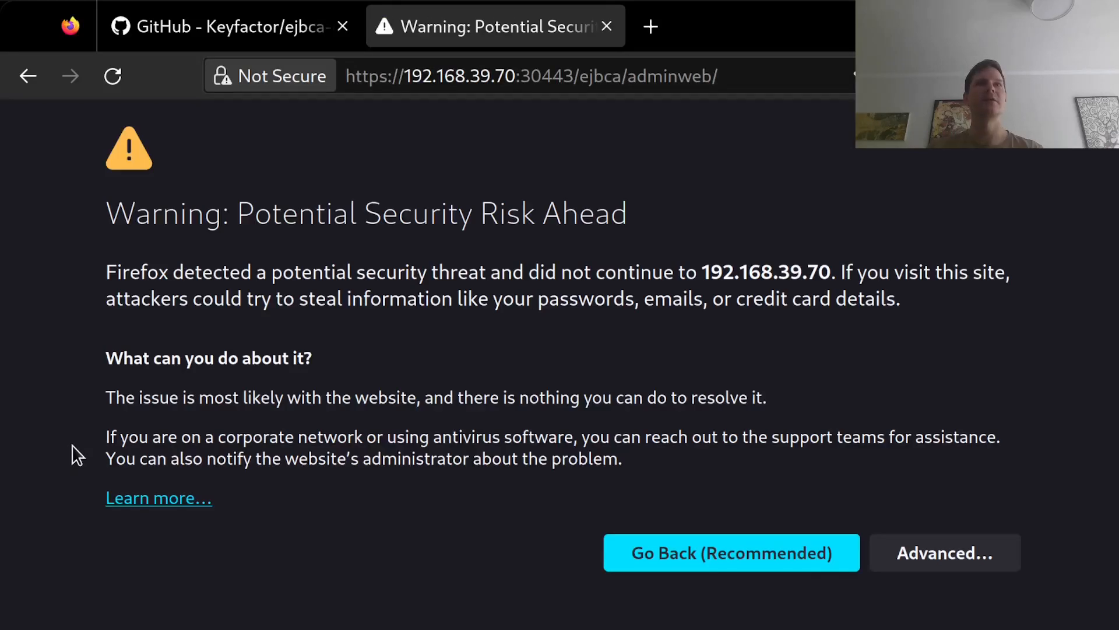
mouse_move(479, 343)
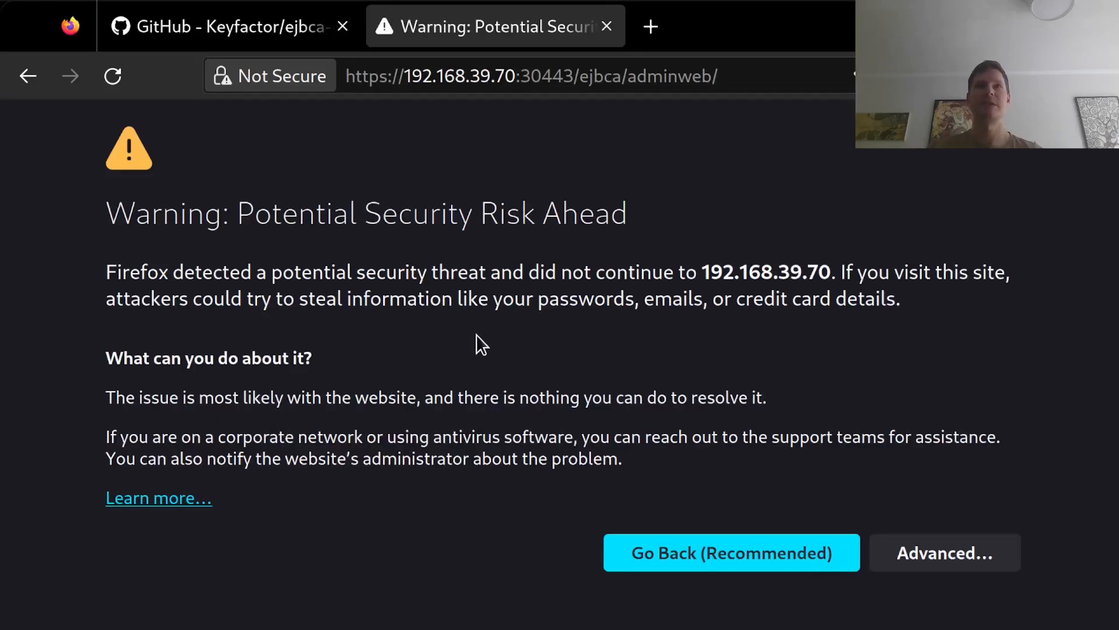
mouse_move(841, 461)
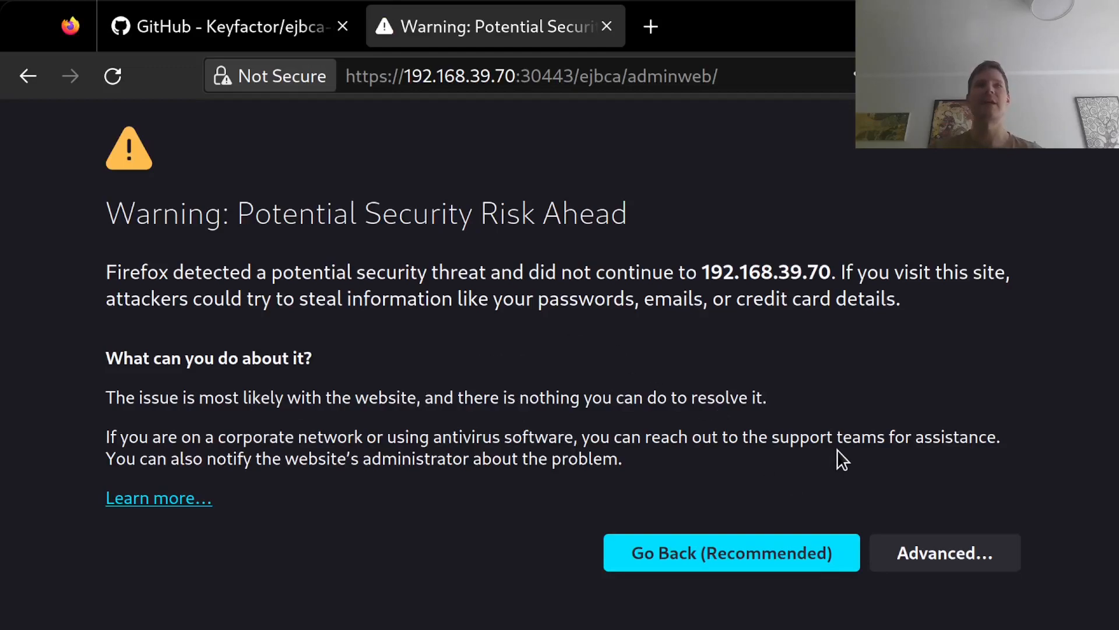
mouse_move(925, 501)
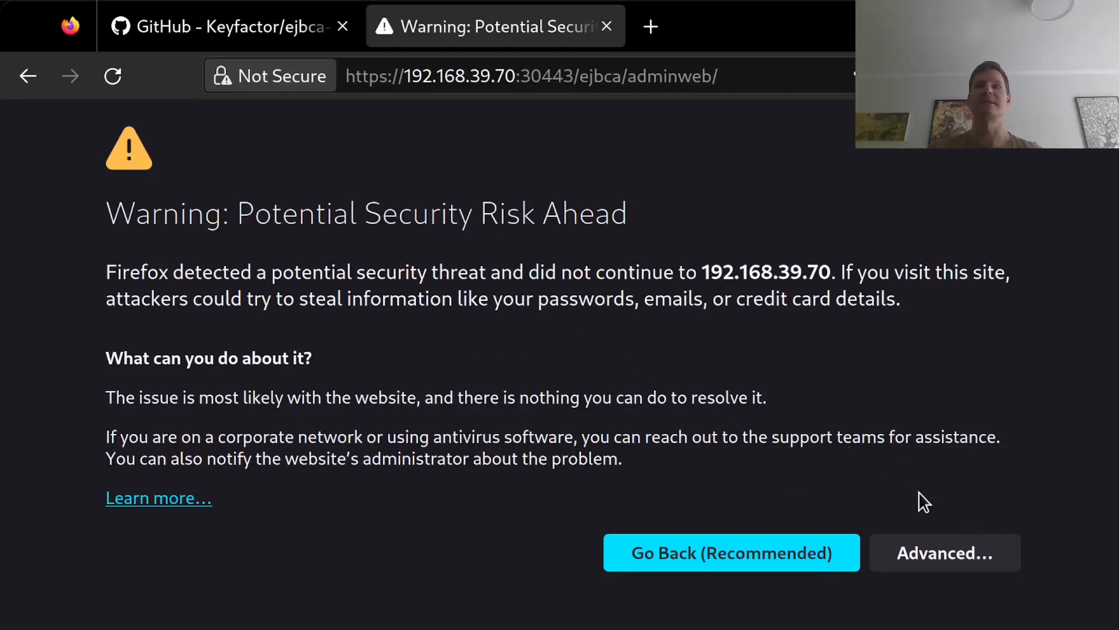
mouse_move(942, 525)
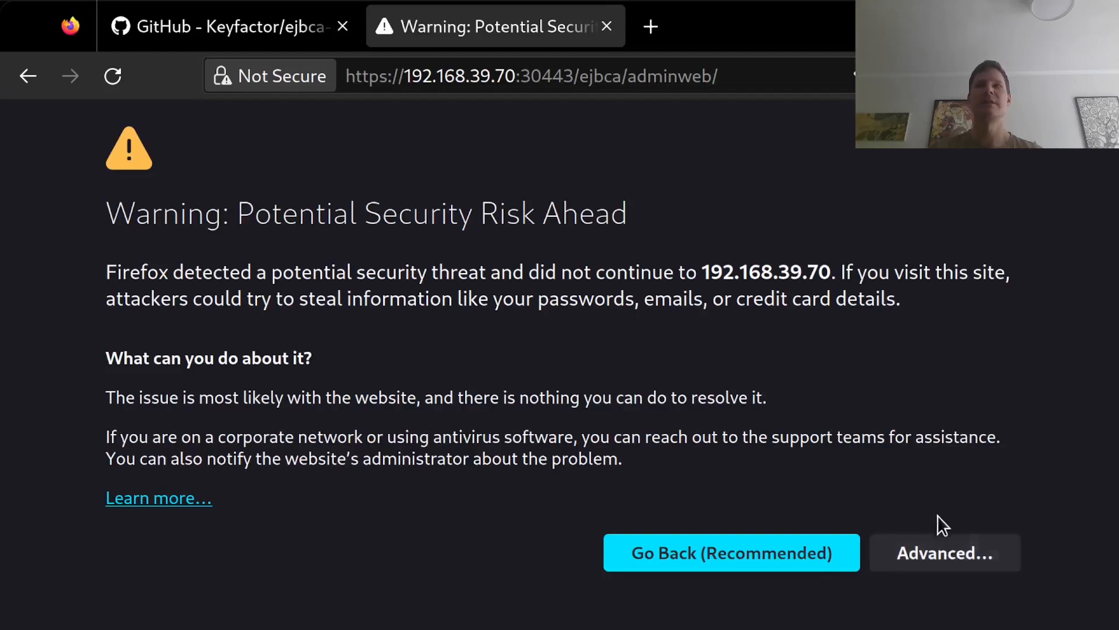
click(944, 552)
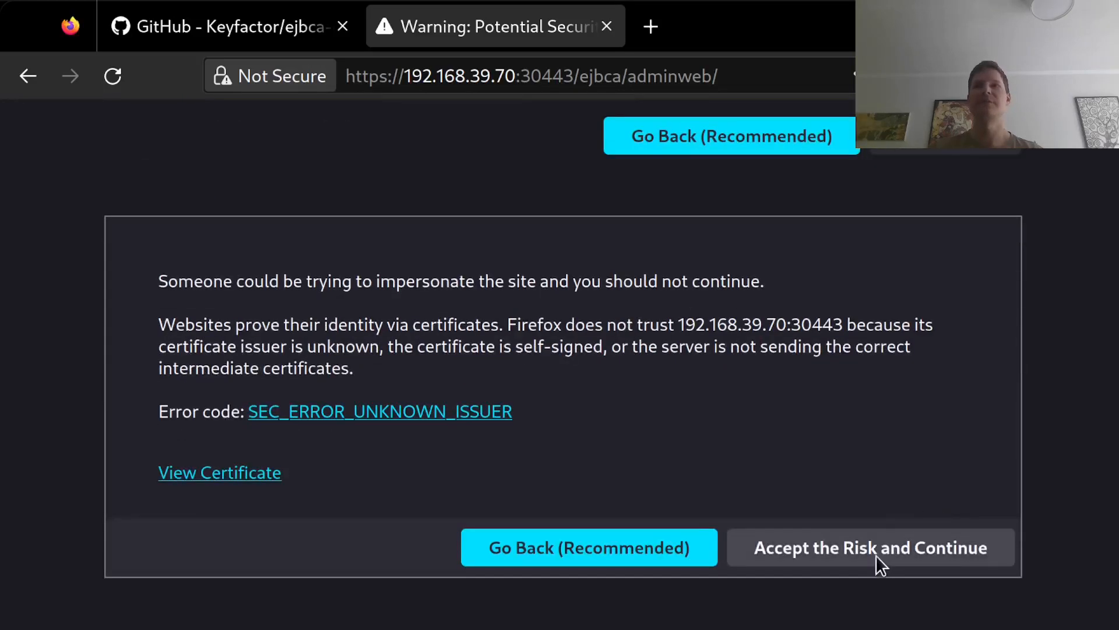
click(869, 548)
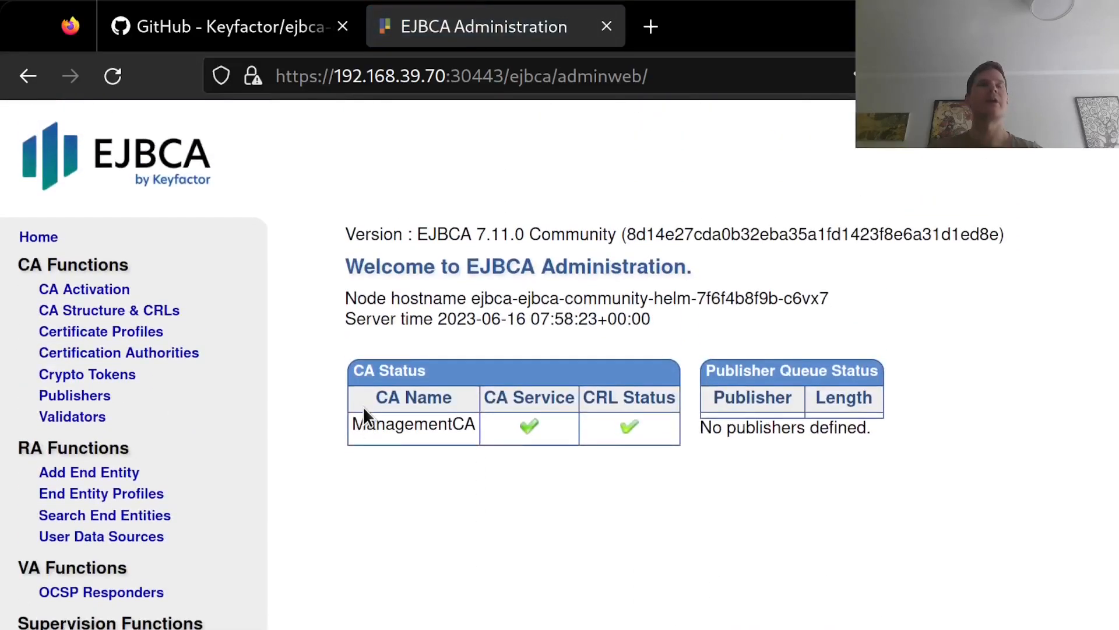
mouse_move(317, 412)
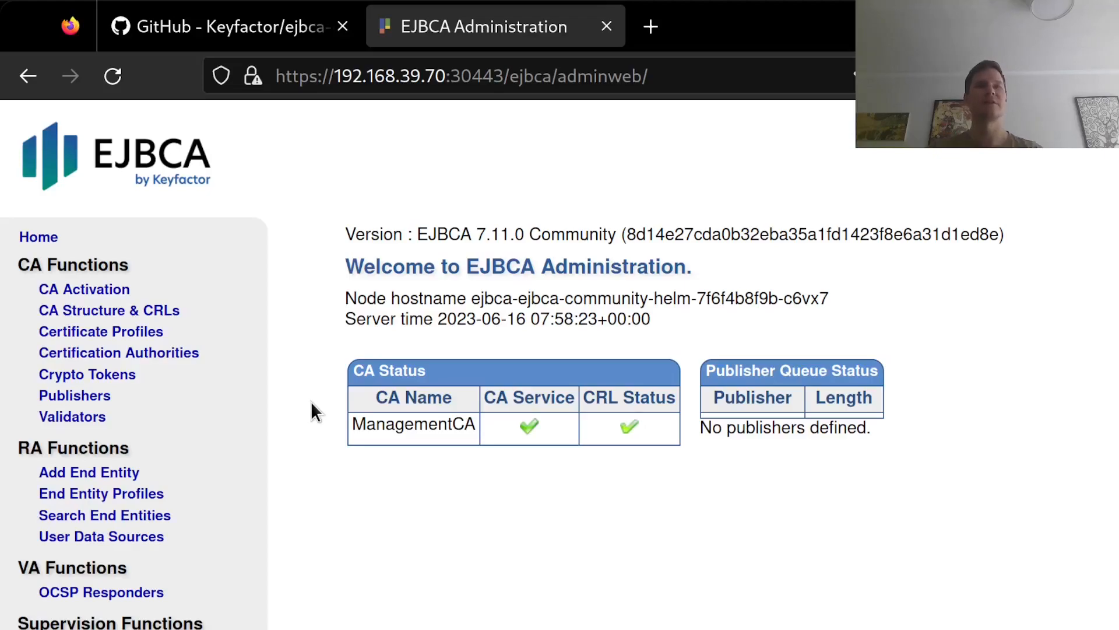
mouse_move(358, 472)
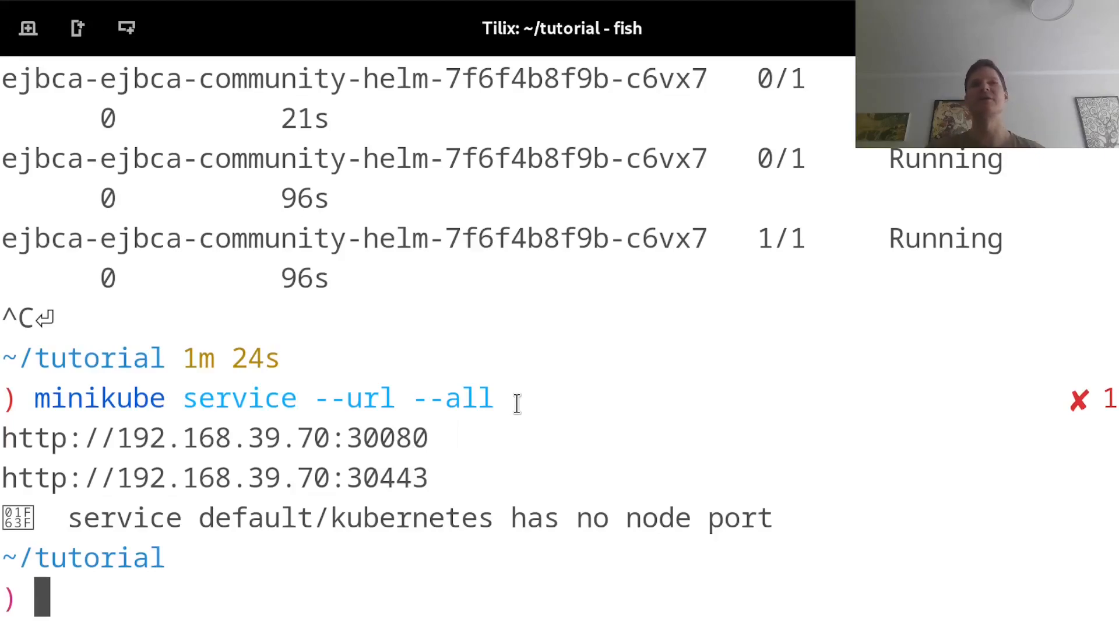
mouse_move(642, 457)
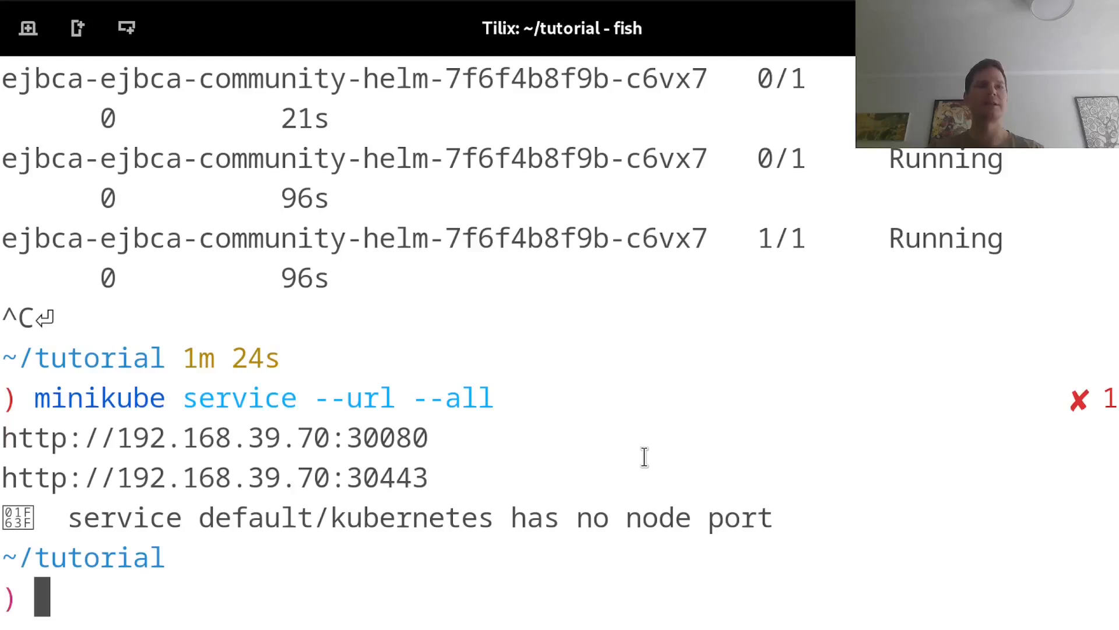
text(helm install ejbca keyfactor/ejbca-community-helm)
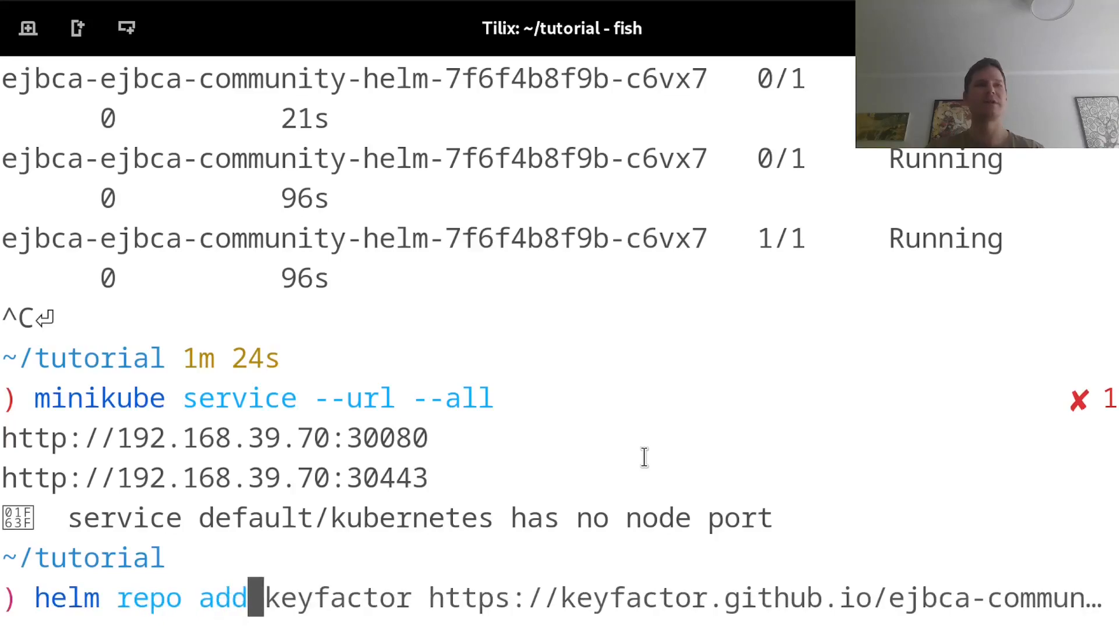
text(bitnam)
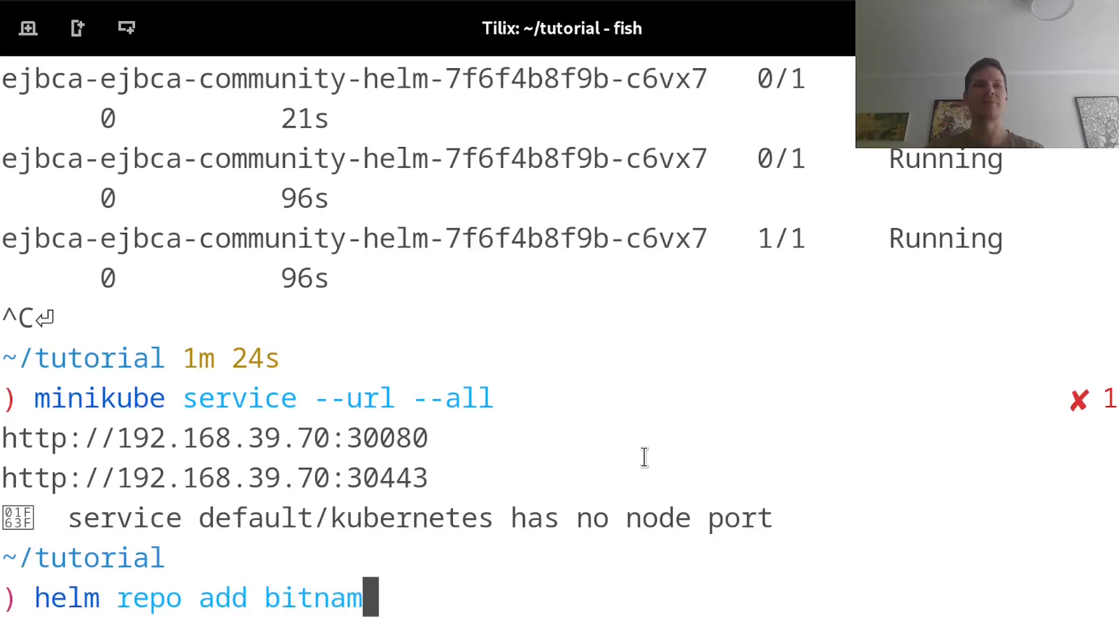
text(i)
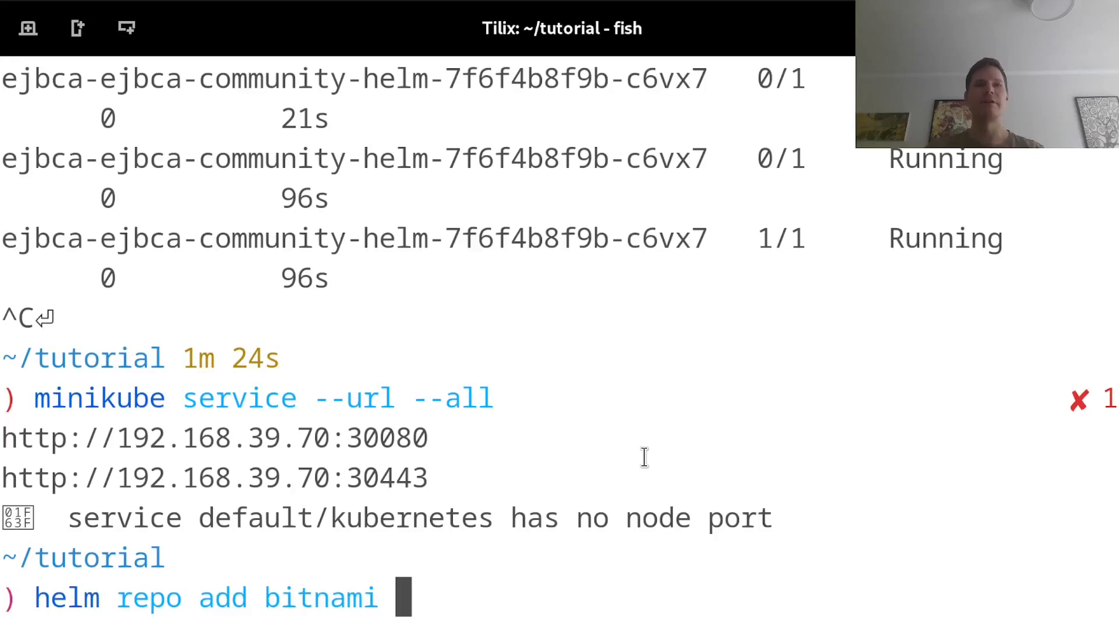
text(h)
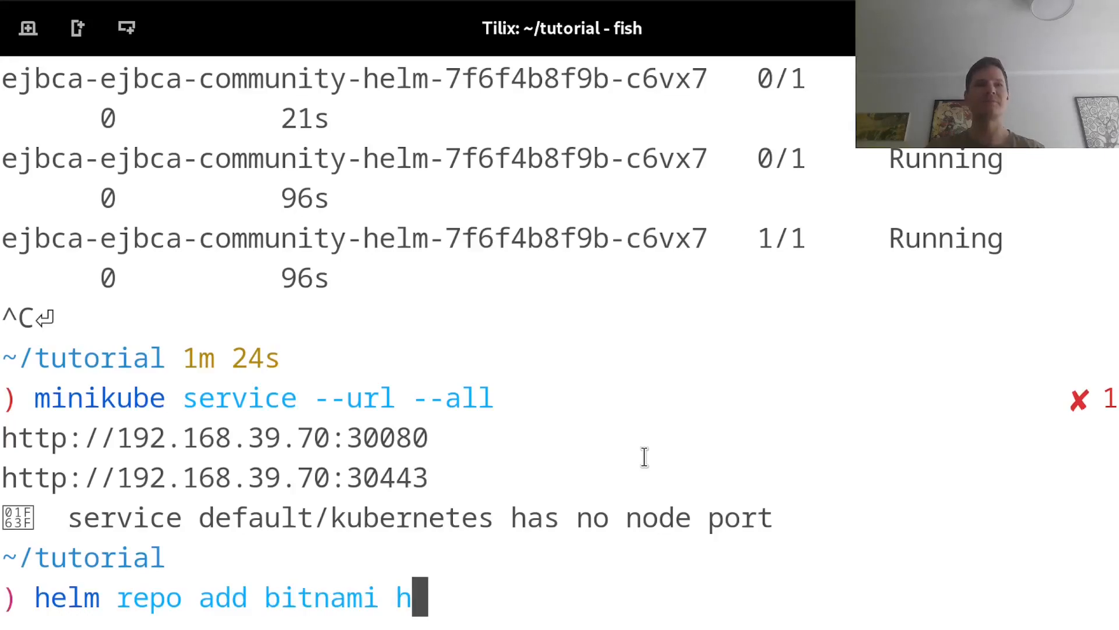
text(ttp:)
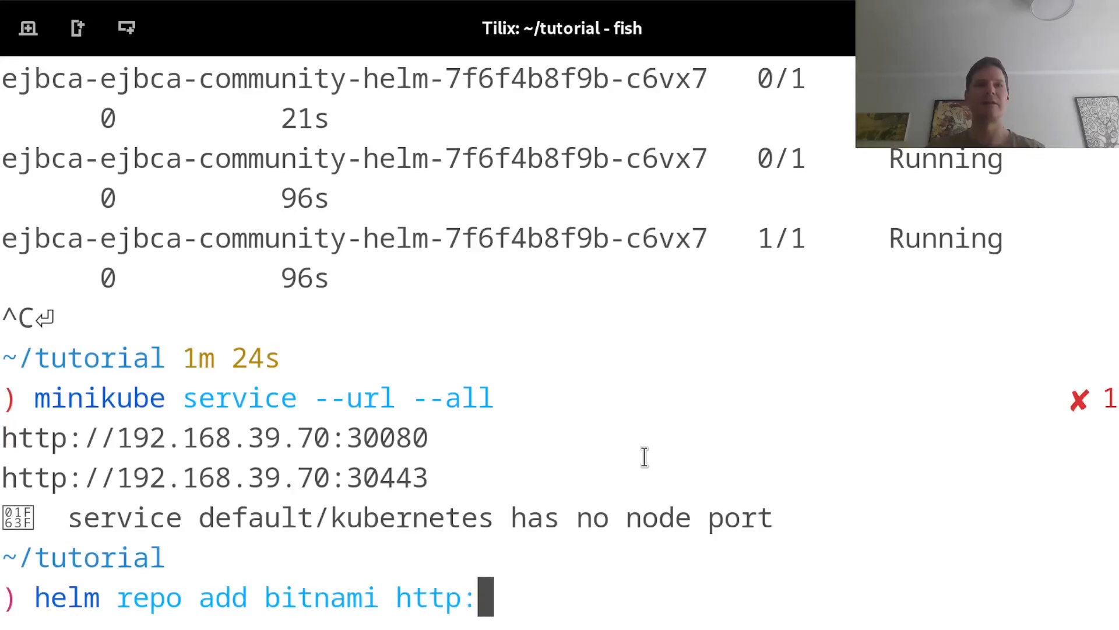
text(//bin/)
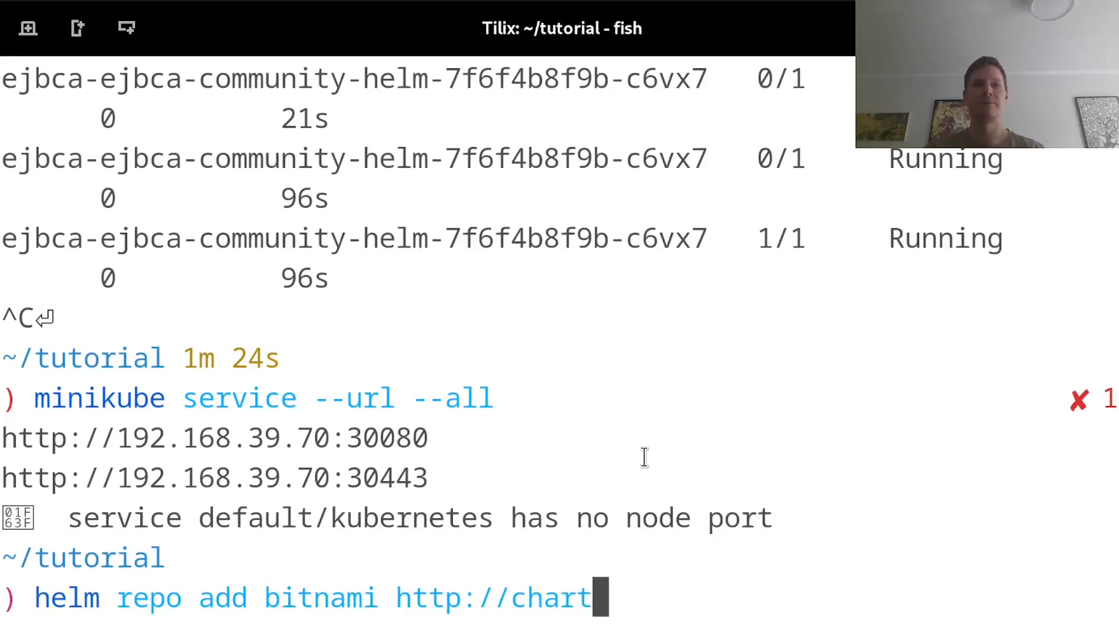
text(s.bit)
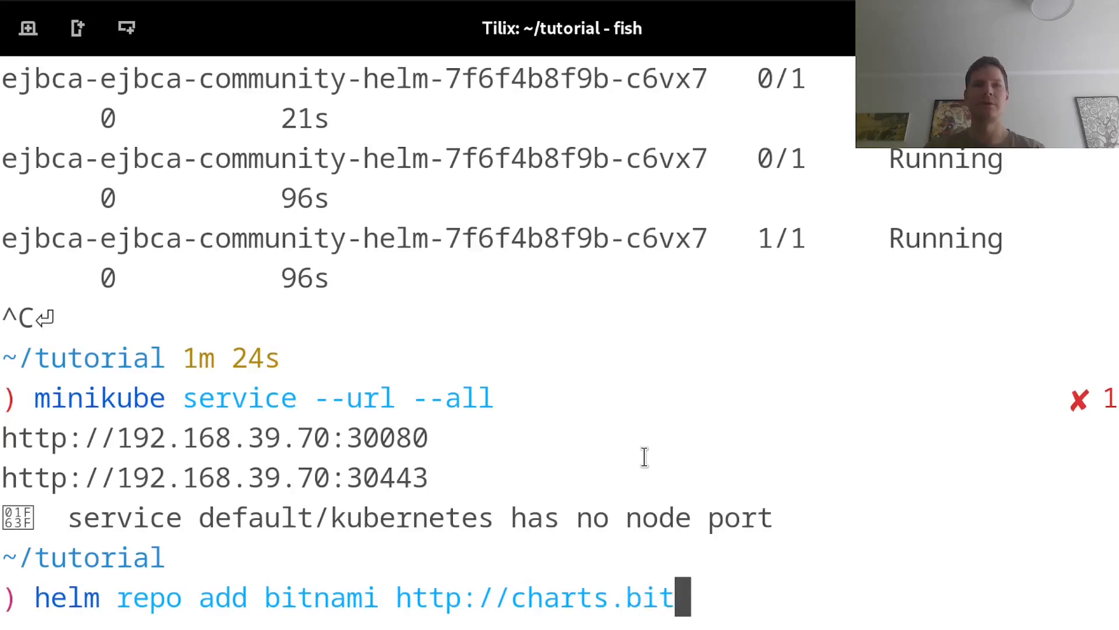
text(nami.co)
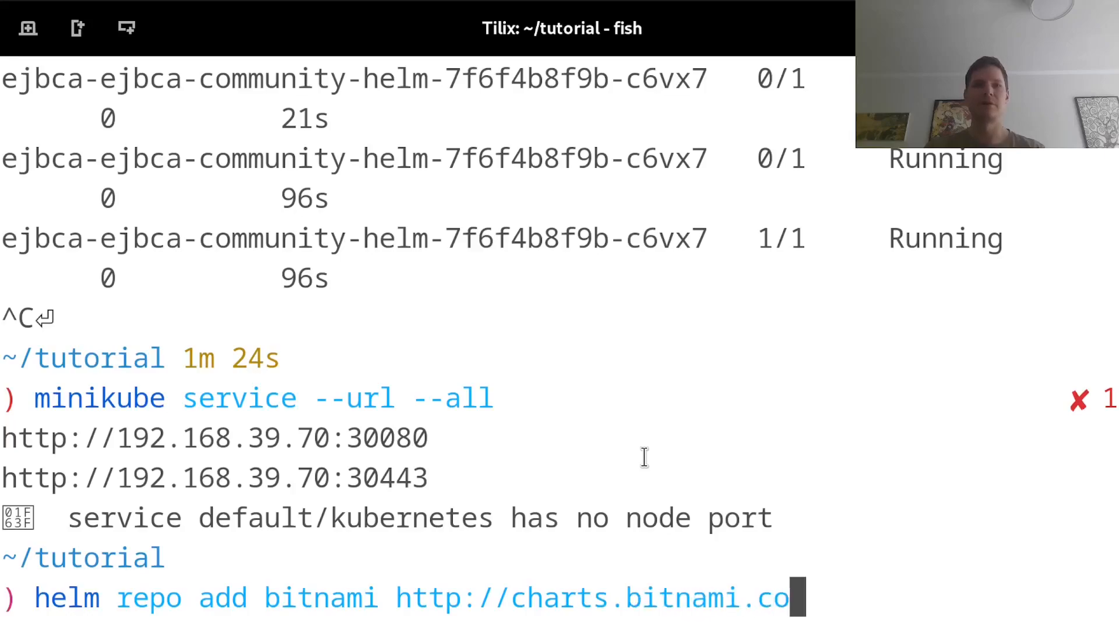
text(m/bitna)
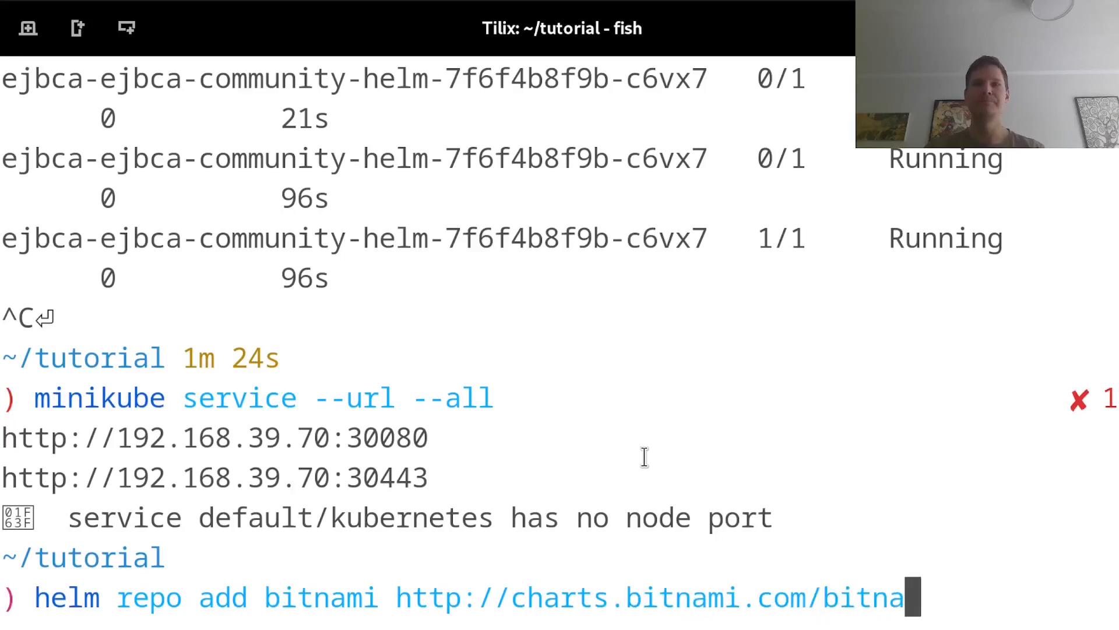
key(Return)
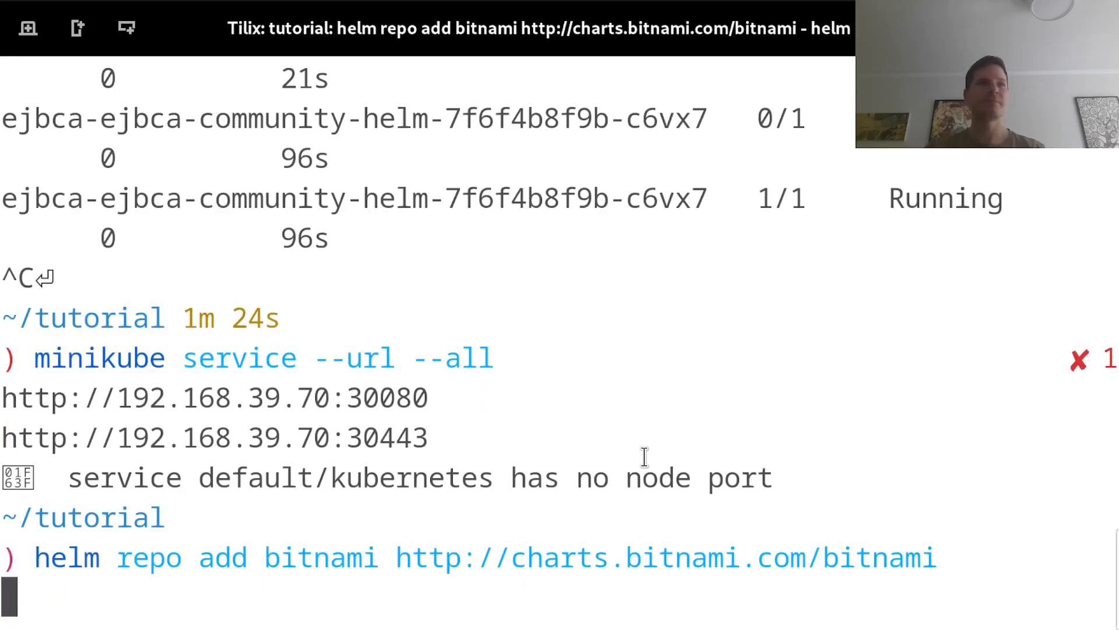
key(Return)
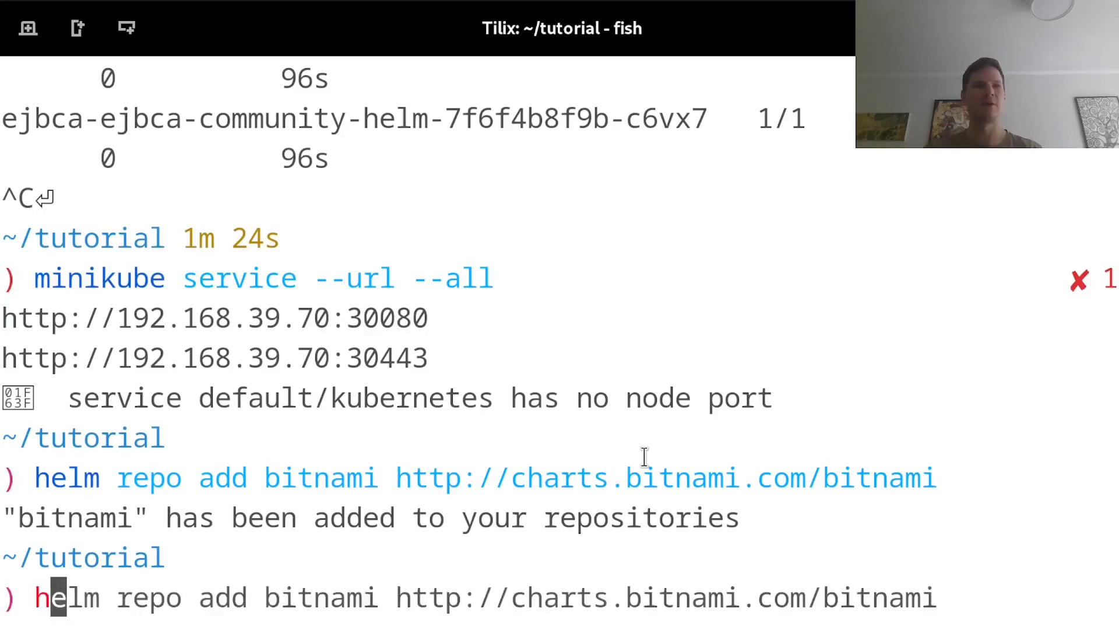
- Save bitnami/mariadb default values into mariadb.yaml with 'helm show values'
text(helm show v)
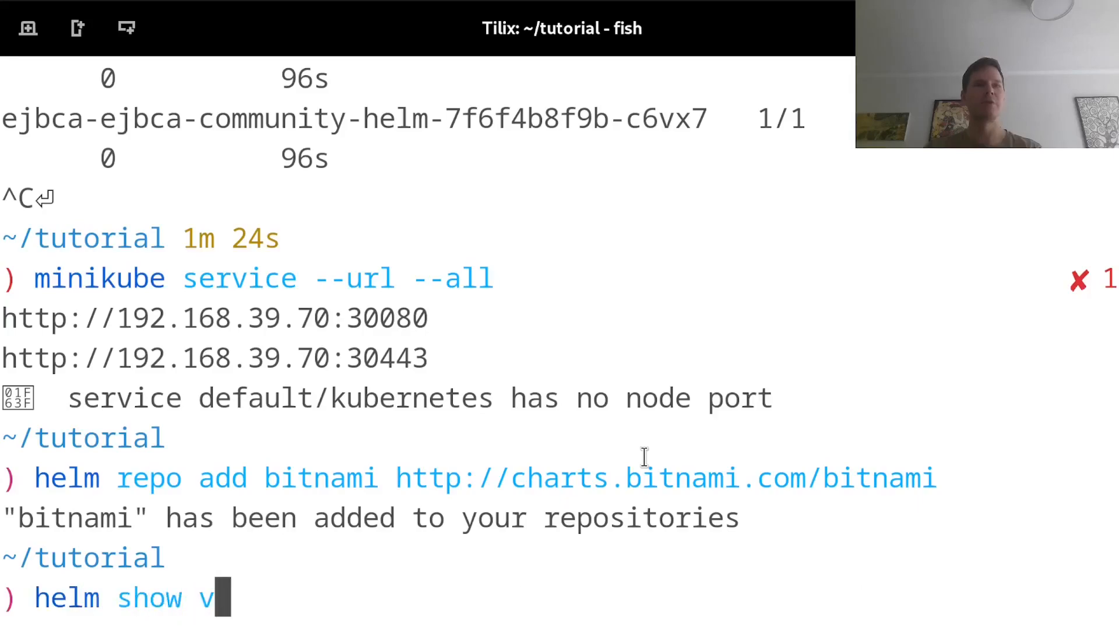
text(alues bitna)
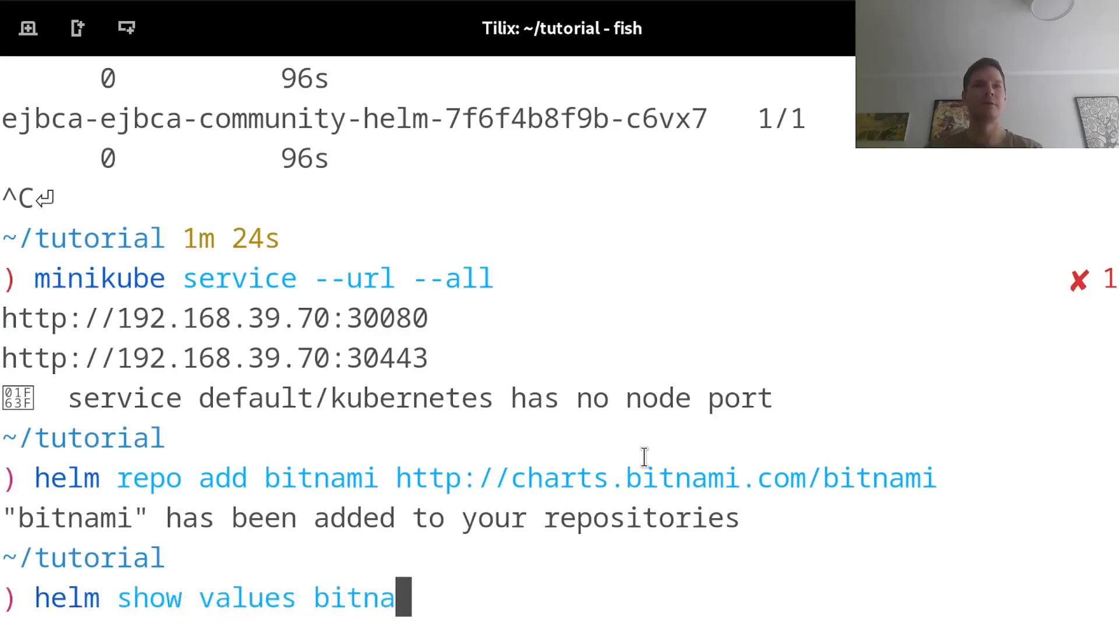
text(mi/mari)
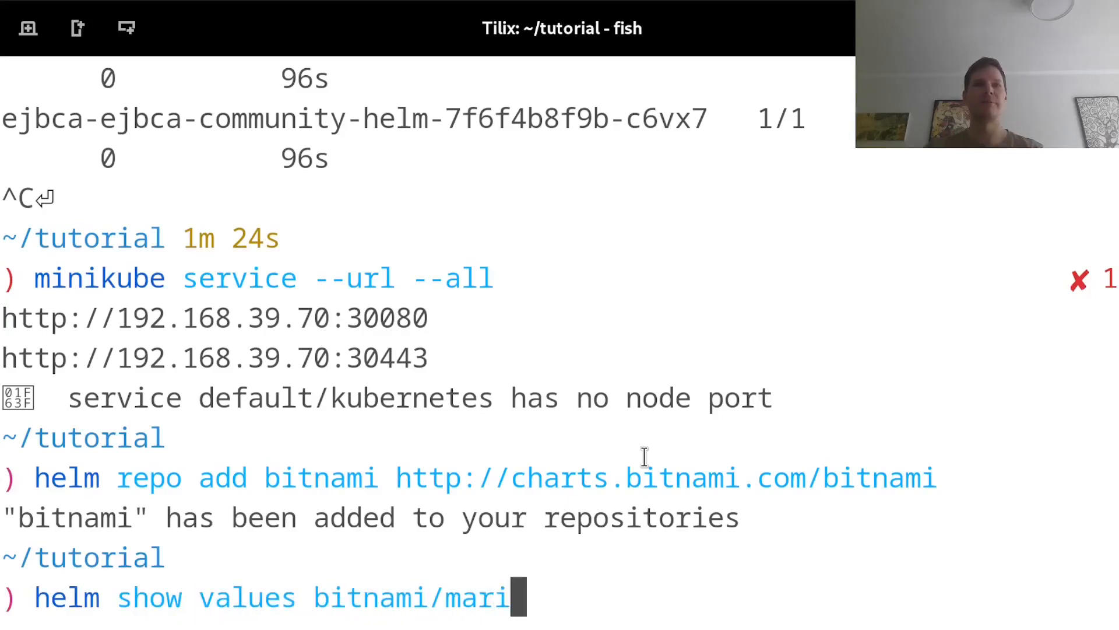
text(a)
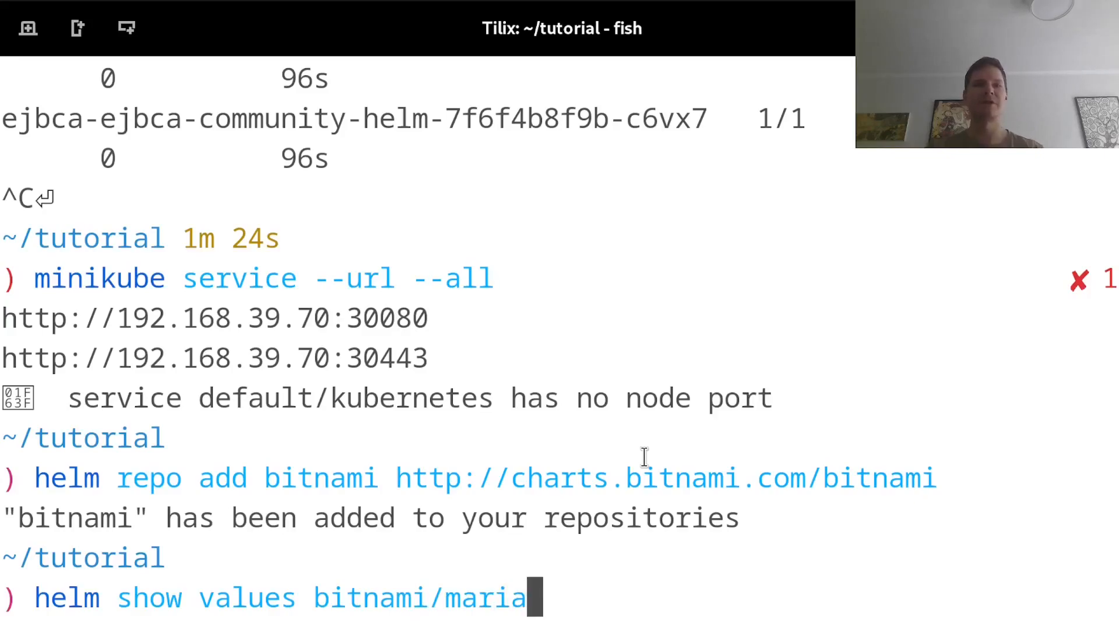
text(db >)
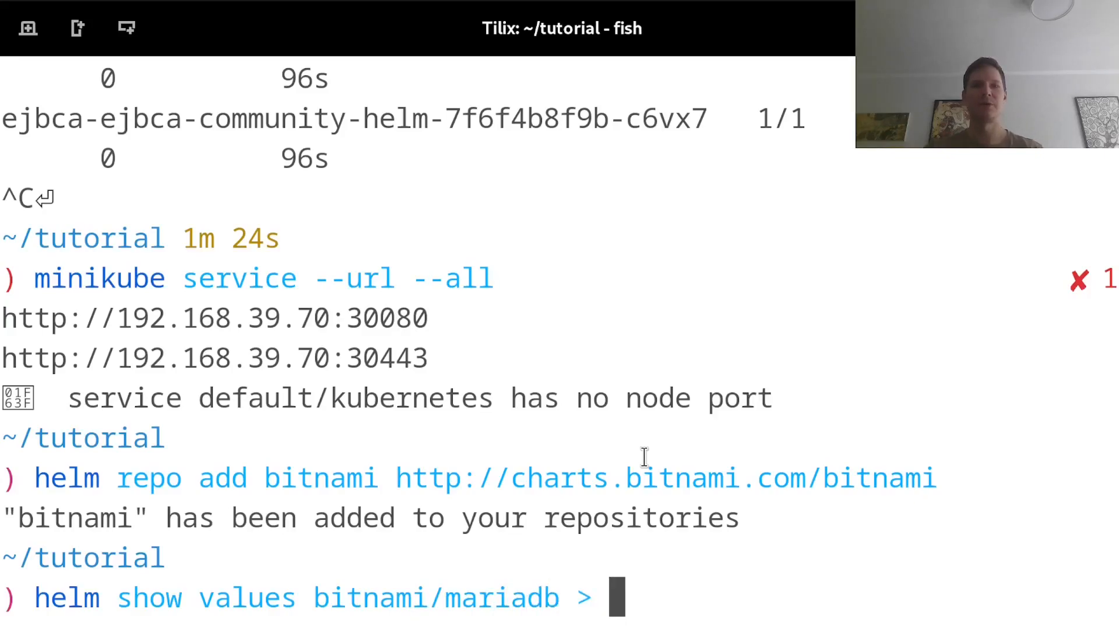
text(maria)
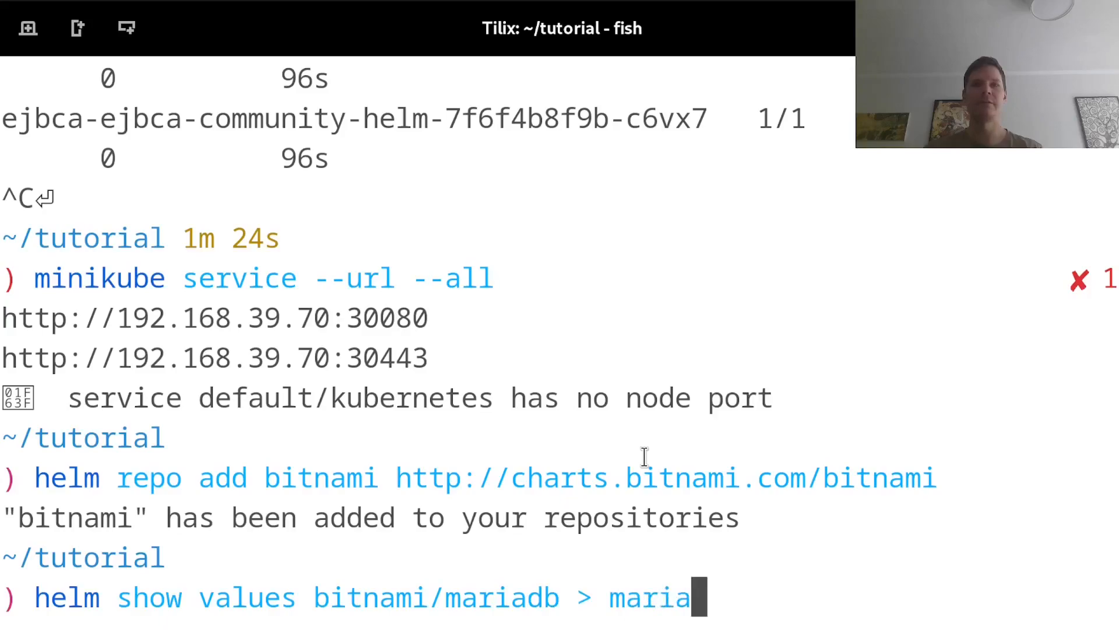
text(db.yam)
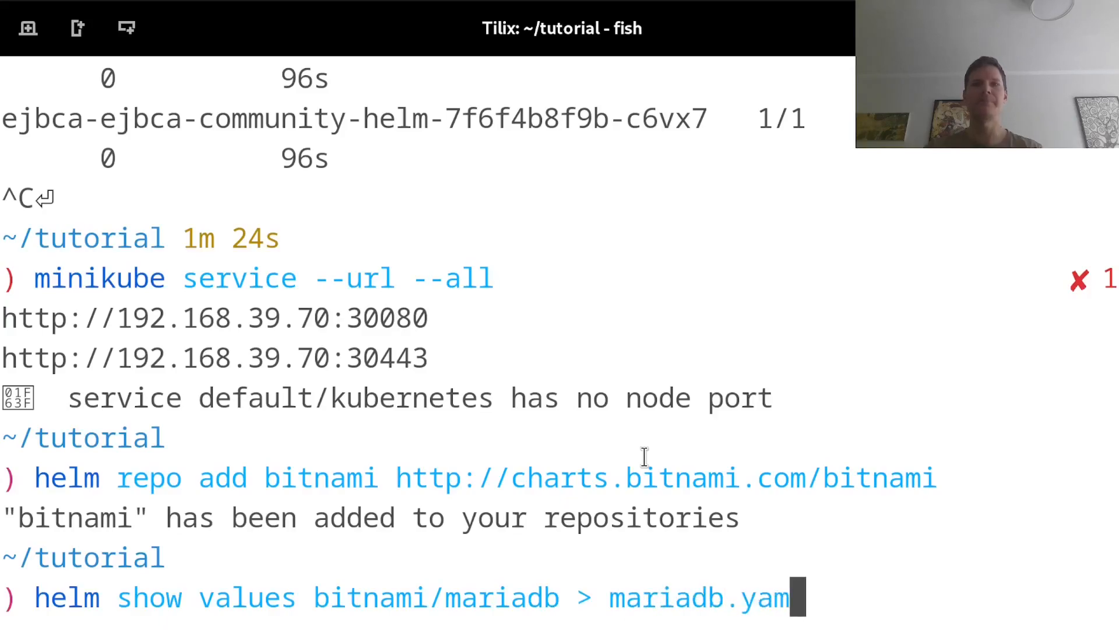
key(Return)
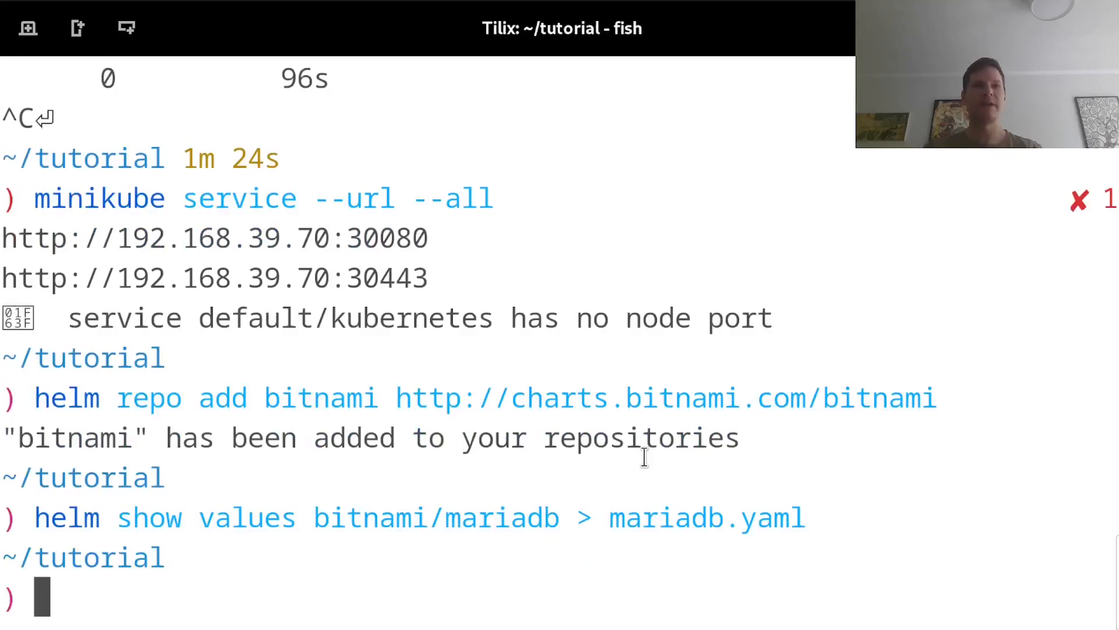
- In mariadb.yaml's auth section set database ejbcadb and username ejbca
text(vi mariadb.yaml)
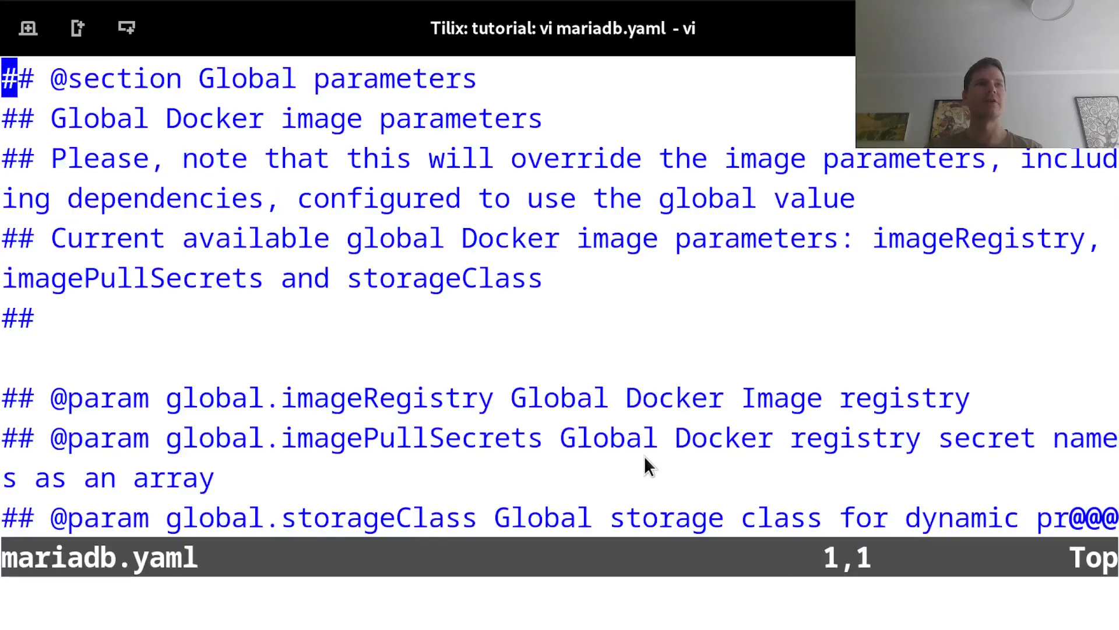
mouse_move(568, 360)
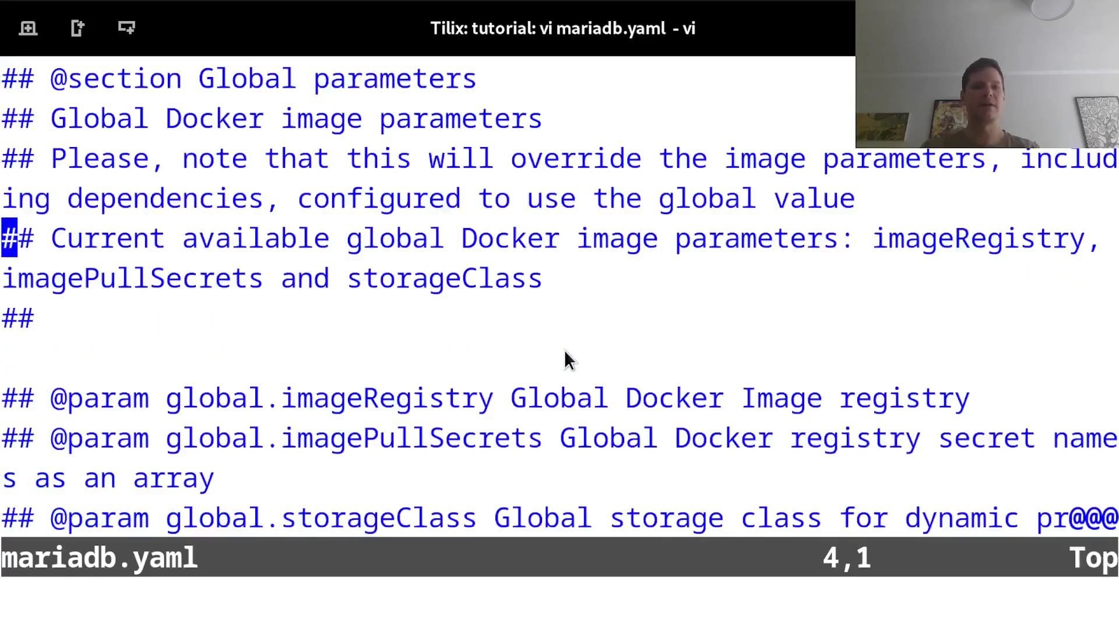
text(/auth)
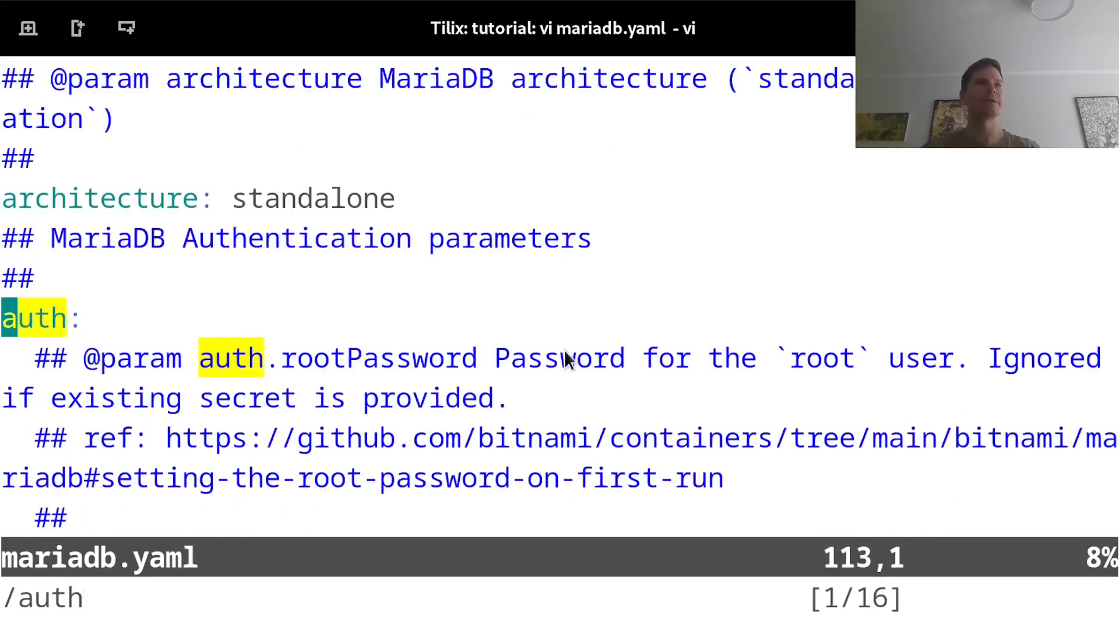
scroll(down, 3)
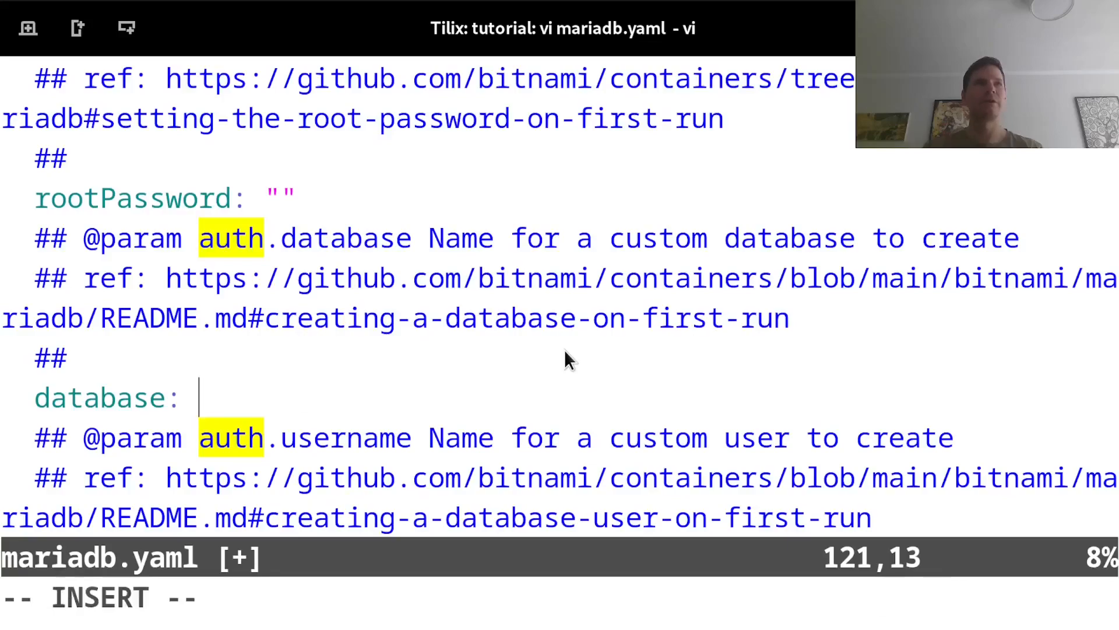
text(ejbcadb)
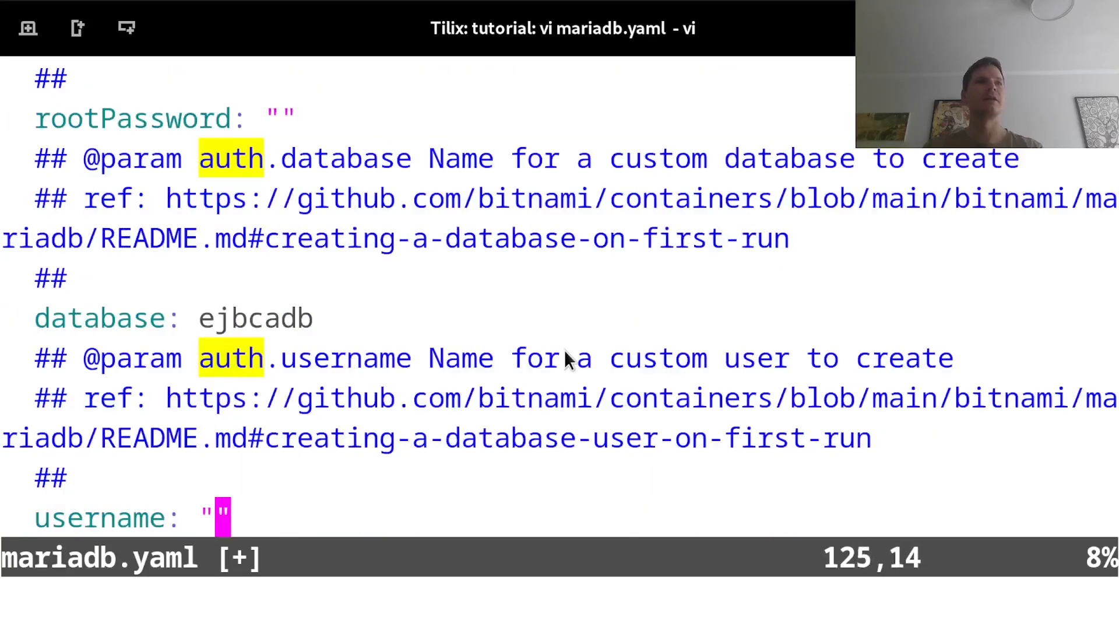
text(ejbca)
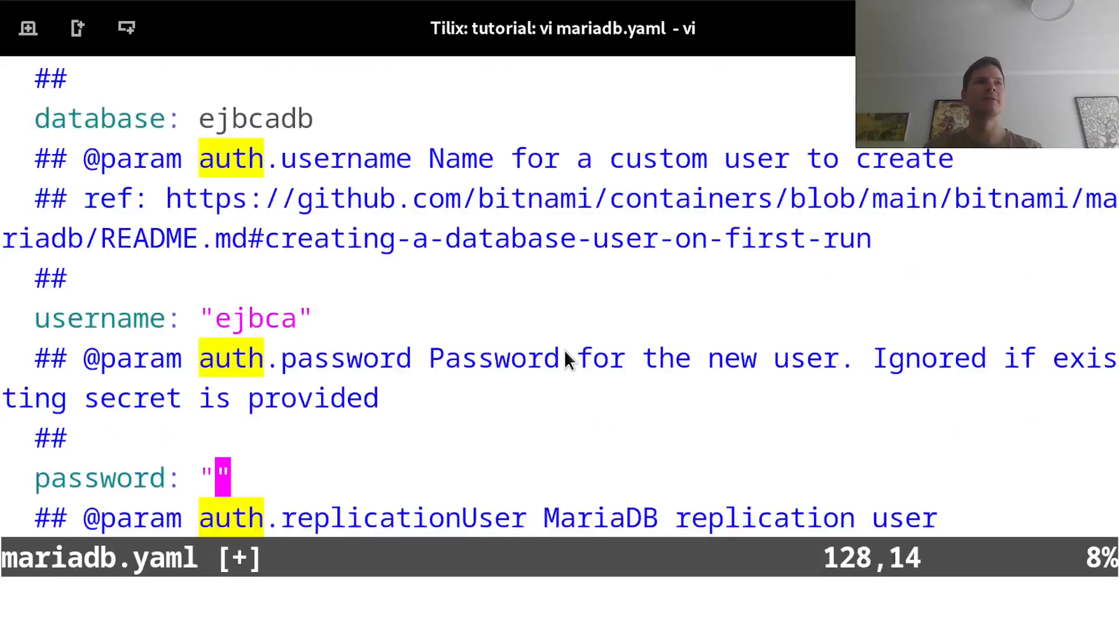
scroll(down, 3)
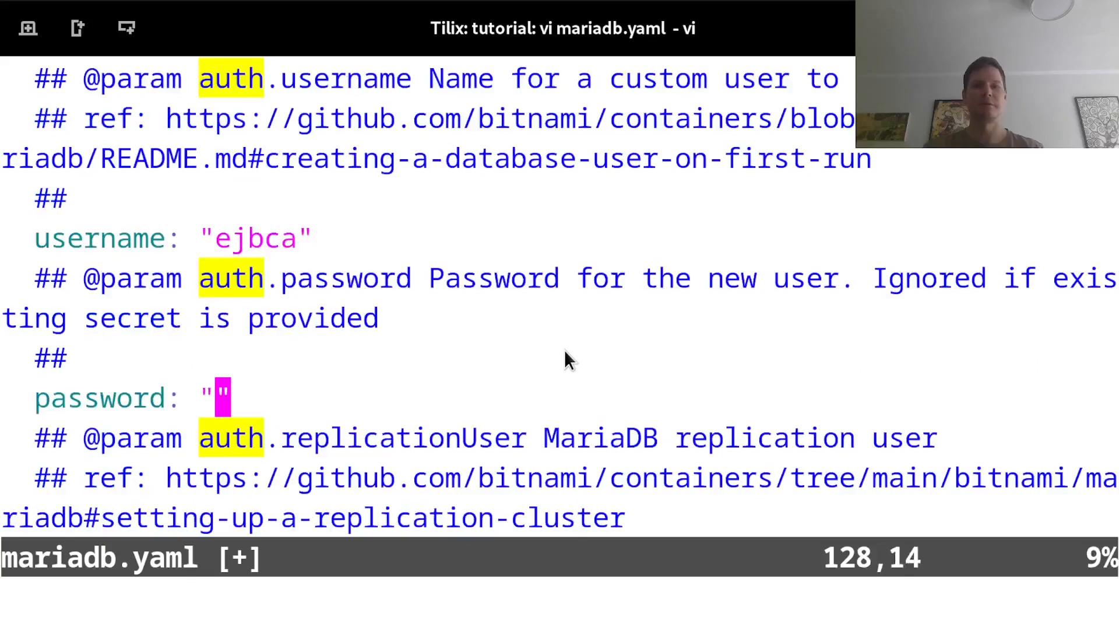
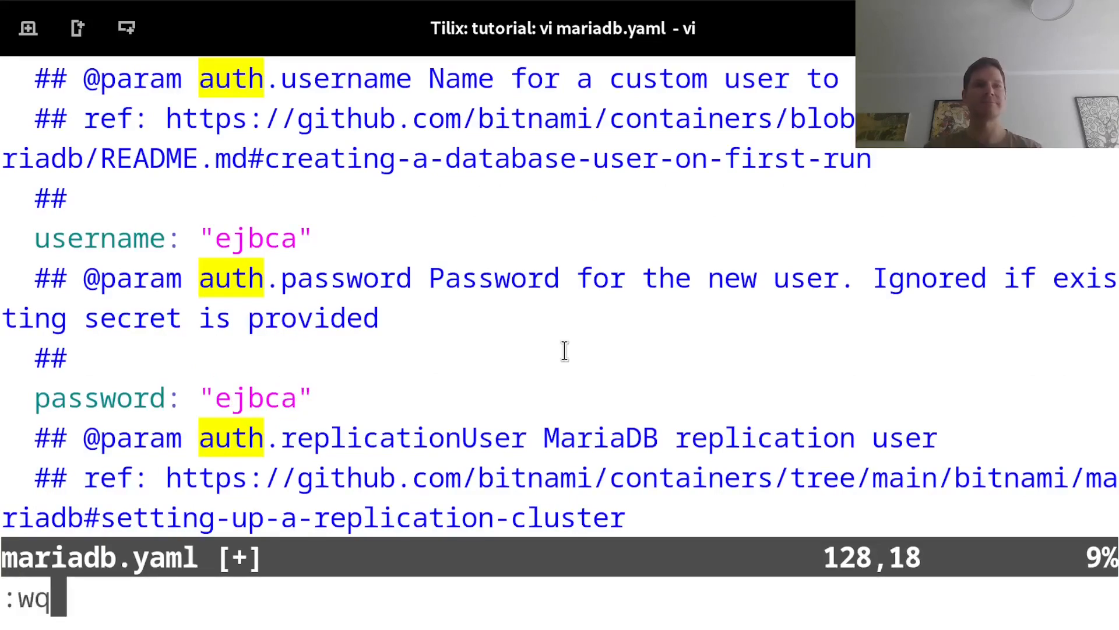
key(Return)
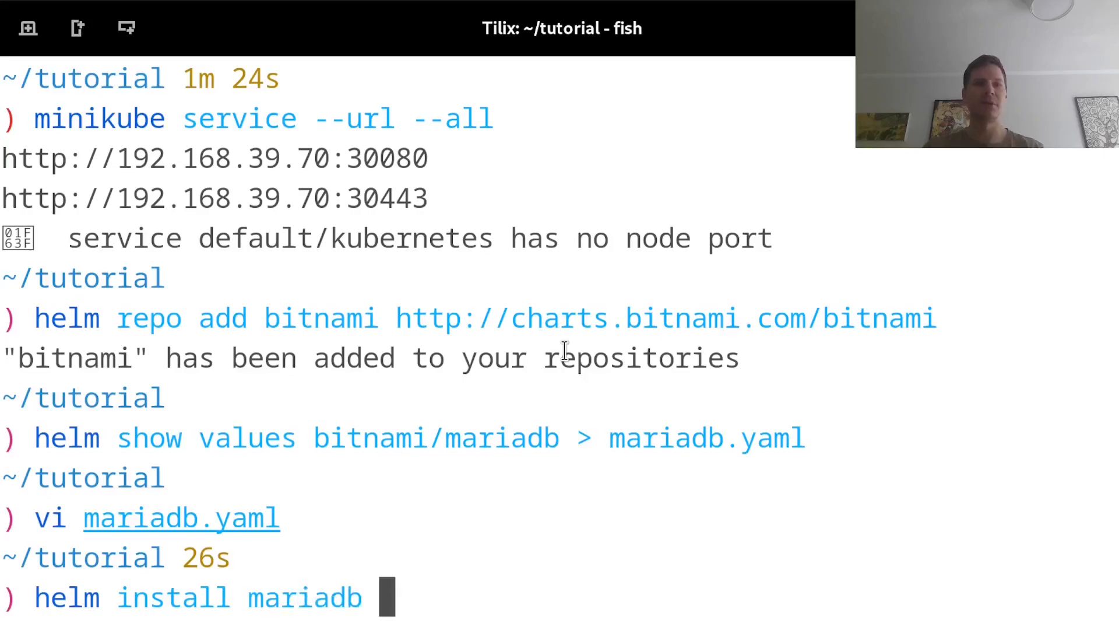
- Run helm install mariadb bitnami/mariadb --values mariadb.yaml and let the release notes print
text(bi)
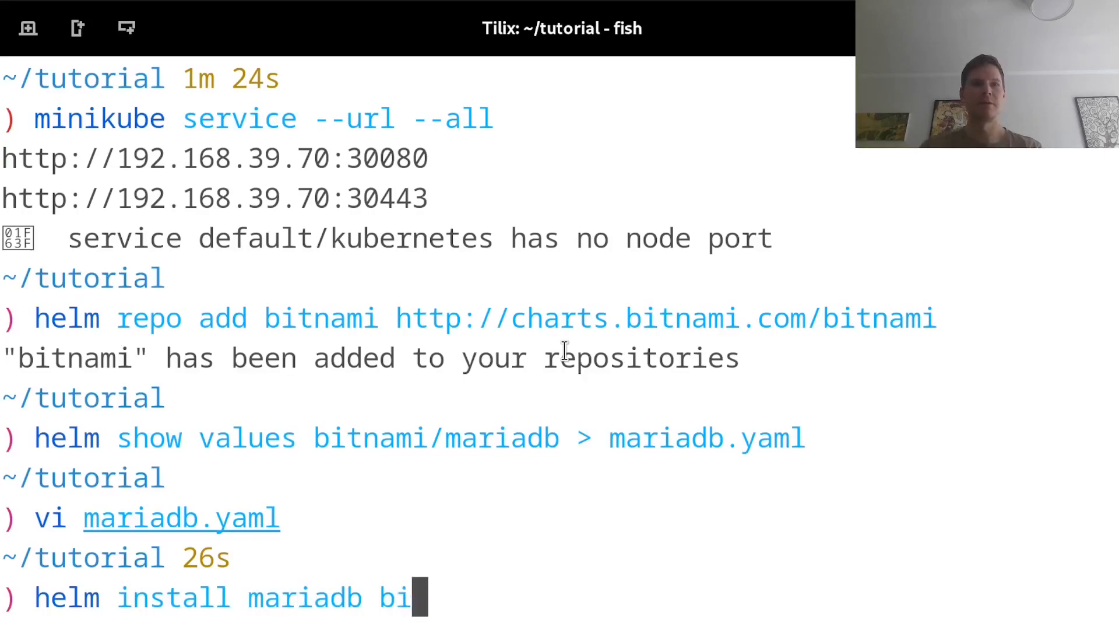
text(tnami/mariadb)
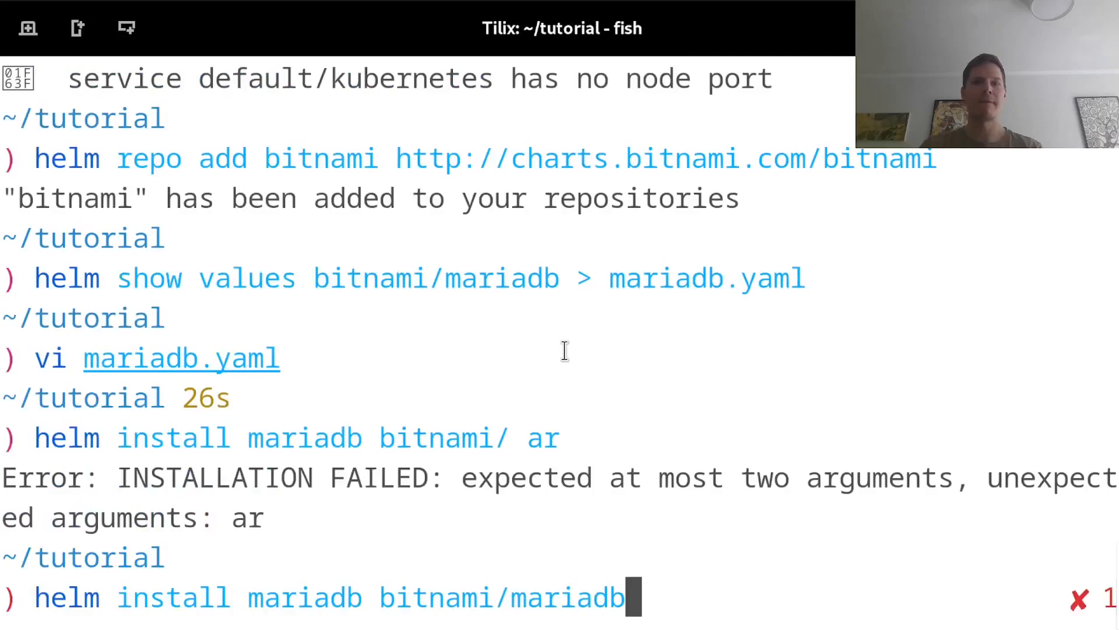
text(--val)
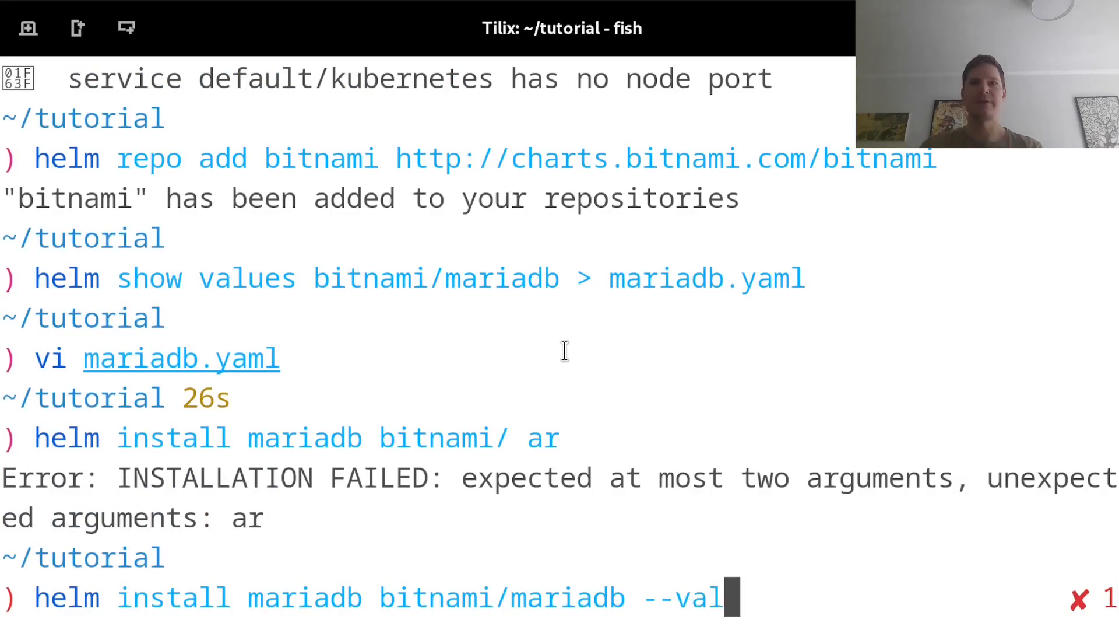
text(ues)
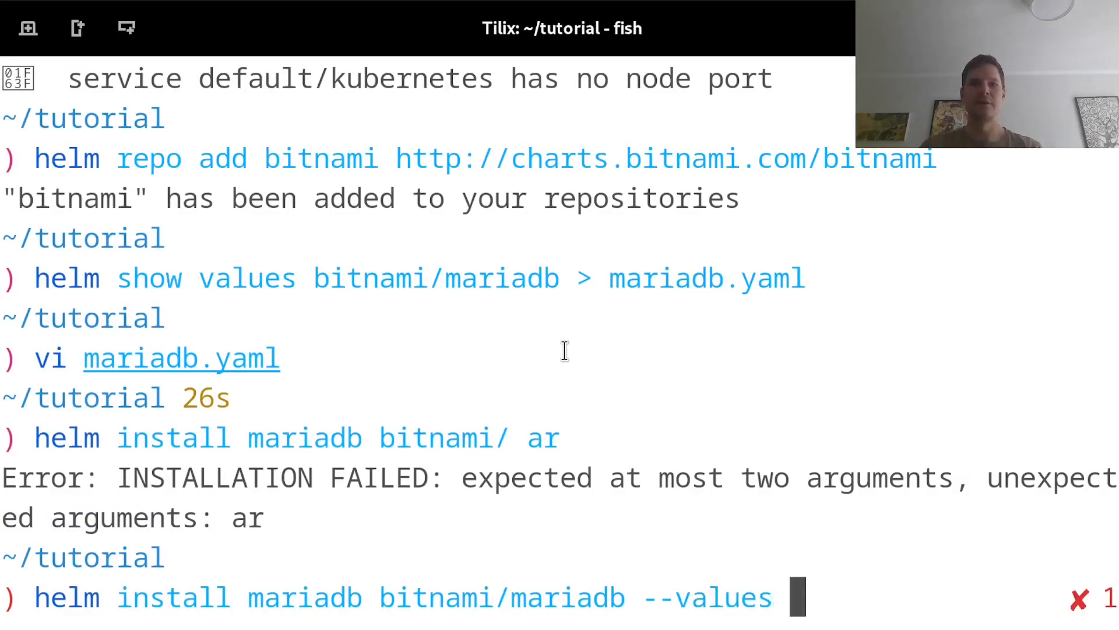
text(mariadb.yaml)
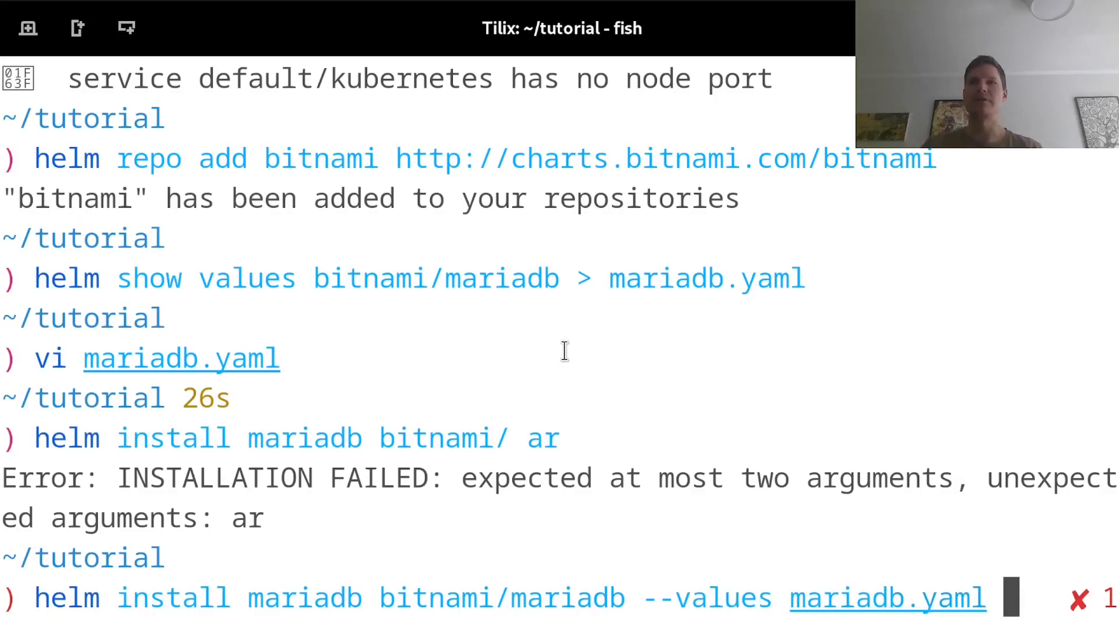
key(Return)
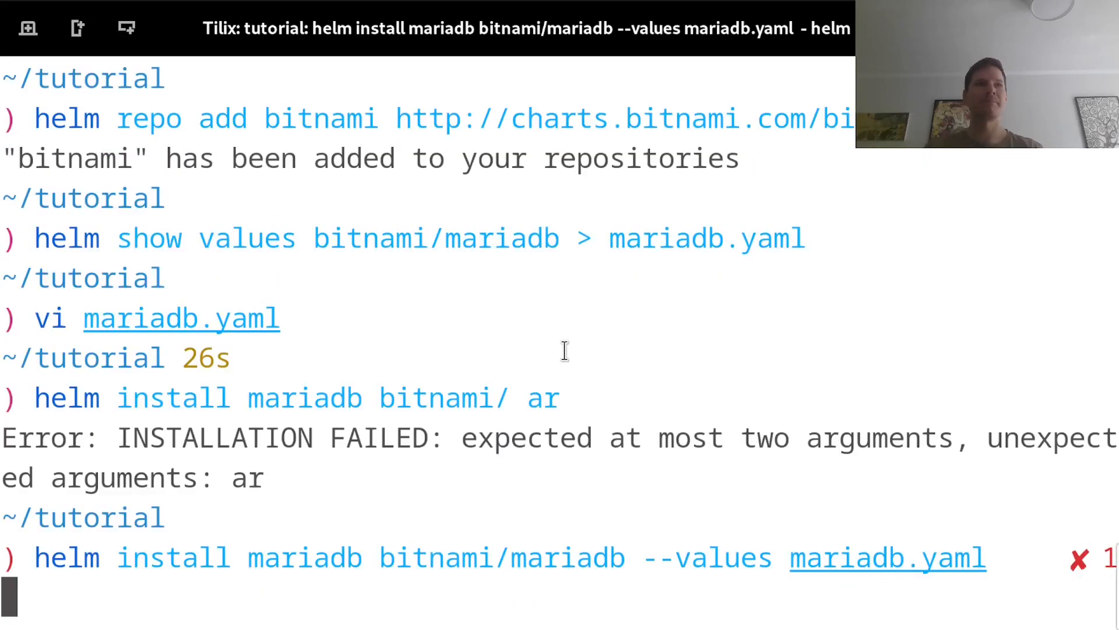
key(Return)
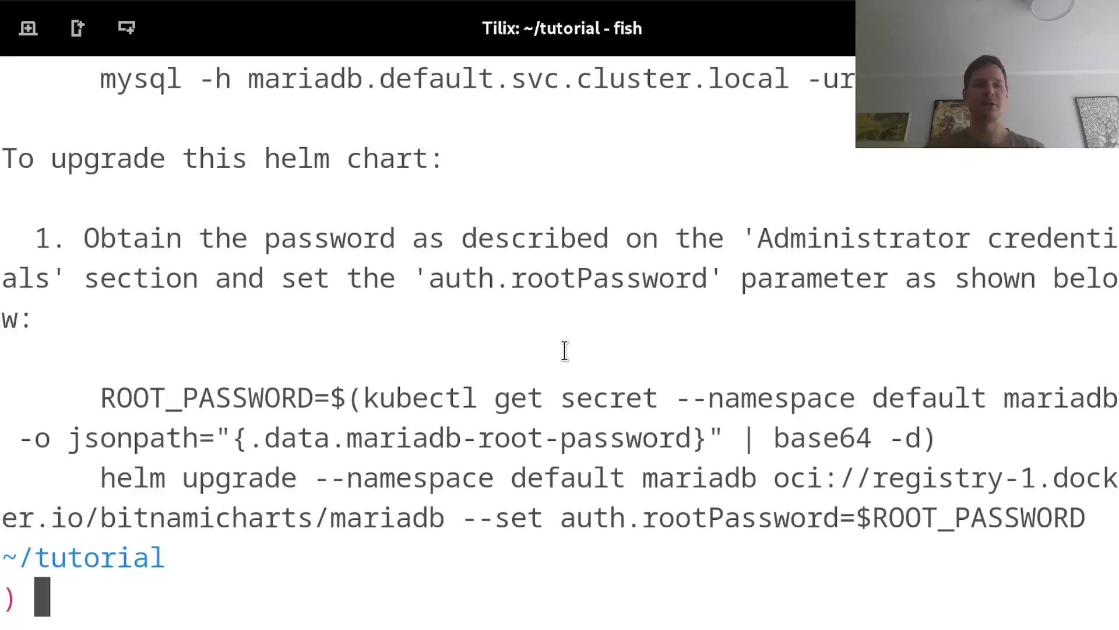
- Export keyfactor/ejbca-community-helm default values into ejbca.yaml with helm show values
text(helm install mariadb bitnami/mariadb --values mariadb.yaml)
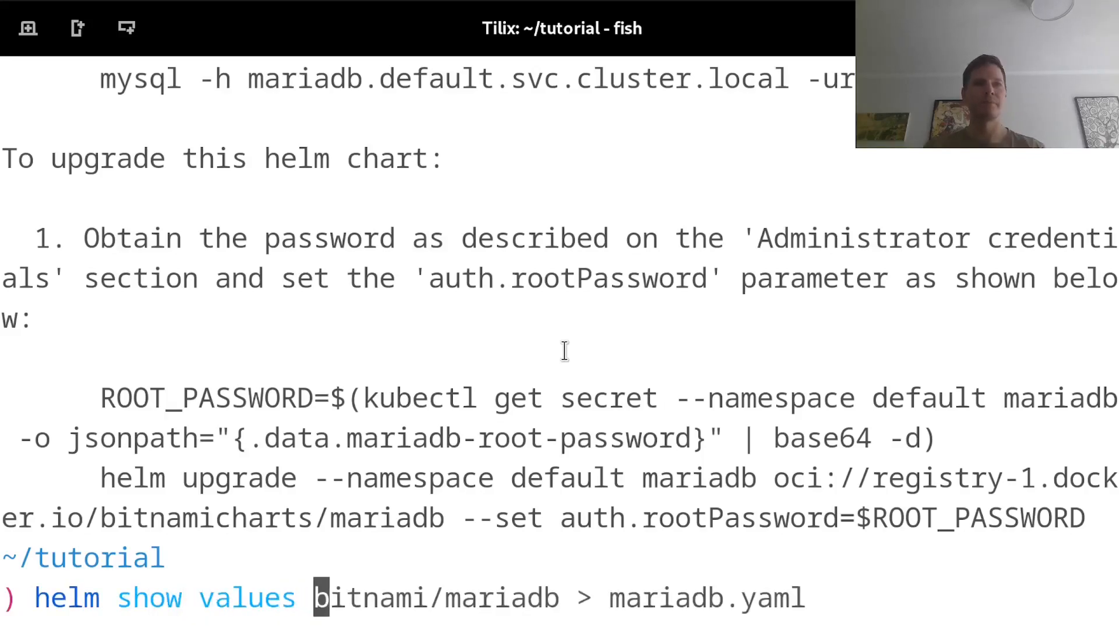
text(keyfactor/)
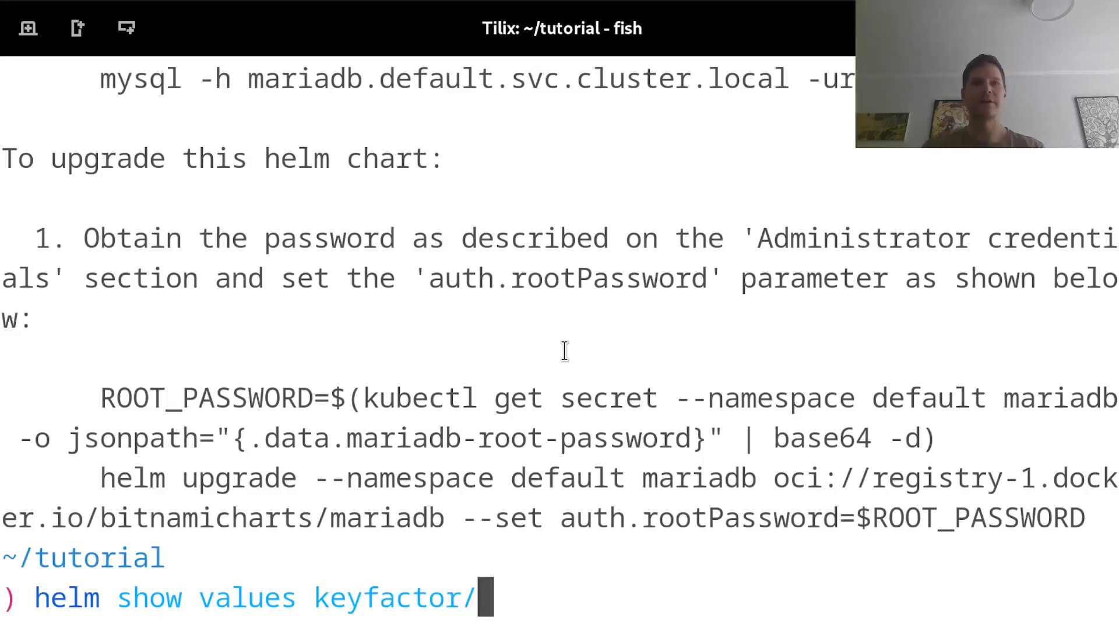
text(ejbca-coo)
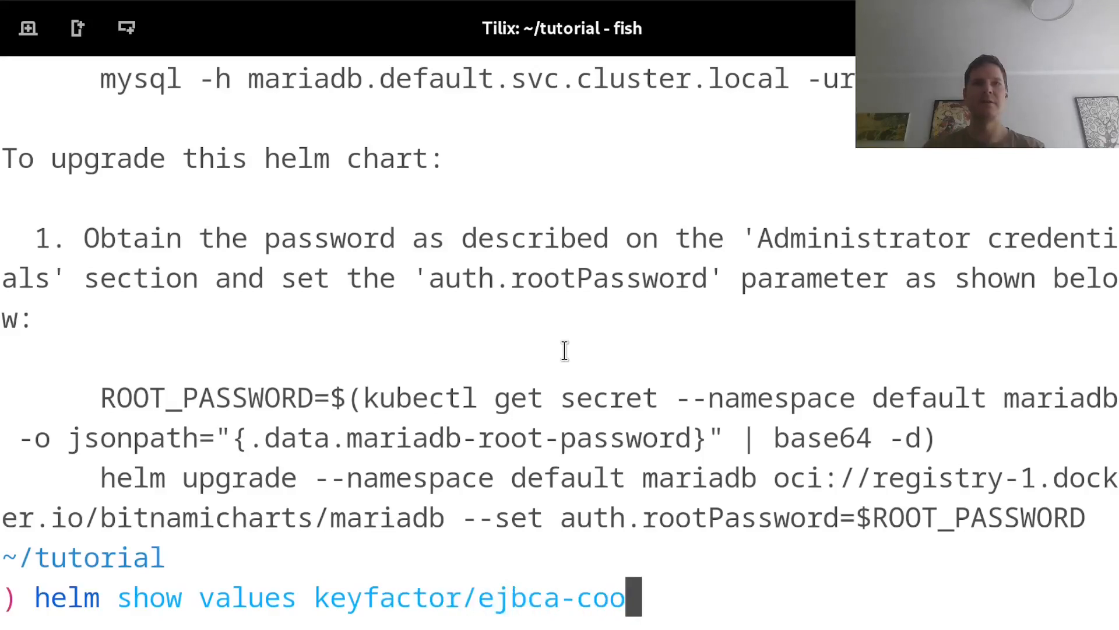
text(mmunity-h)
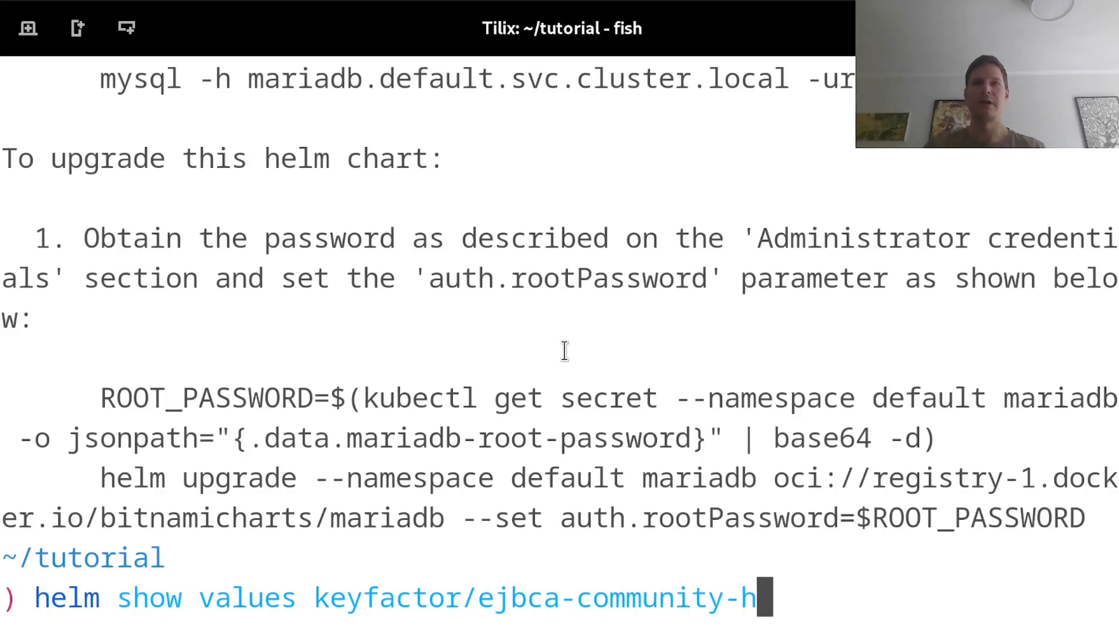
text(elm > mariadb.yaml)
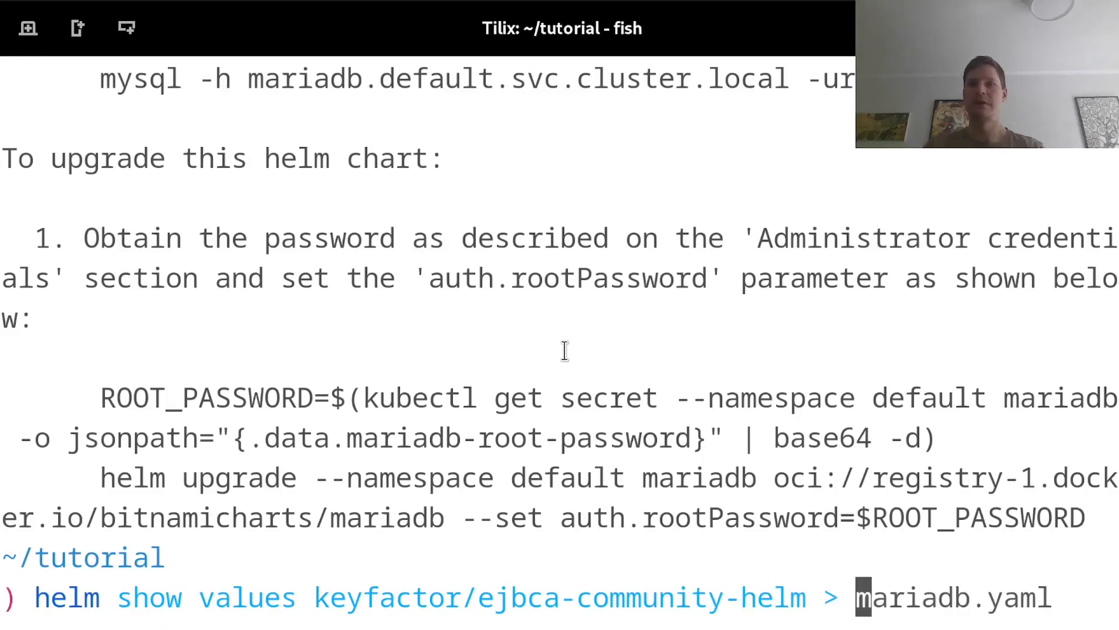
text(ejbca.)
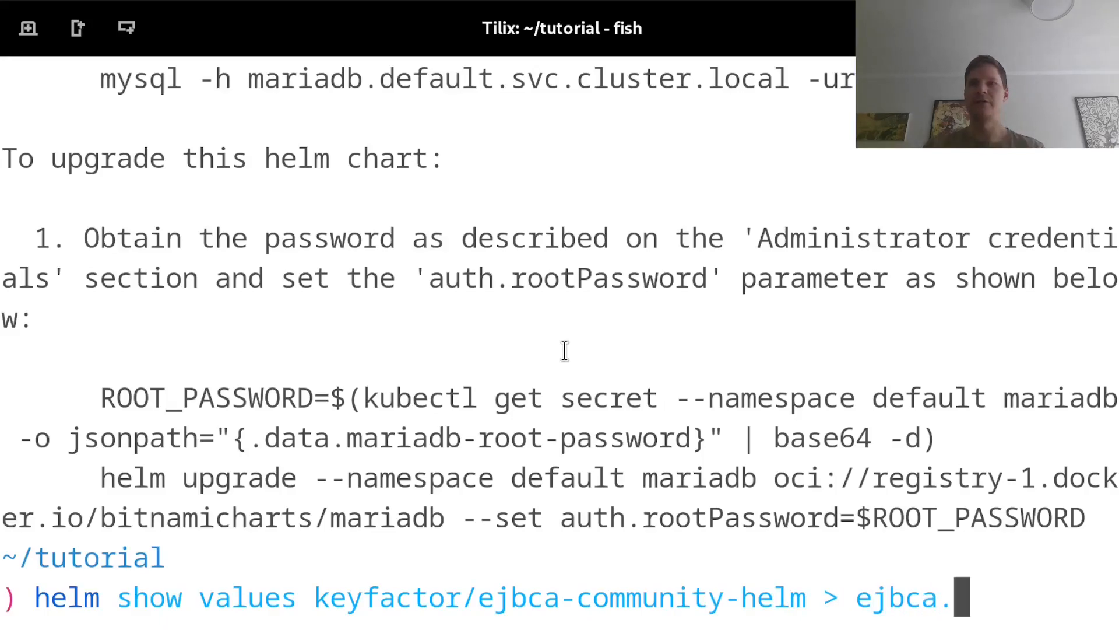
key(Return)
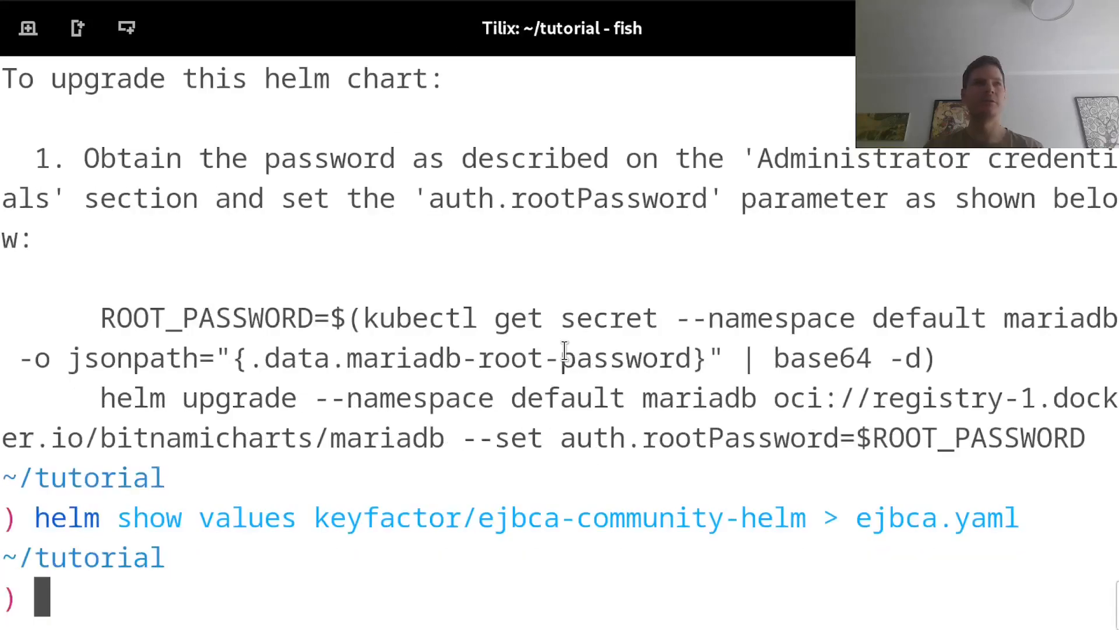
- Open ejbca.yaml in vi and change useEphemeralH2Database to false
text(vi ejbca.yaml)
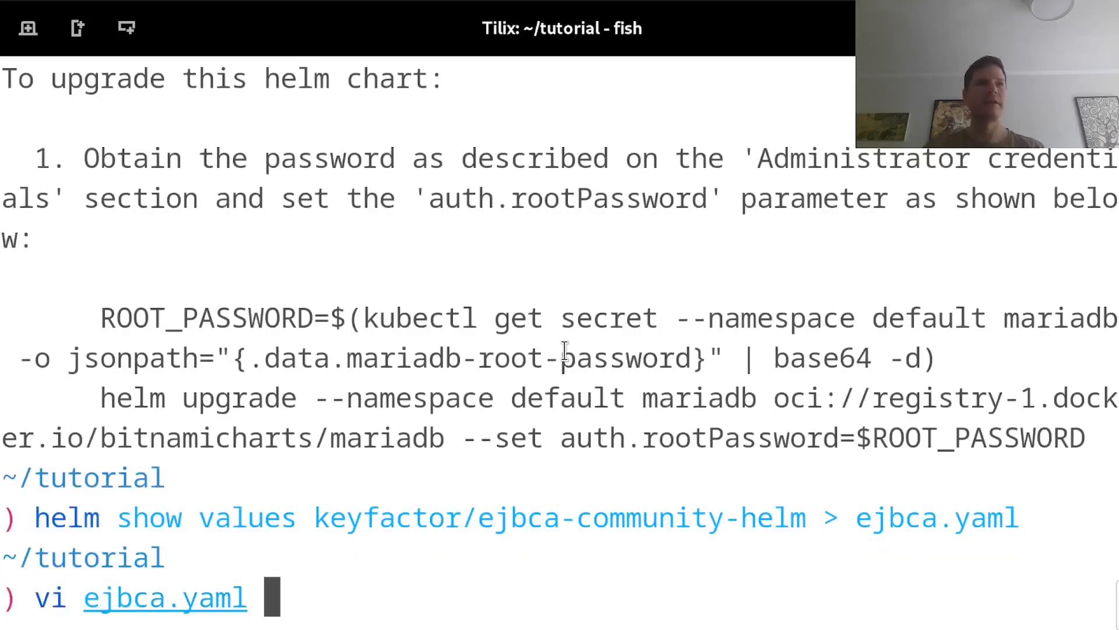
key(Return)
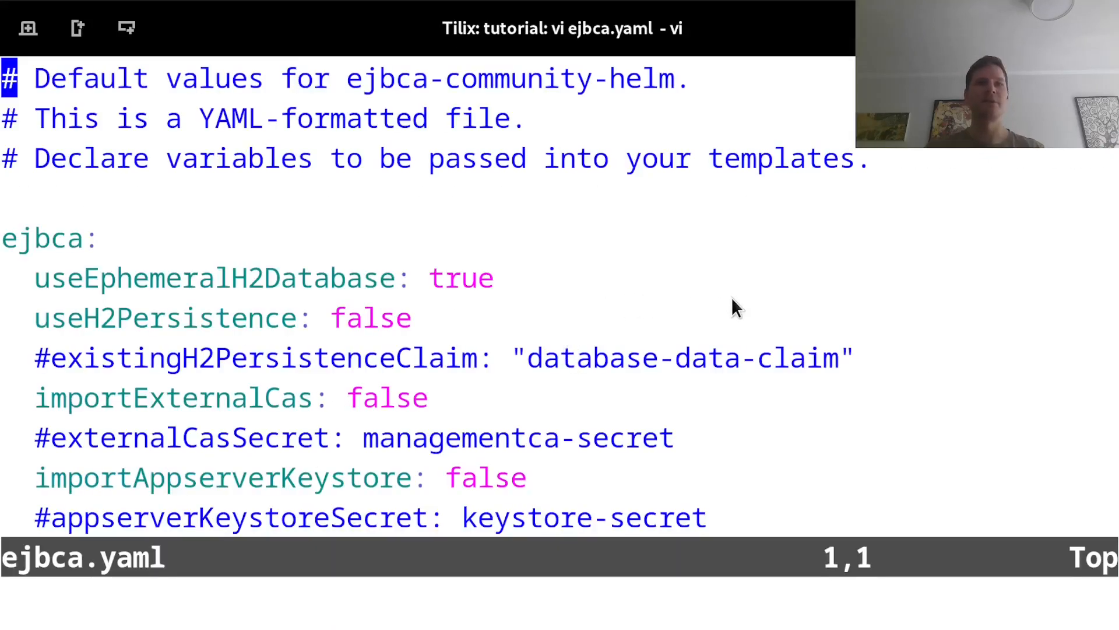
key(j)
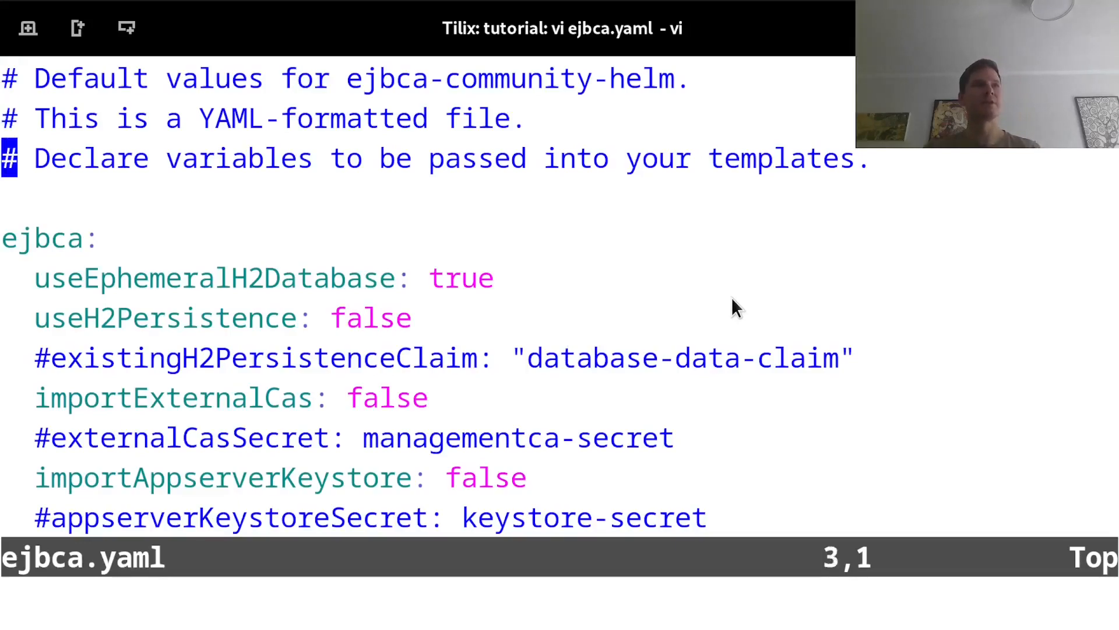
key(j)
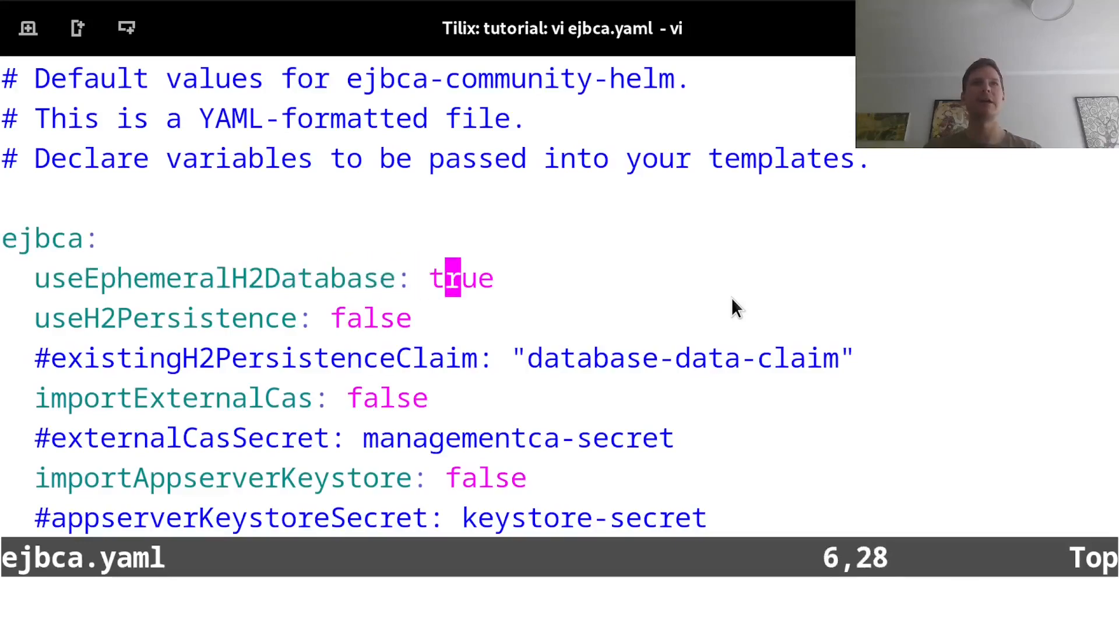
text(fals)
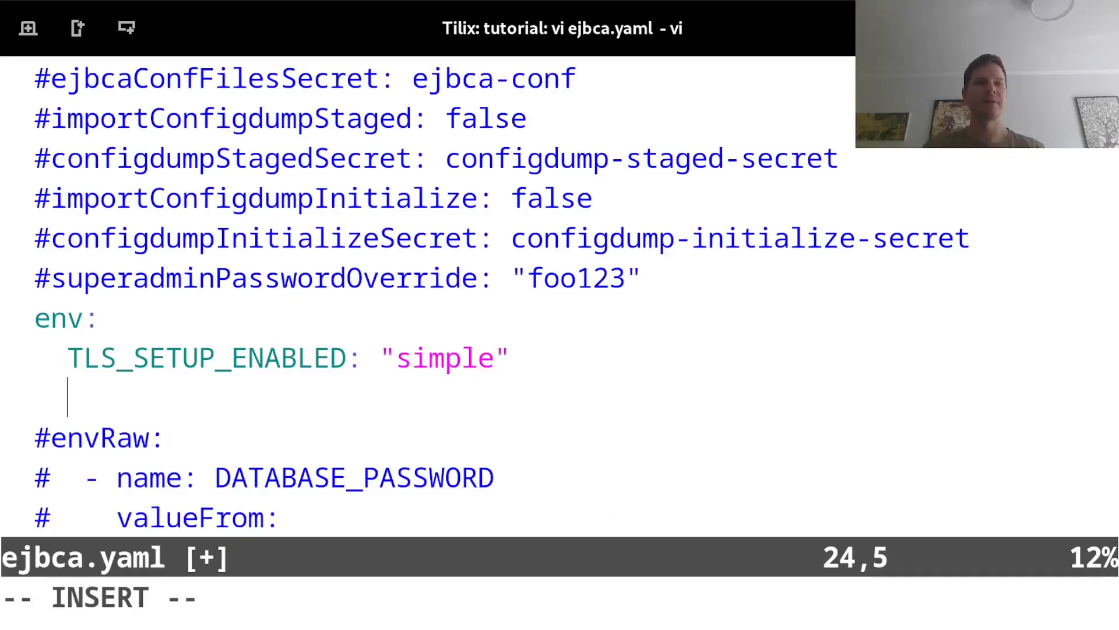
- Add DATABASE_JDBC_URL jdbc:mariadb://mariadb:3306/ejbcadb?characterEncoding=UTF-8 to the env section
key(Home)
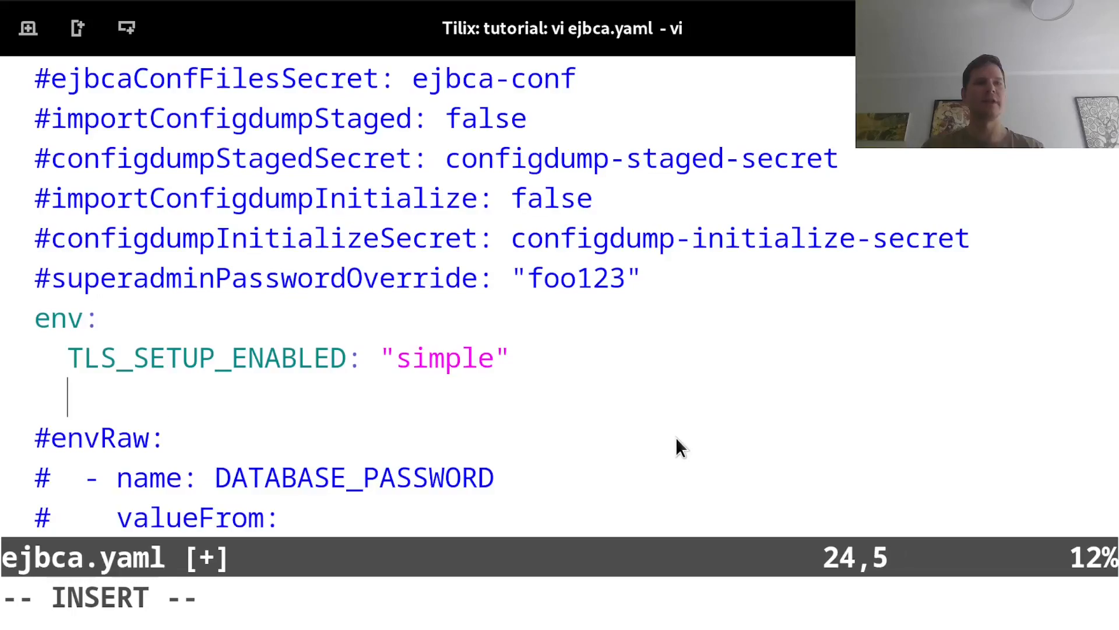
text(DATABASE_JDBC)
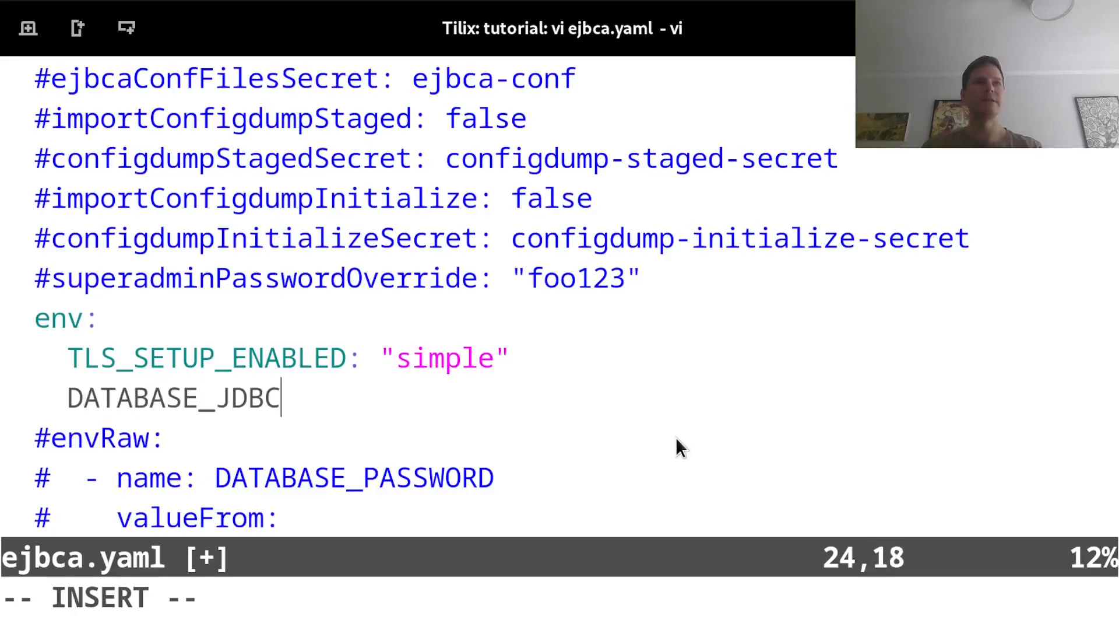
text(_URL:)
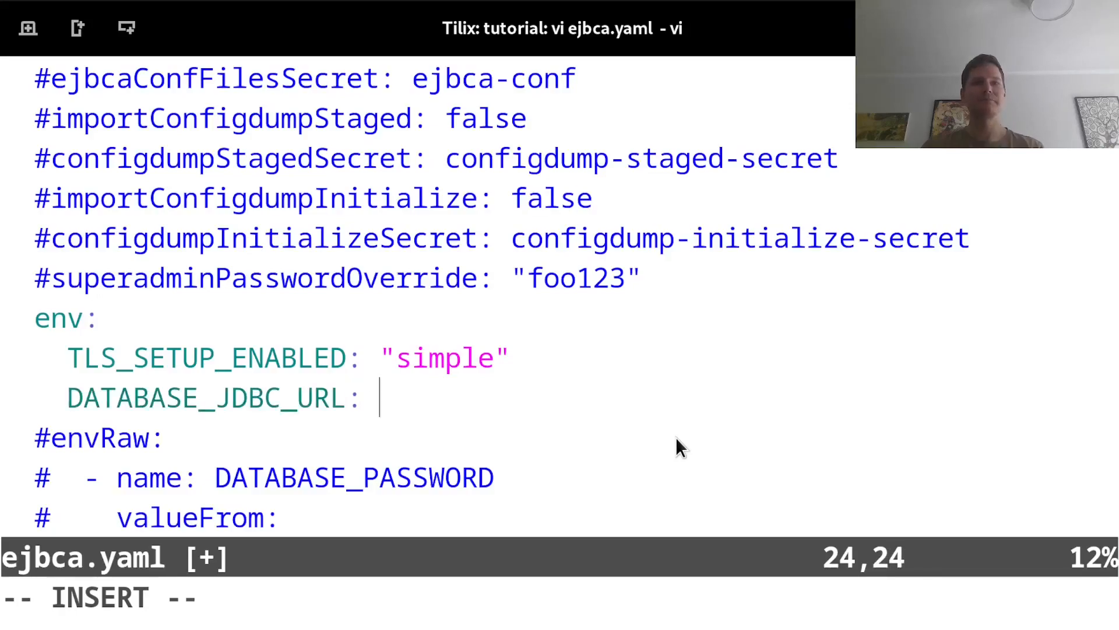
text(jdb)
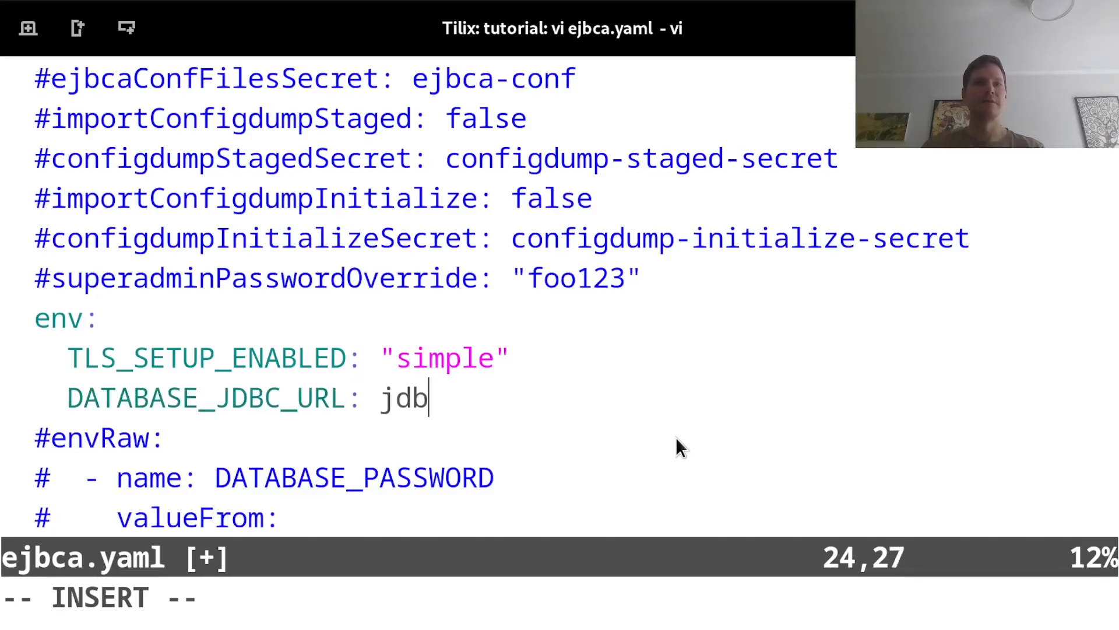
text(c:maria)
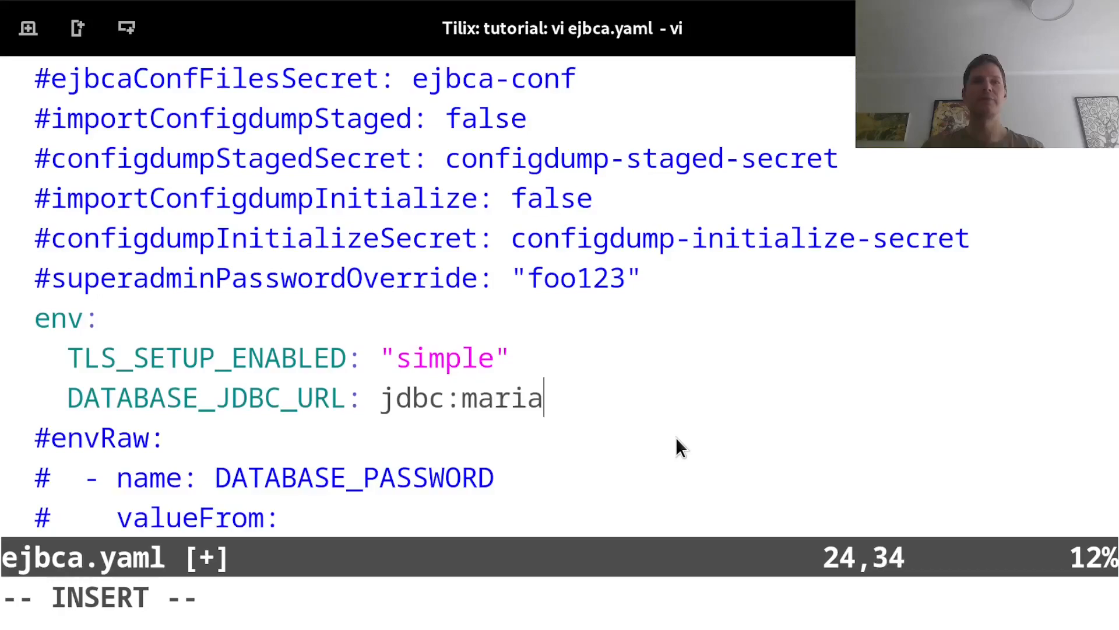
text(db://)
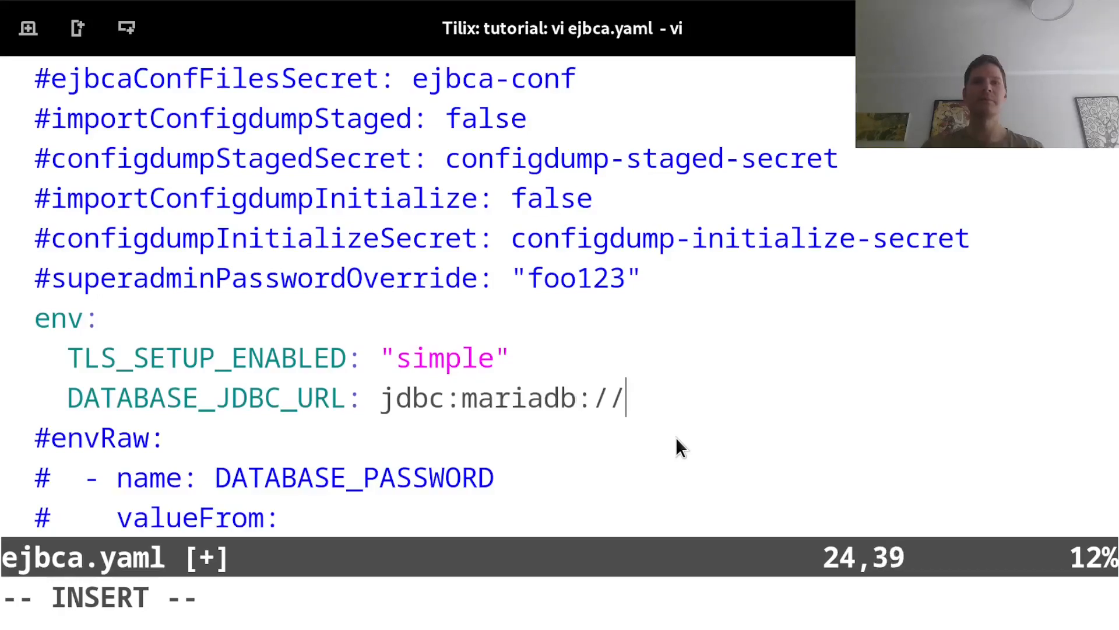
mouse_move(711, 434)
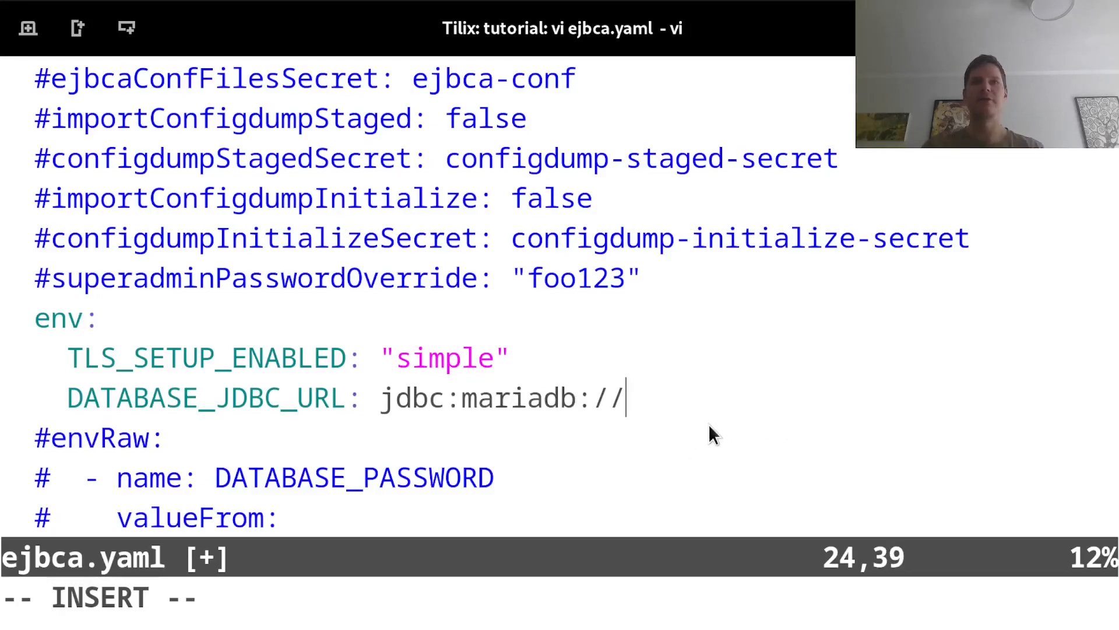
text(m)
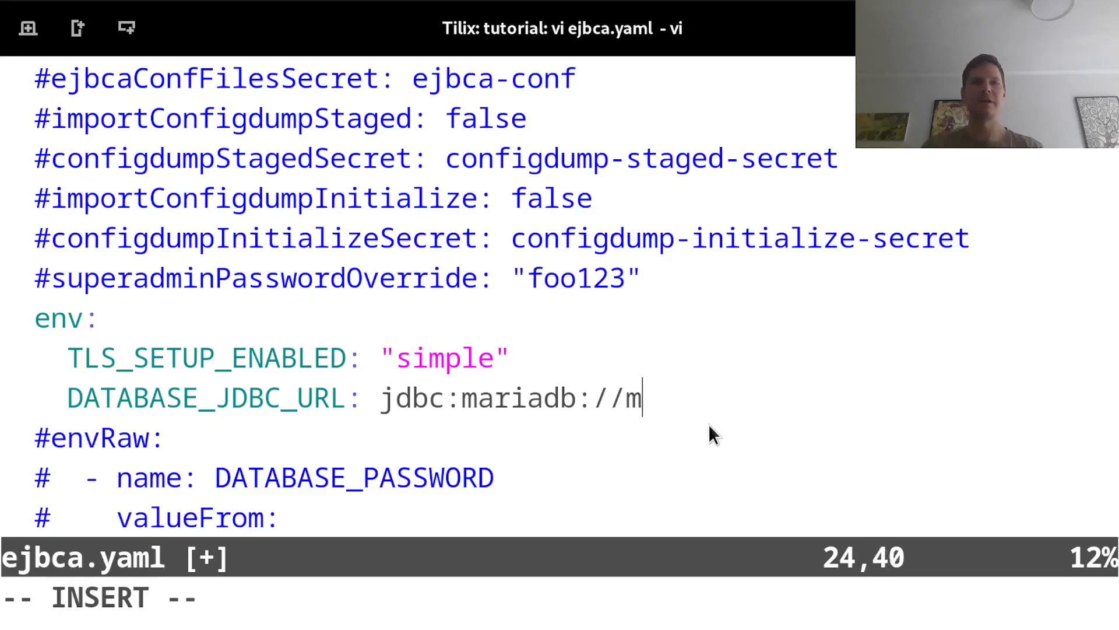
text(ariadb)
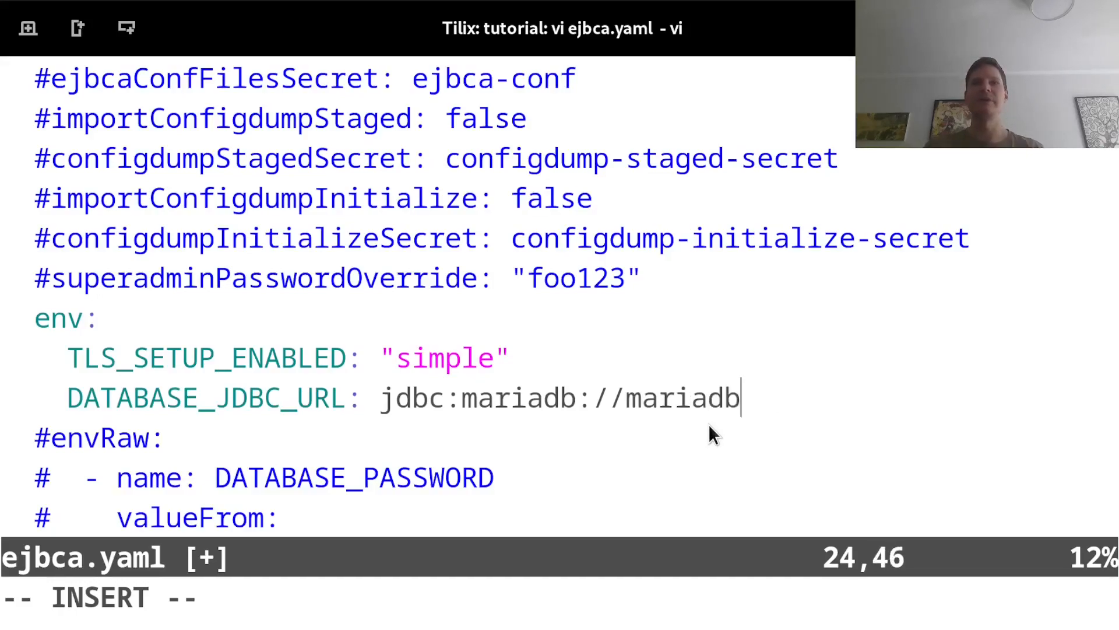
text(:33)
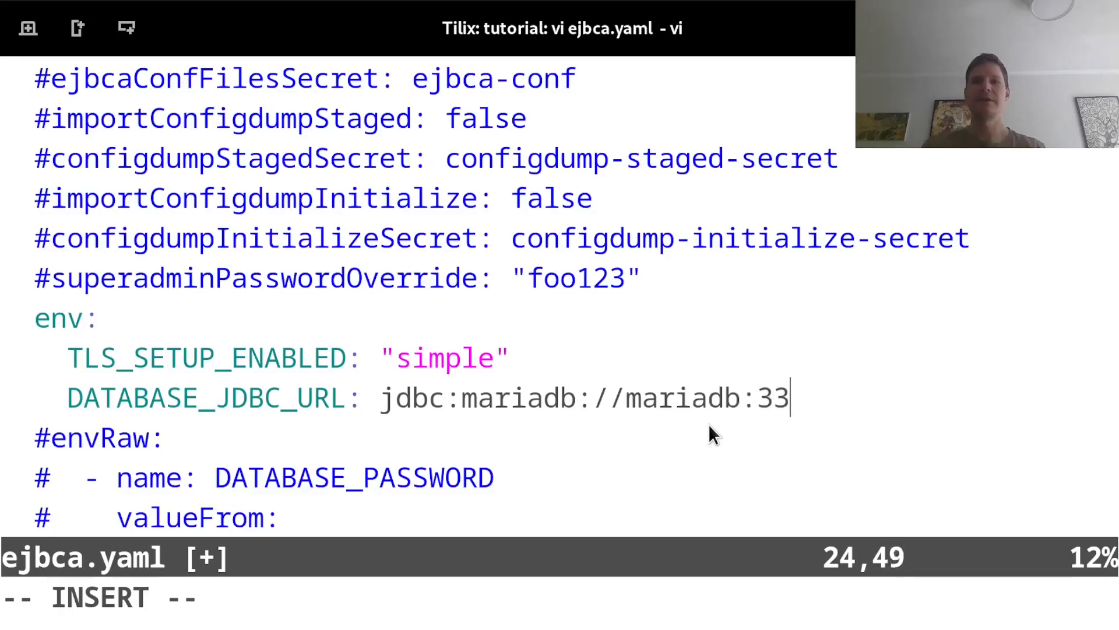
text(06)
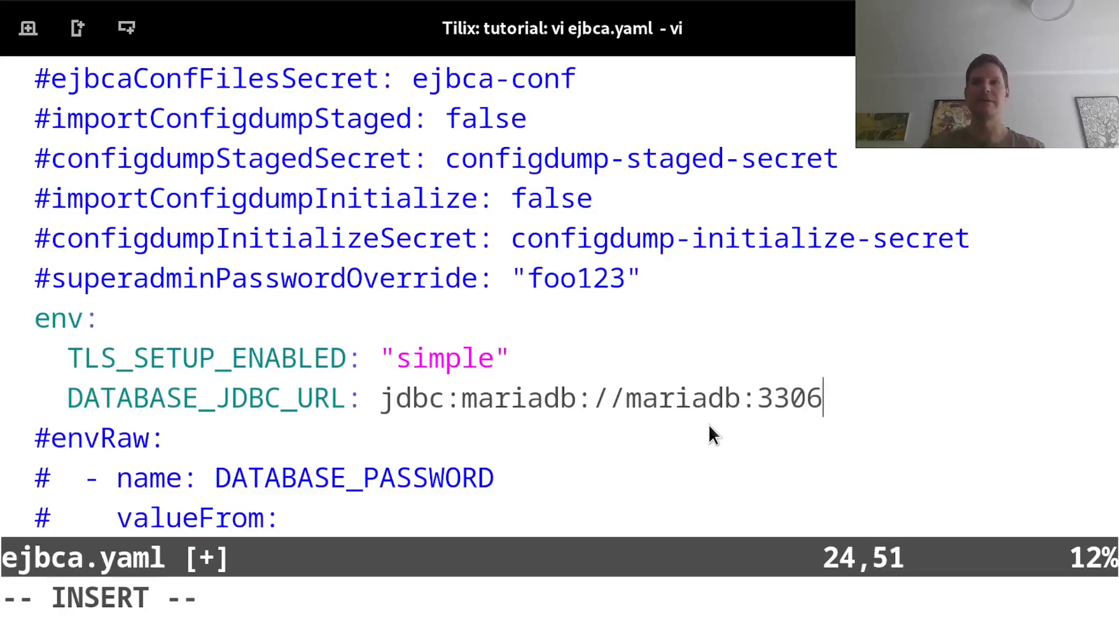
text(/ejbca)
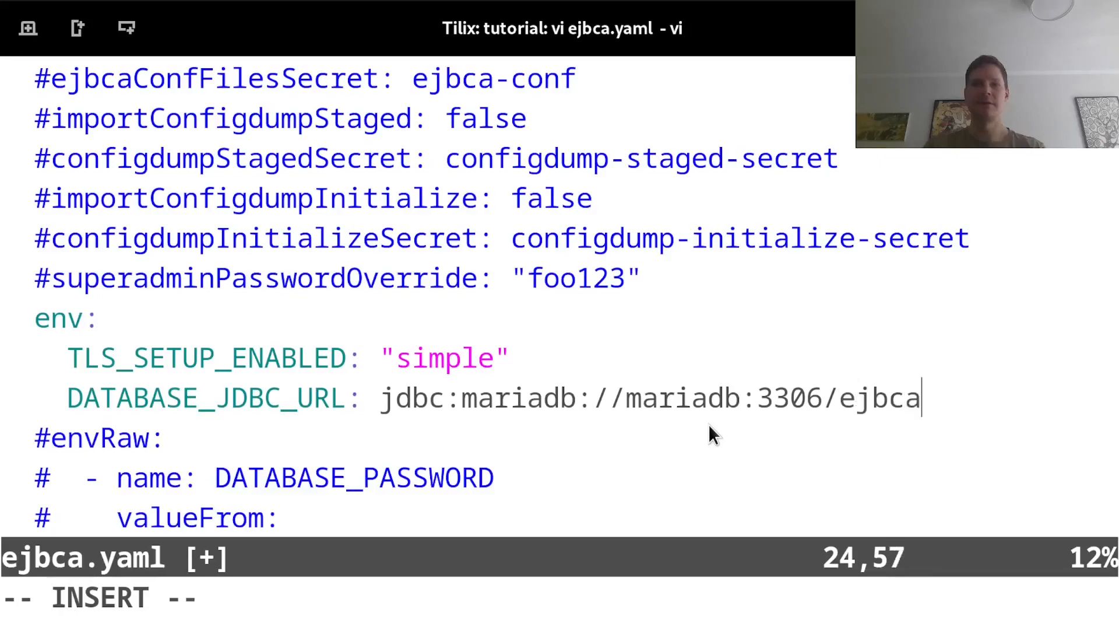
text(db)
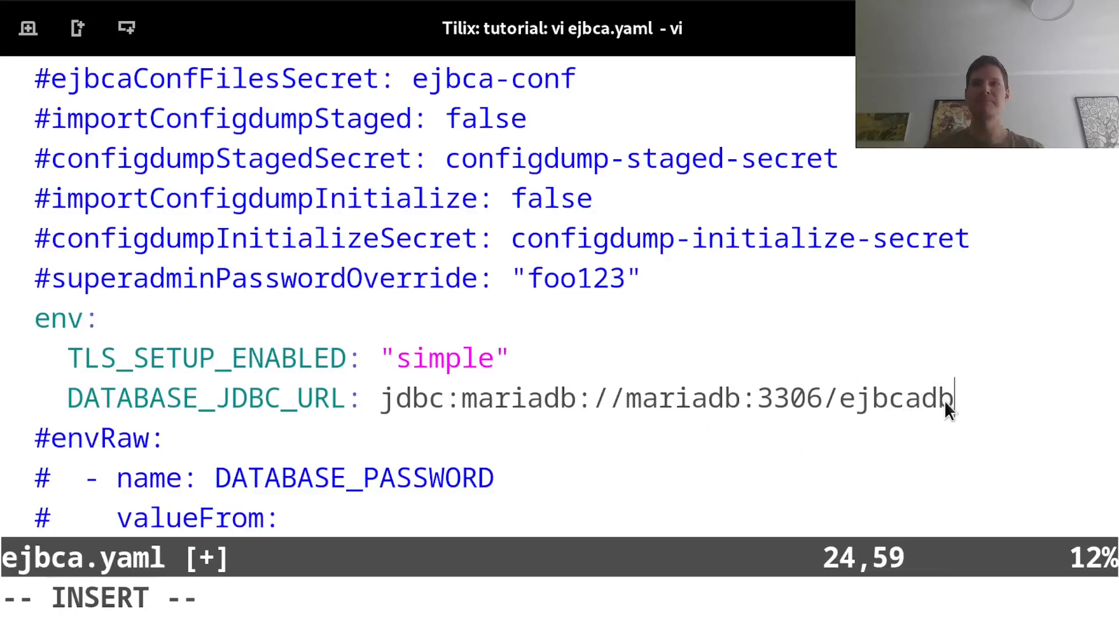
text(?)
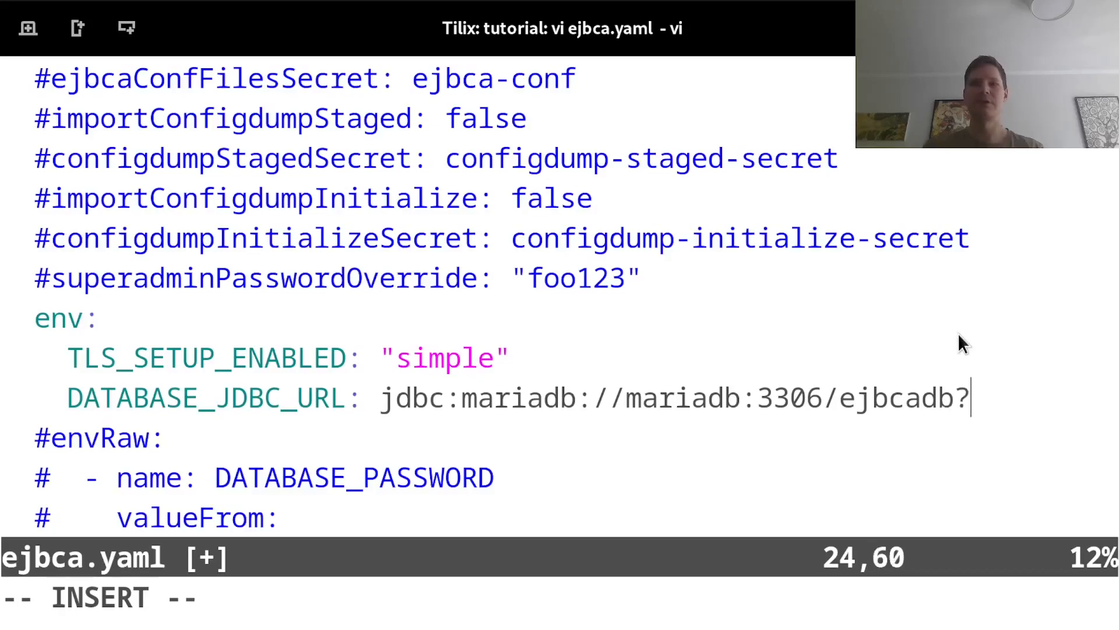
text(characterEncoding=UTF)
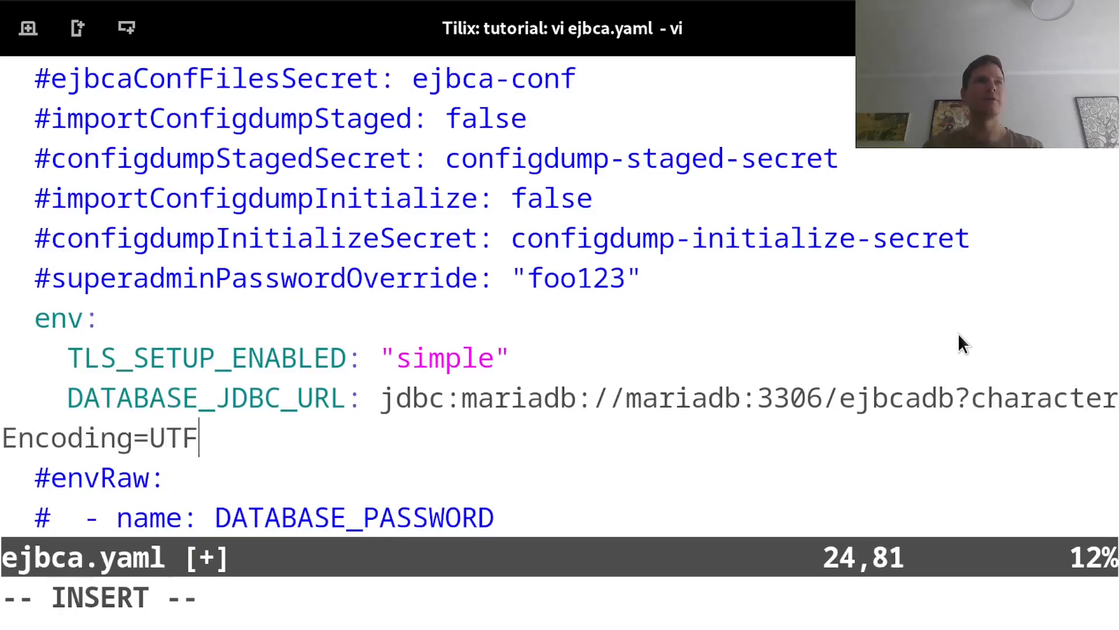
text(-8)
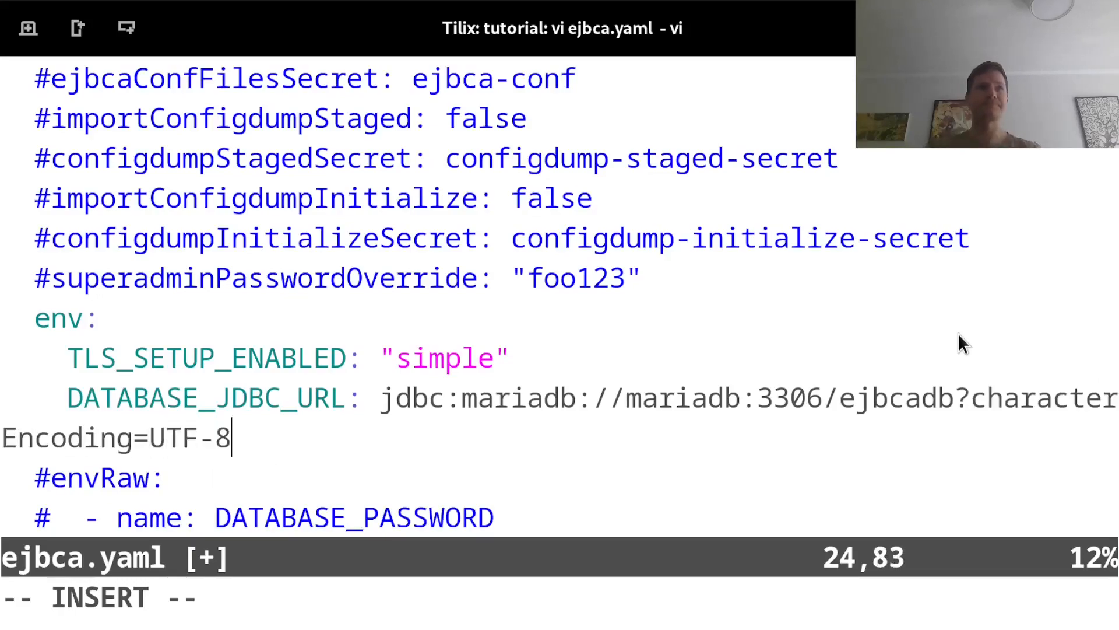
key(Return)
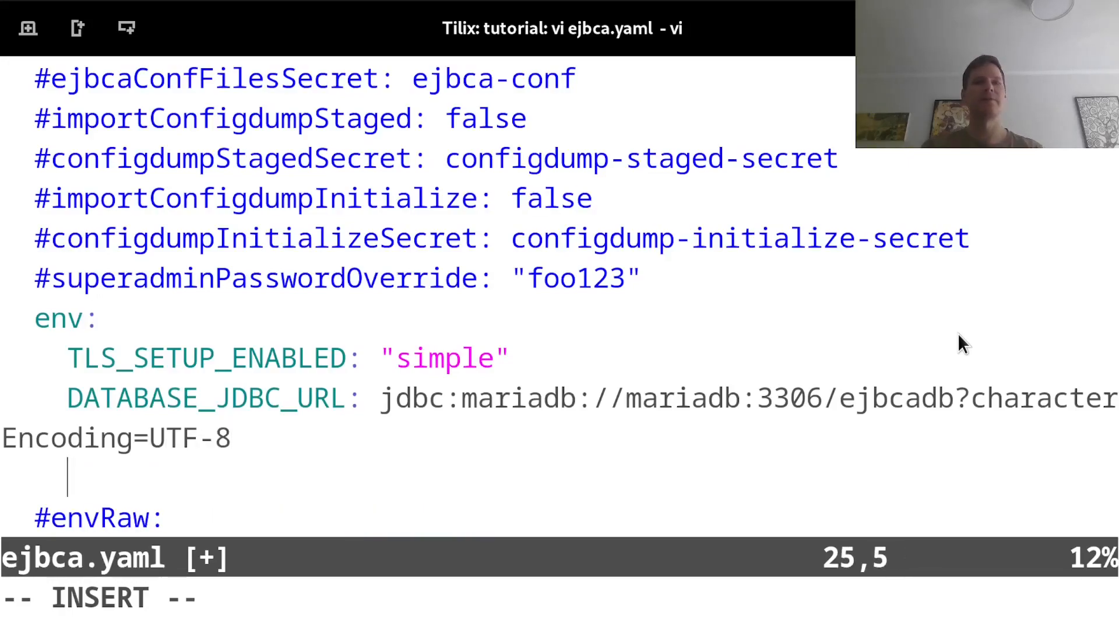
text(DATA)
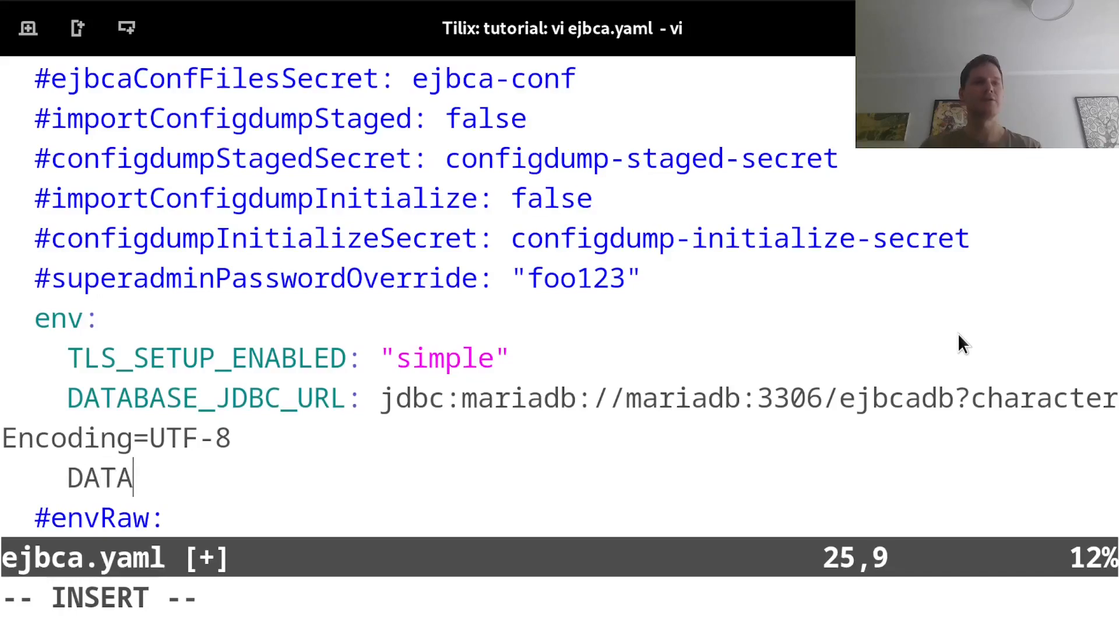
text(BA)
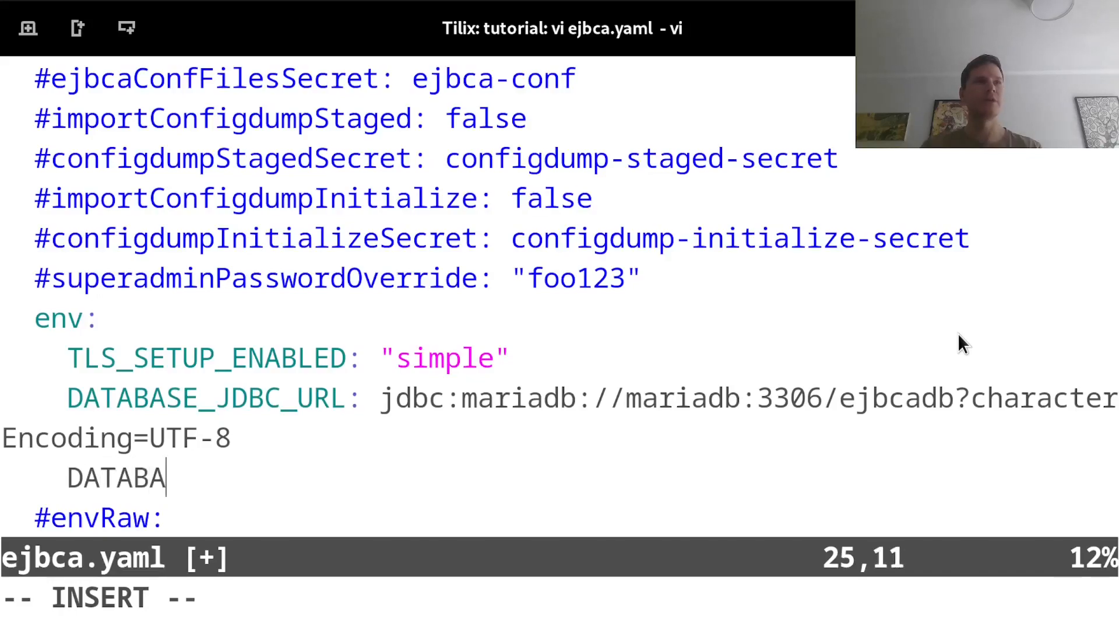
text(SE)
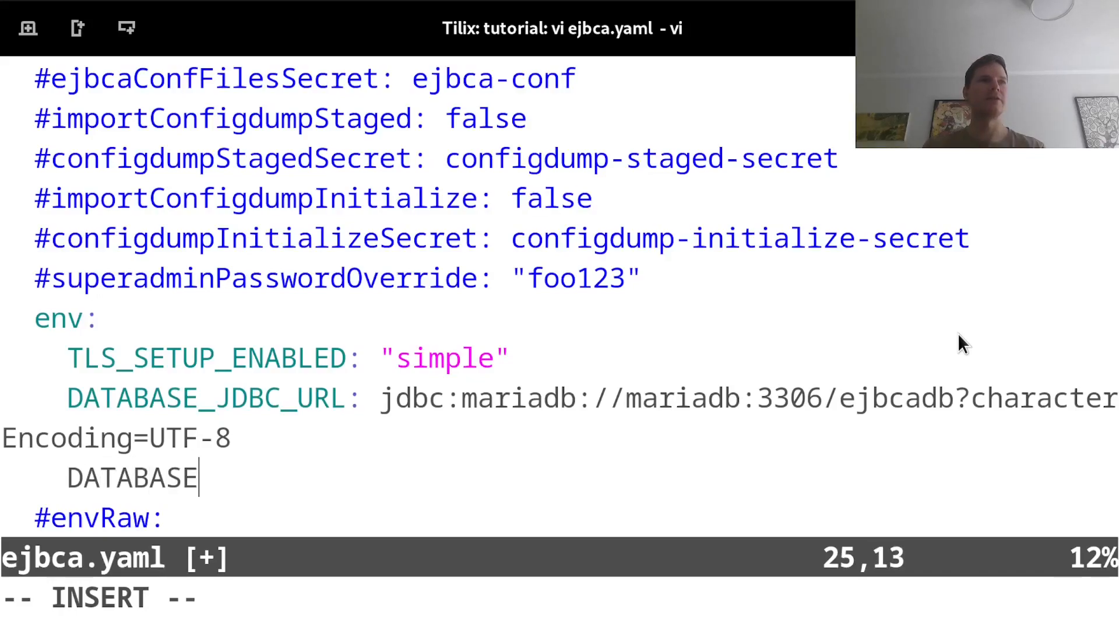
text(_USER:)
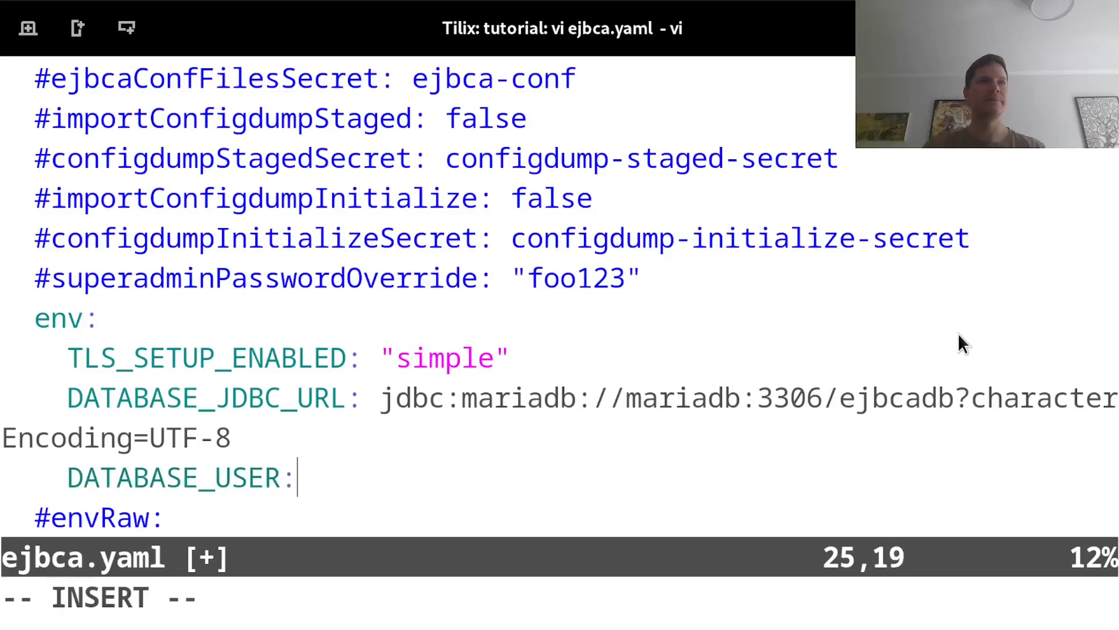
text("ejbcab)
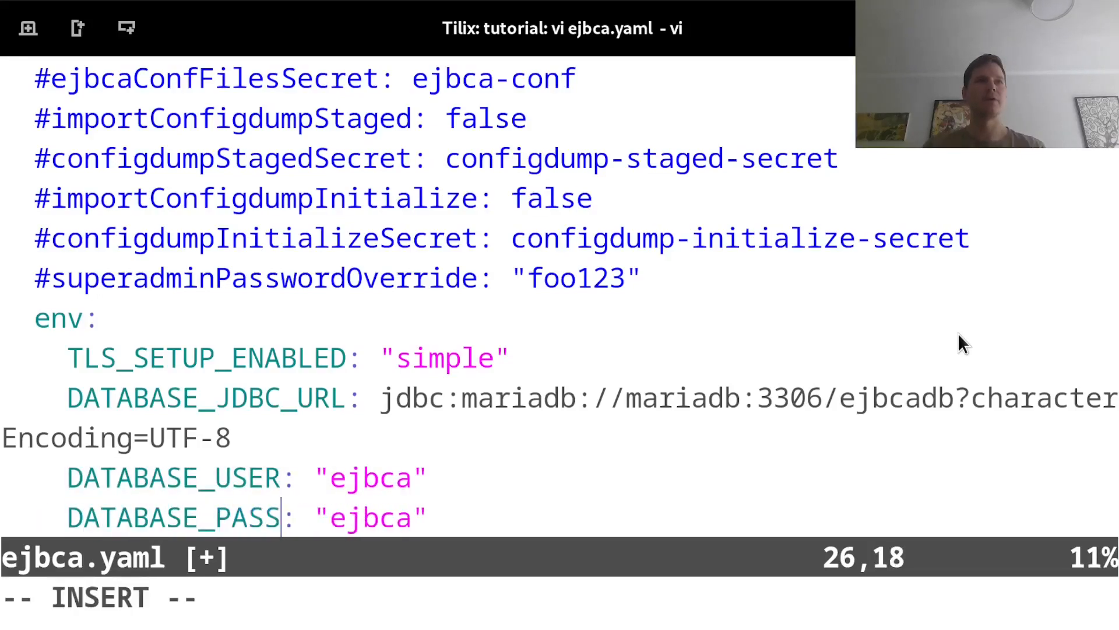
text(WORD)
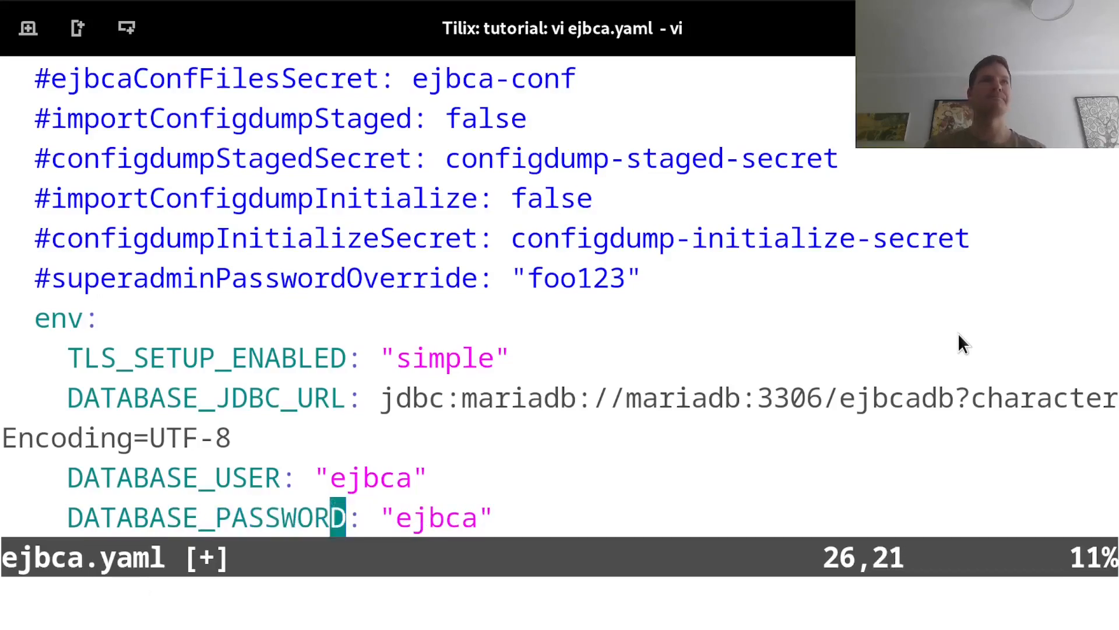
mouse_move(949, 366)
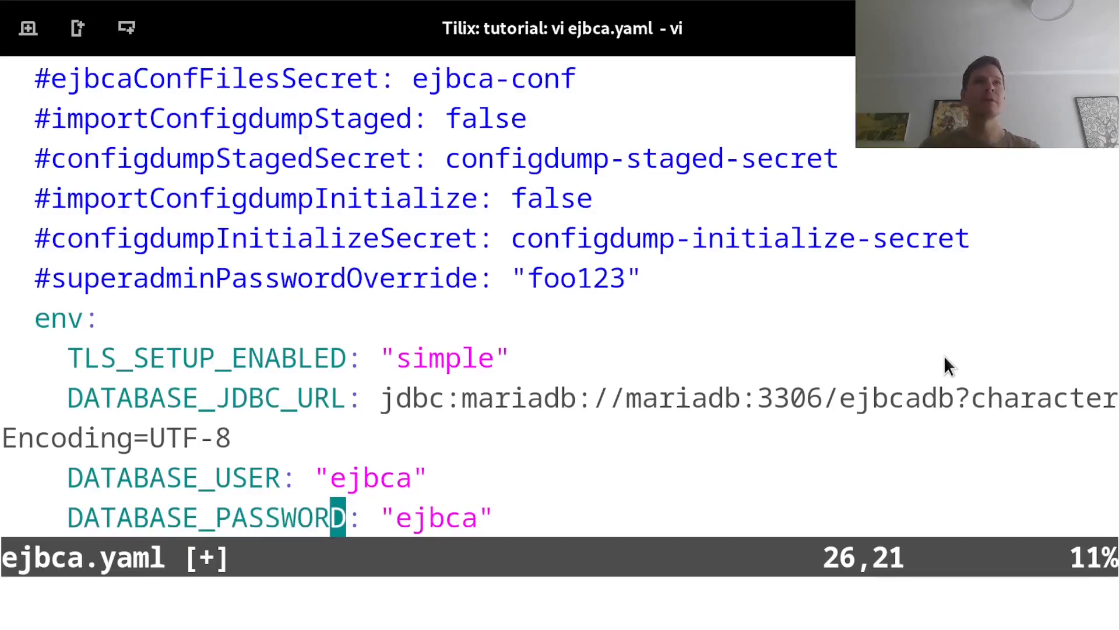
scroll(down, 3)
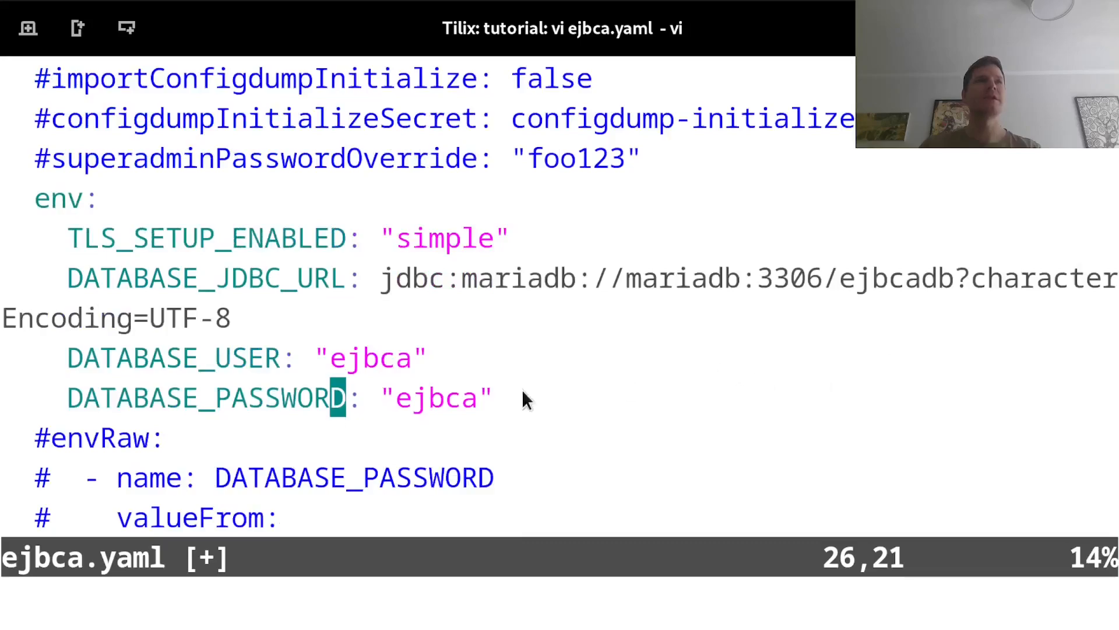
mouse_move(391, 371)
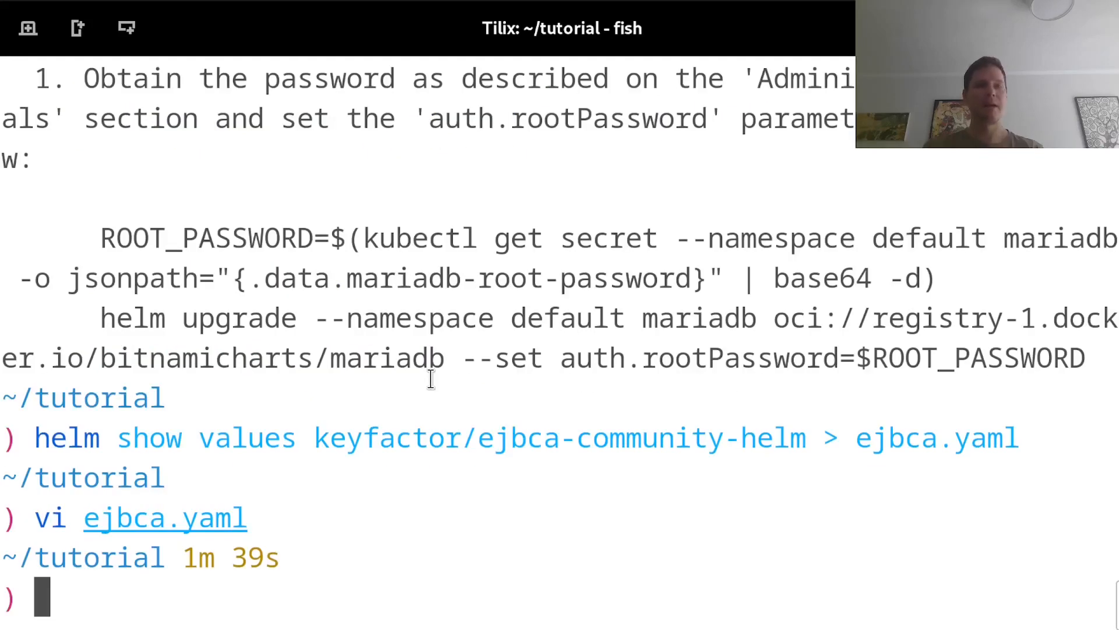
- List the cluster's pods with kubectl get pods -w, then recall the previous helm command
text(kubectl get pods -w)
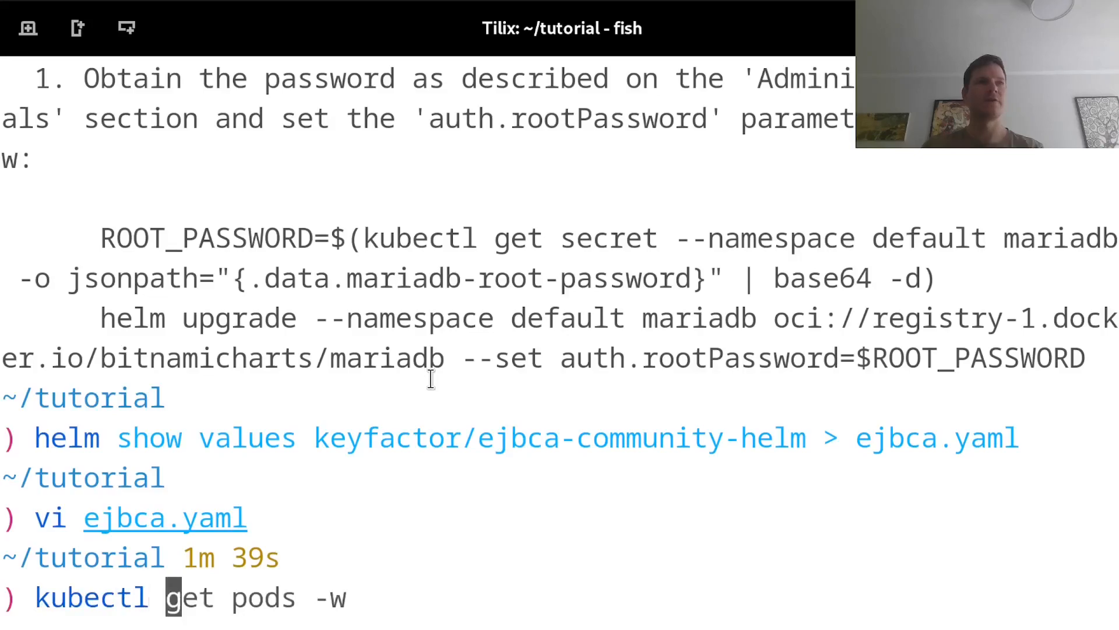
key(Return)
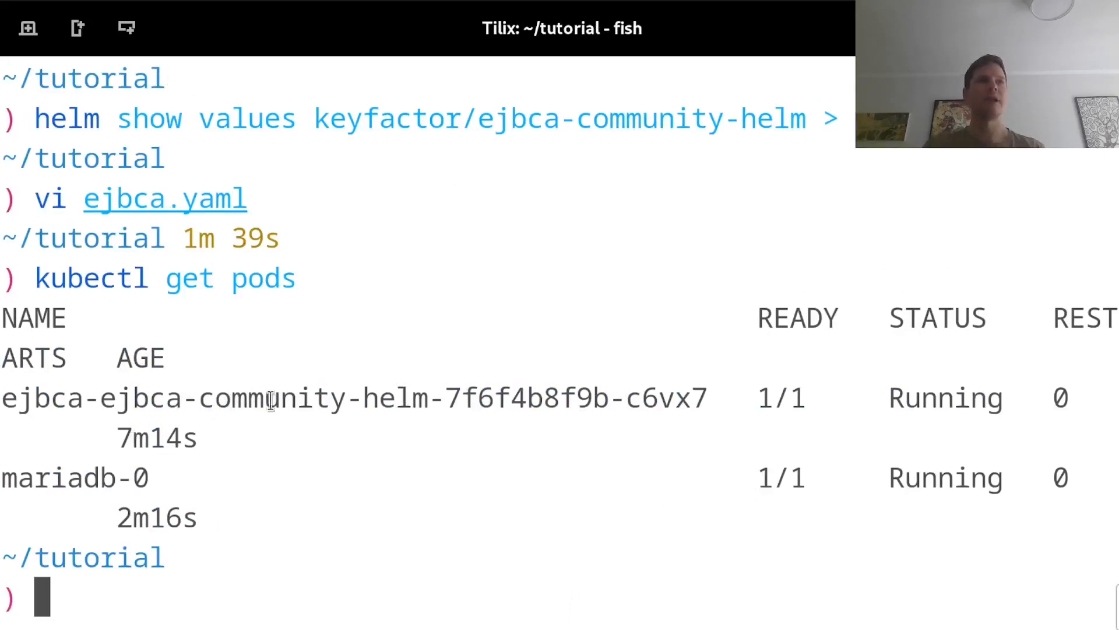
mouse_move(370, 462)
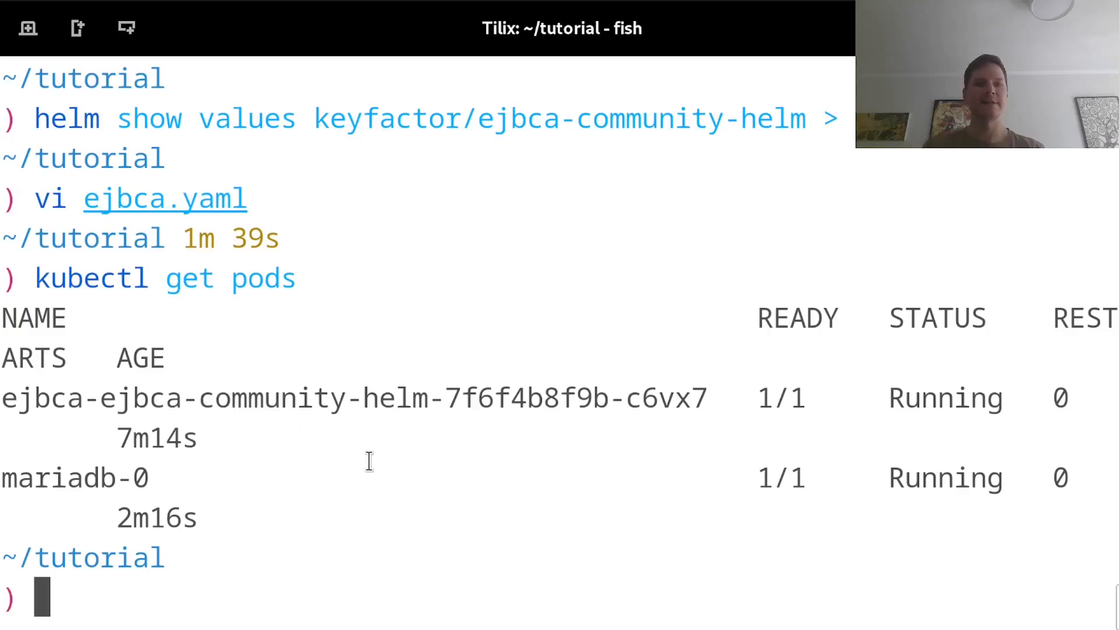
key(Up)
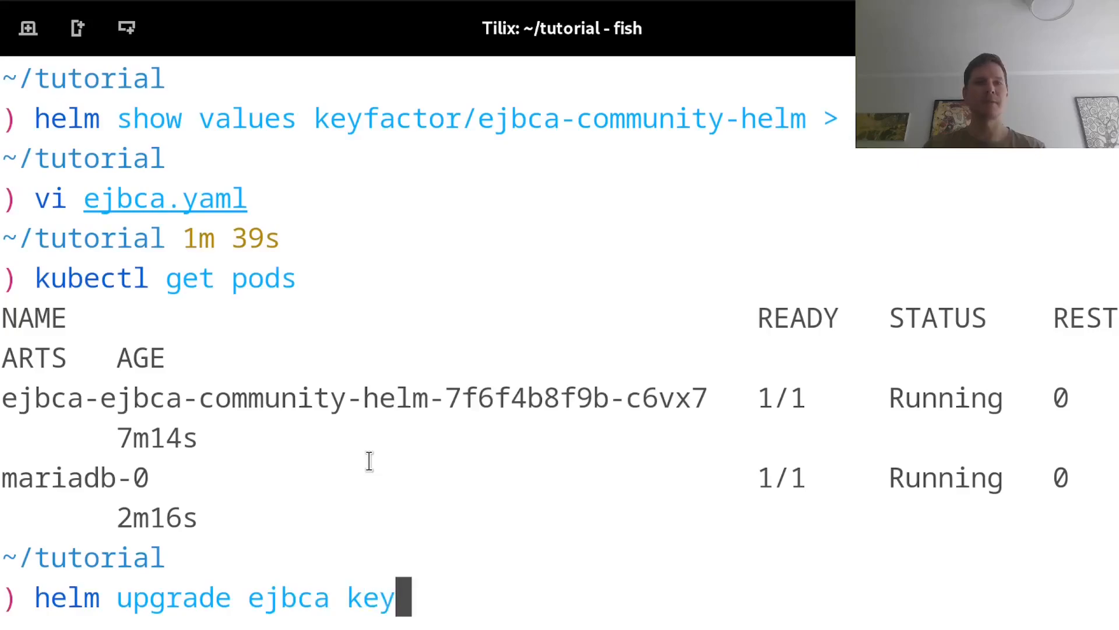
- Run helm upgrade ejbca keyfactor/ejbca-community-helm --values ejbca.yaml
text(factor/ek)
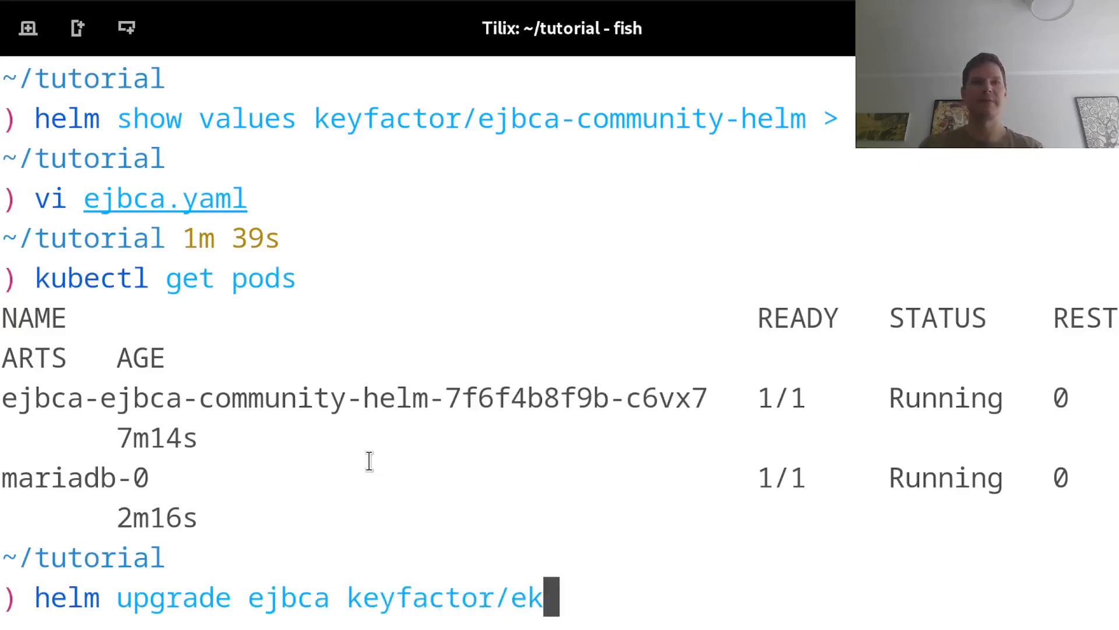
text(jbca-c)
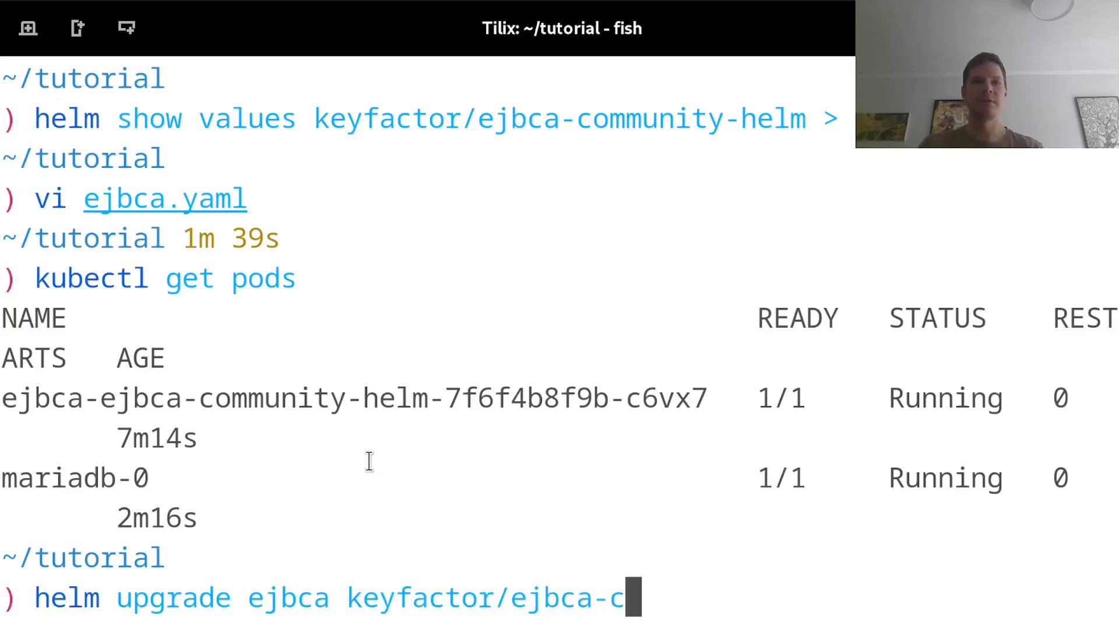
text(om)
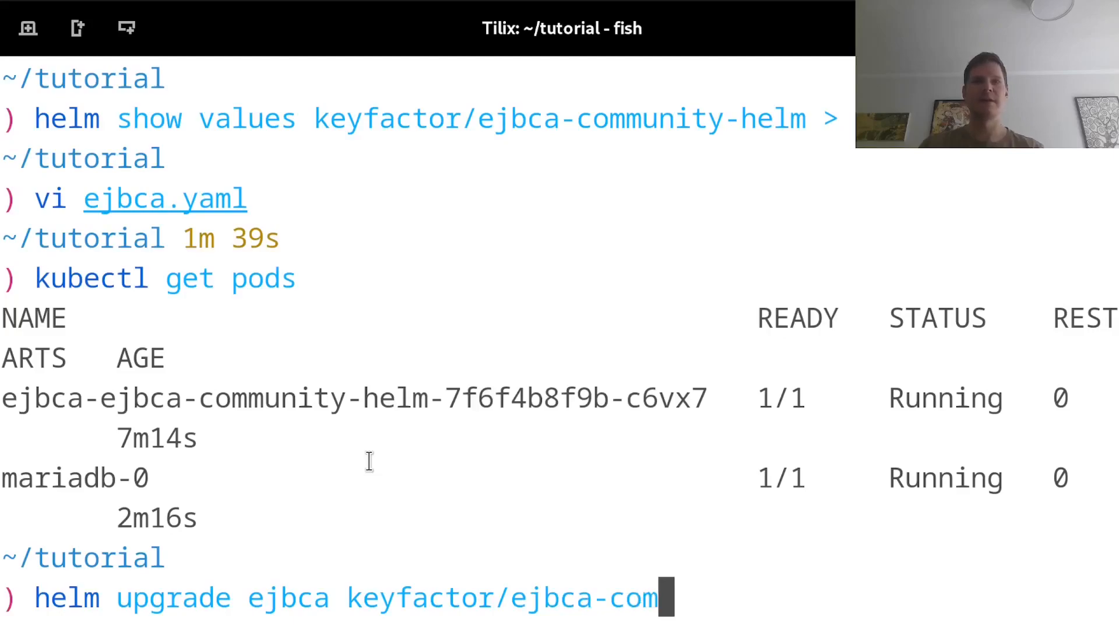
text(munity-h)
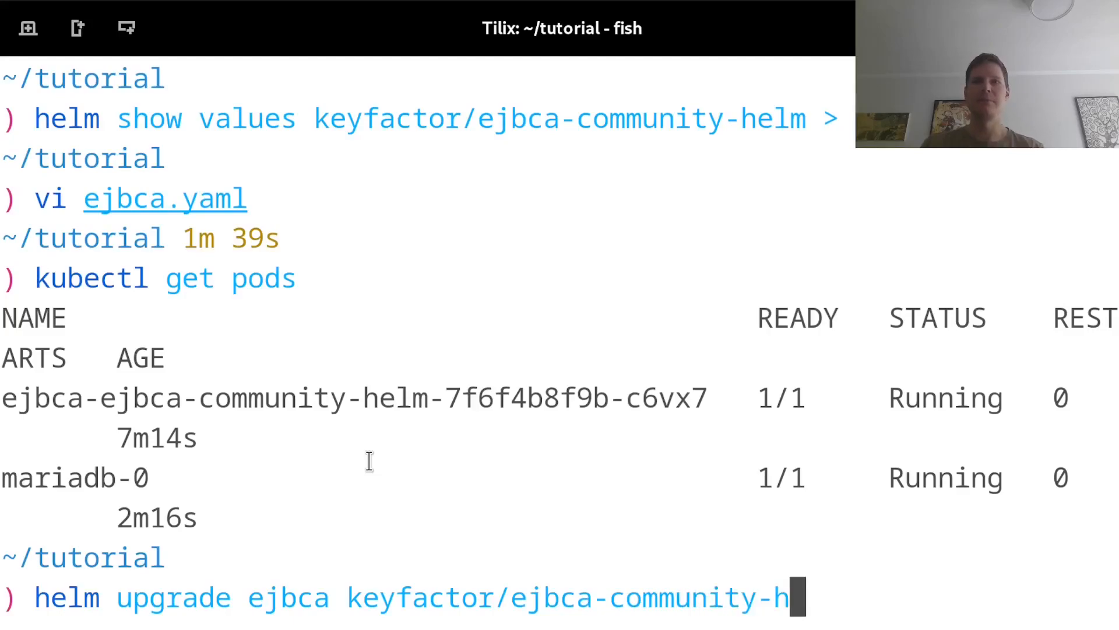
text(elm --)
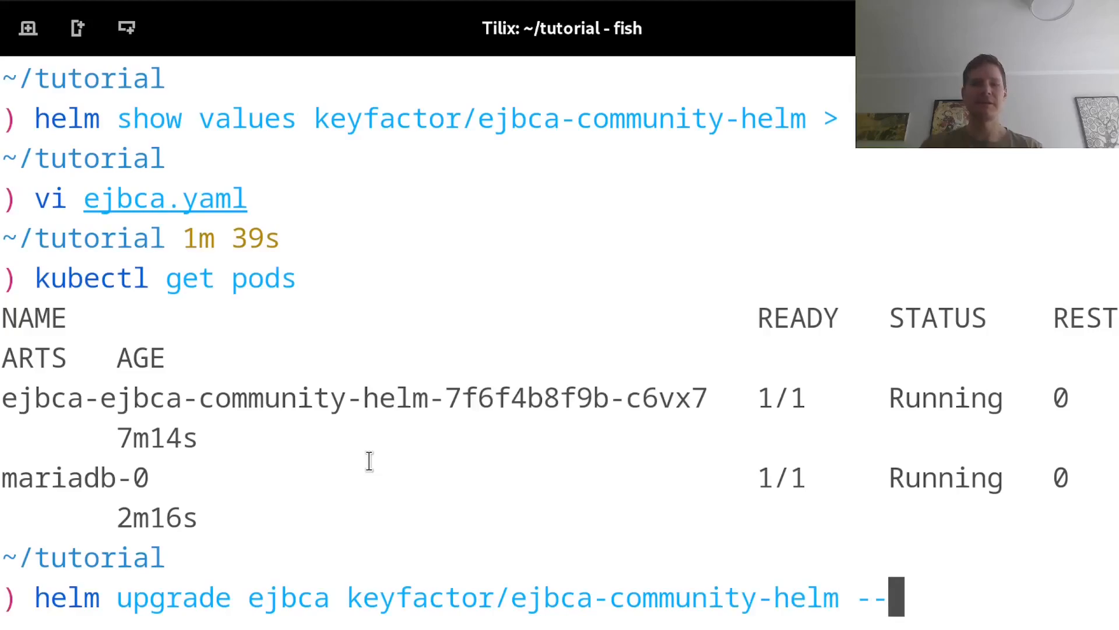
text(v)
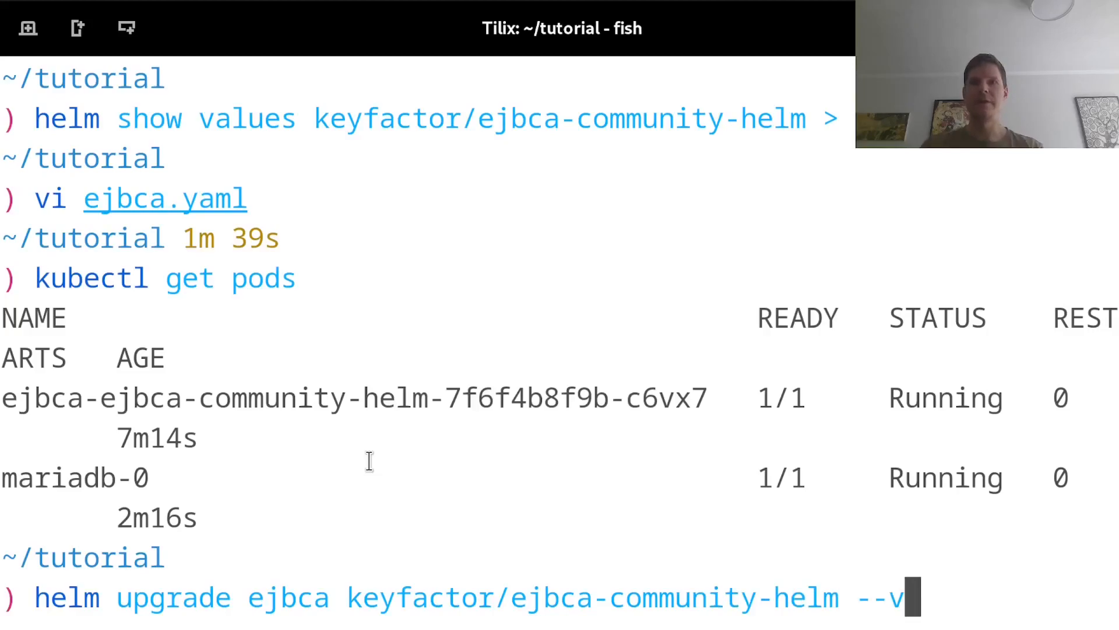
text(alues ejbca.yaml)
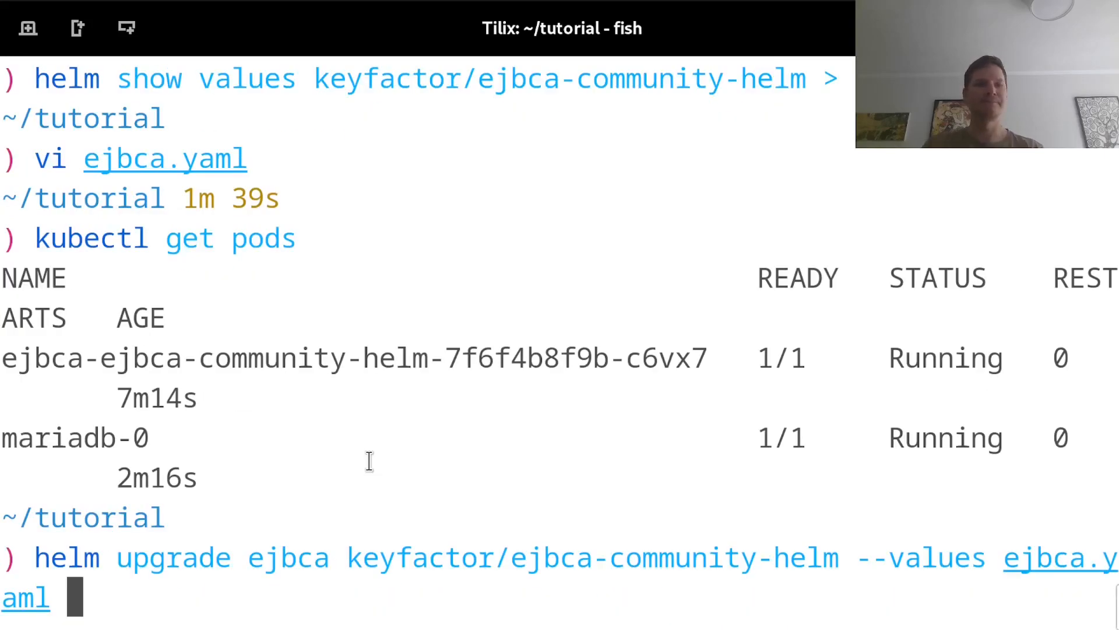
key(Return)
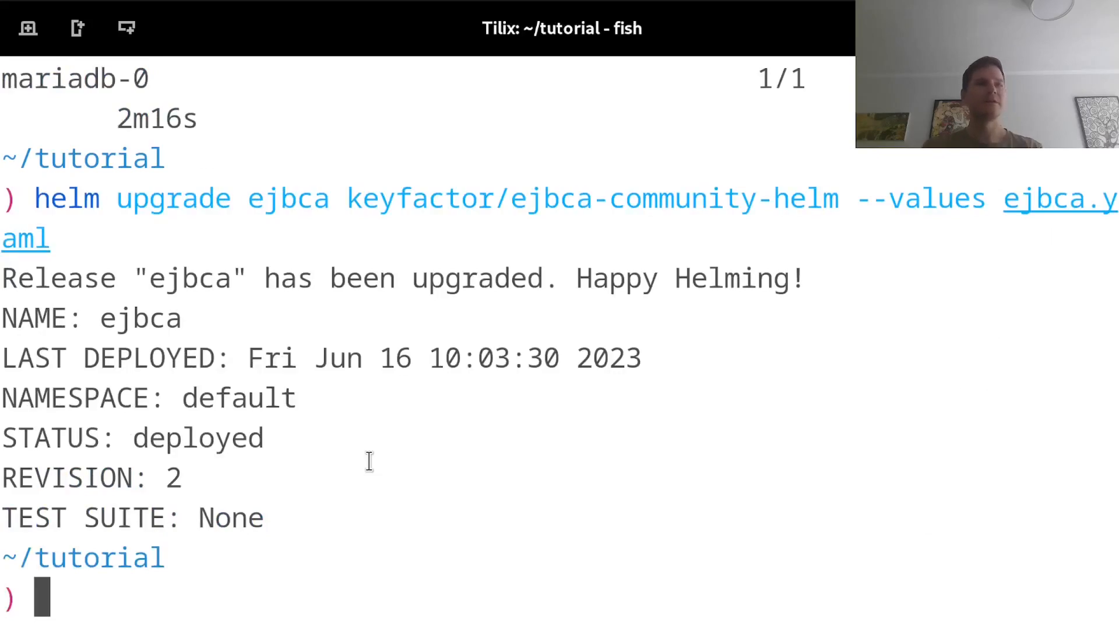
- Watch kubectl get pods -w until the new ejbca pod is 1/1 Running and the old one terminates
text(kubectl get pods)
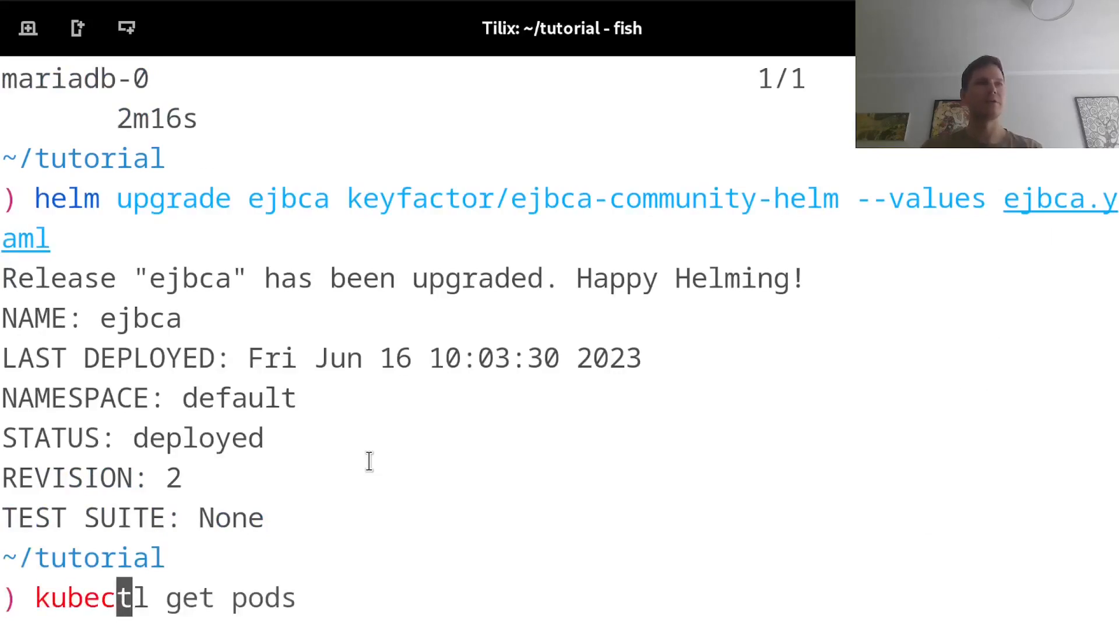
text(-w)
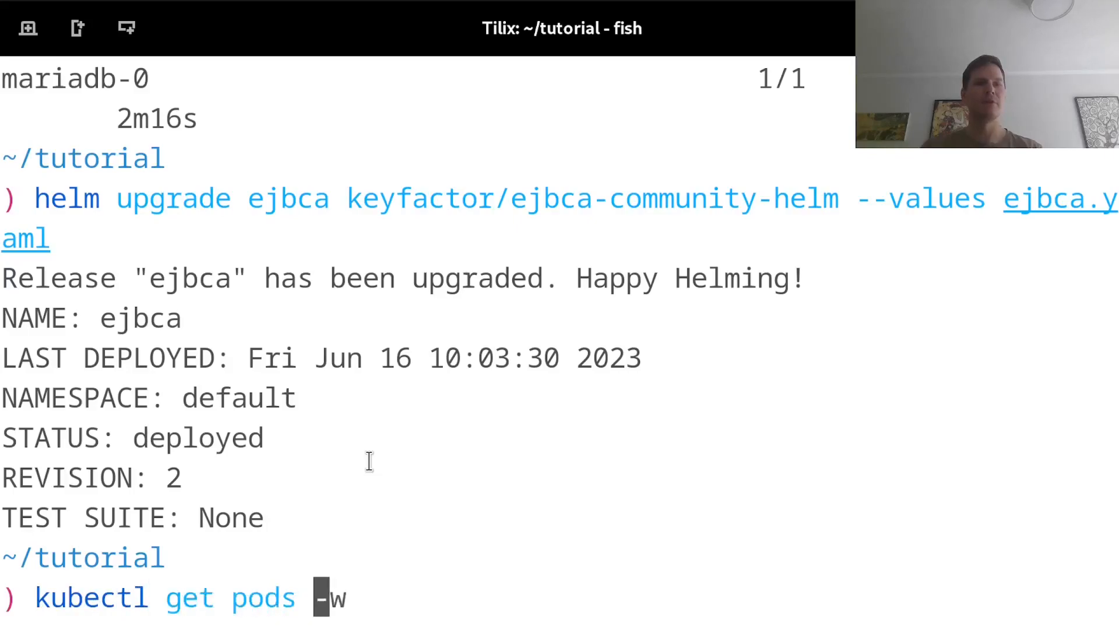
key(Return)
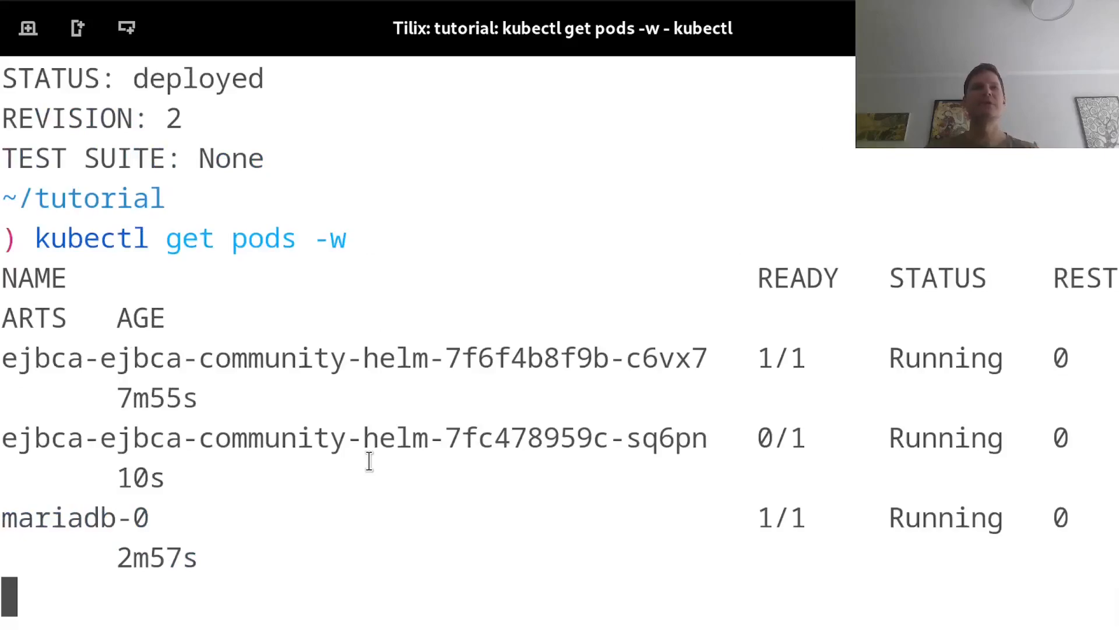
mouse_move(431, 478)
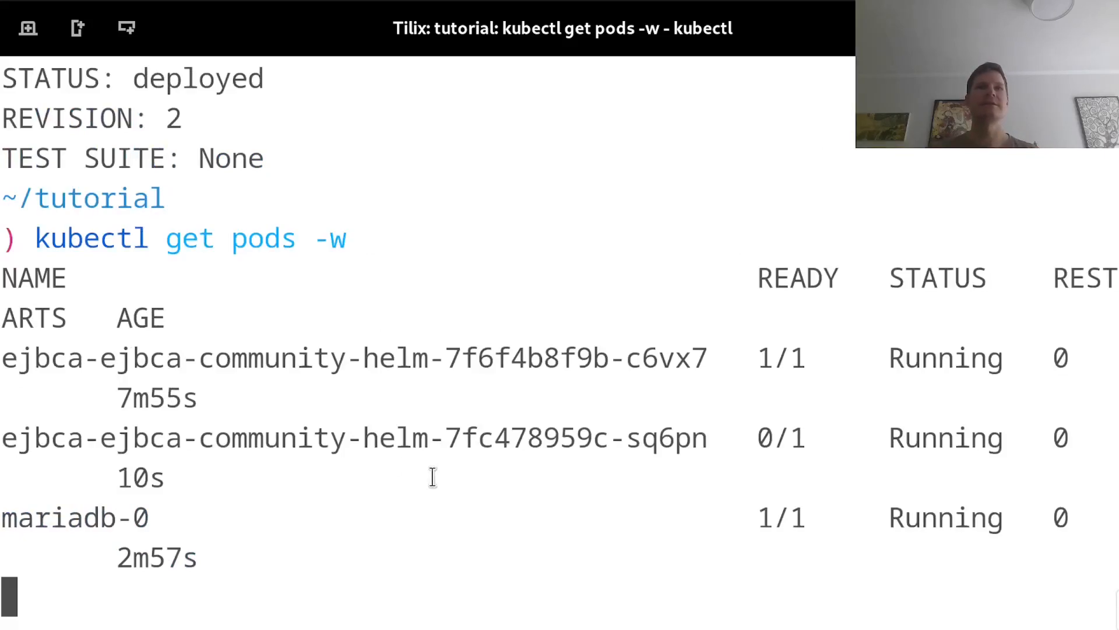
mouse_move(382, 437)
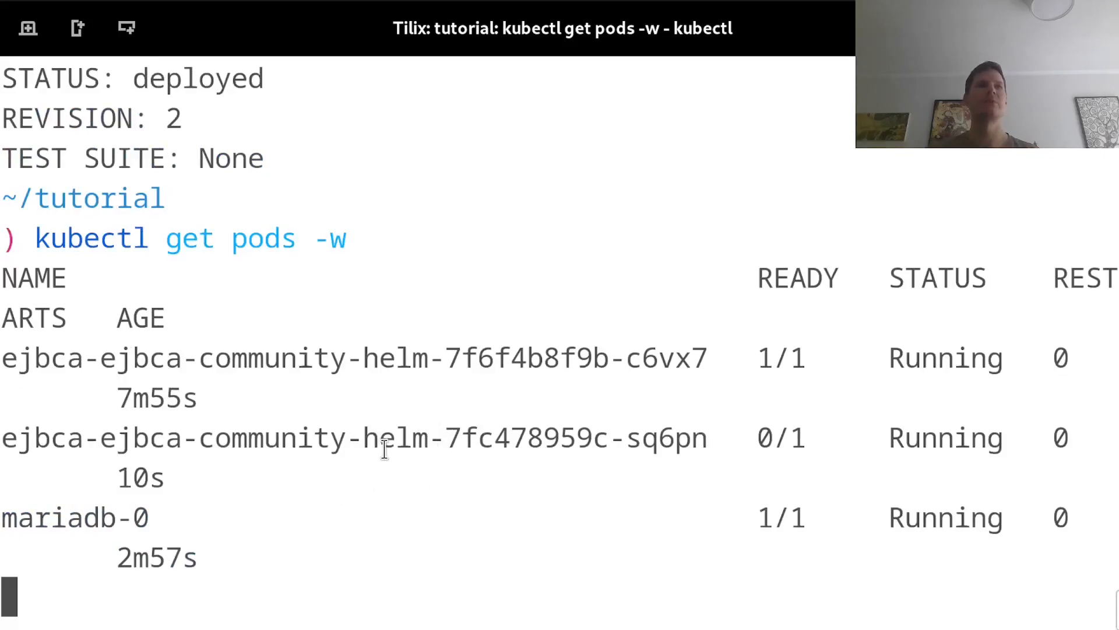
mouse_move(542, 481)
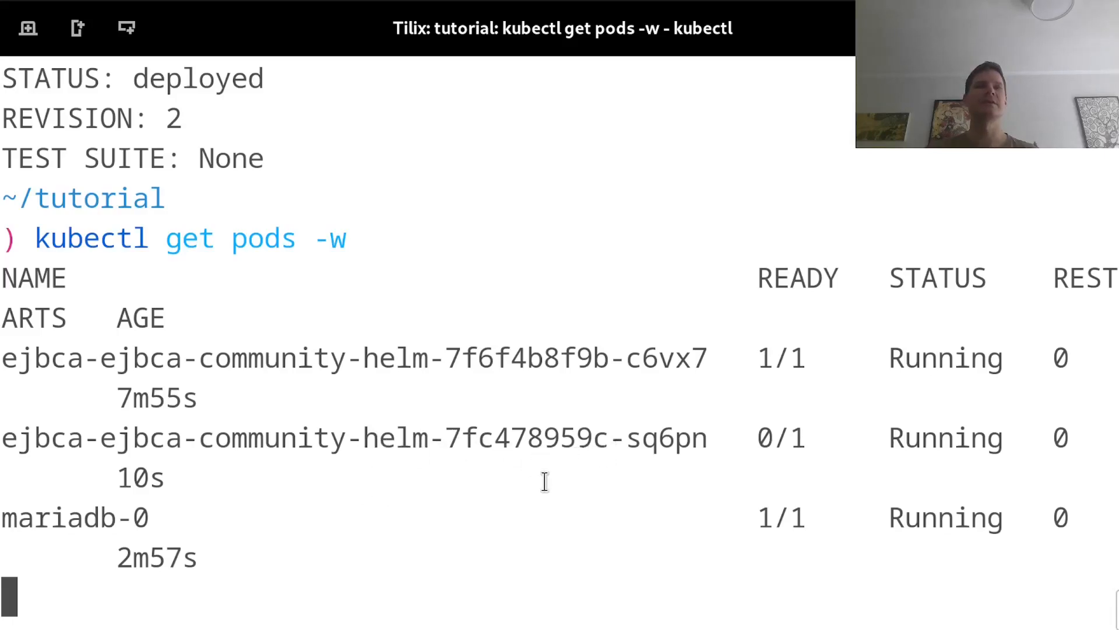
mouse_move(780, 471)
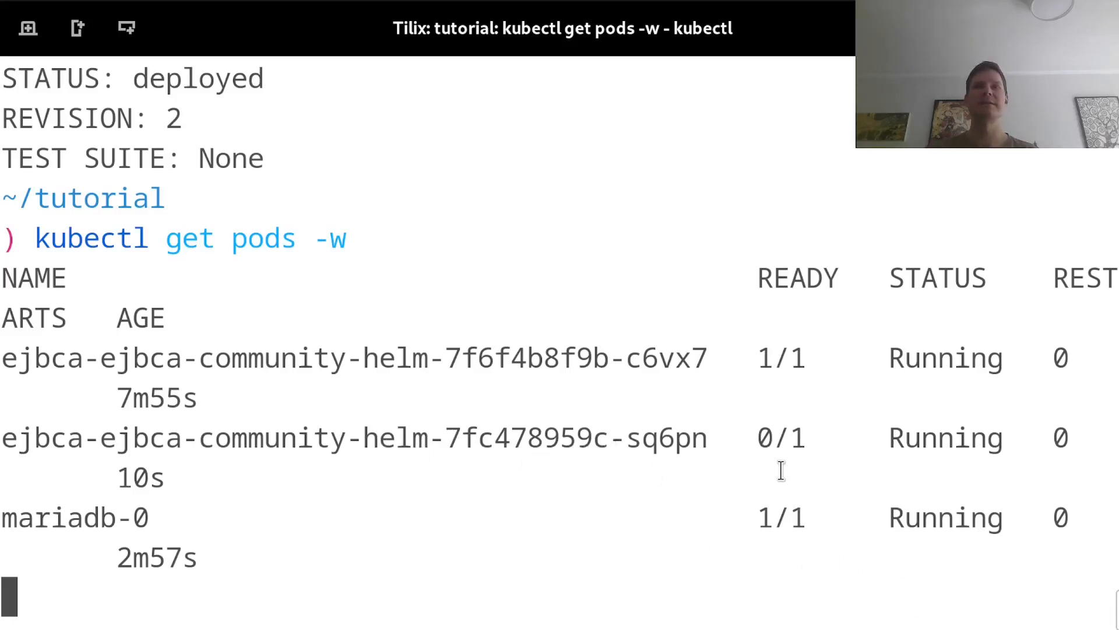
mouse_move(667, 450)
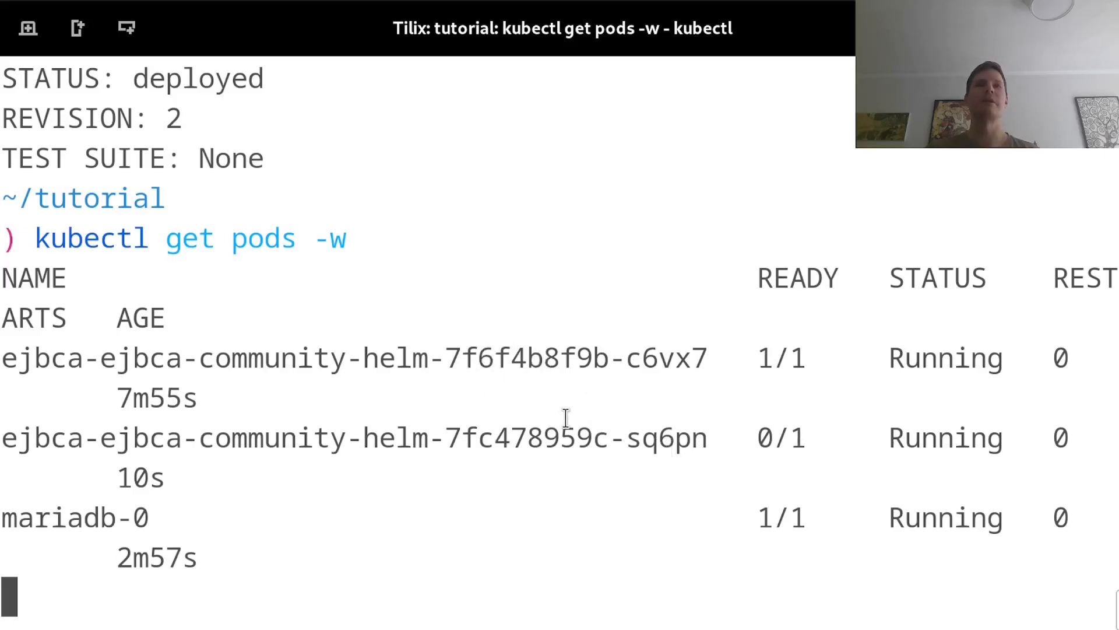
mouse_move(575, 478)
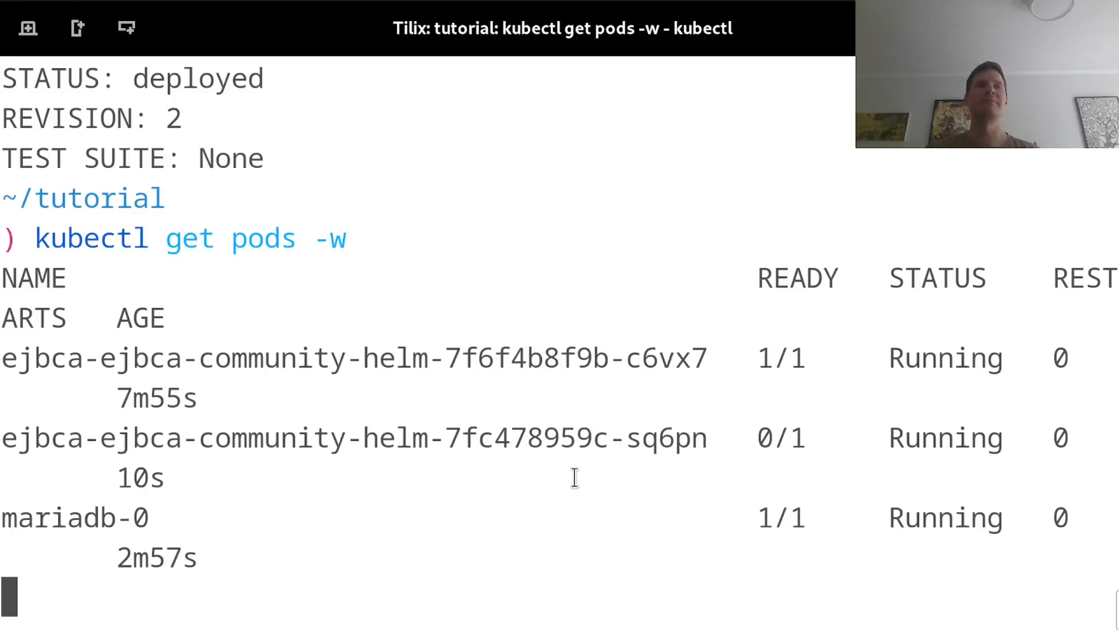
mouse_move(565, 456)
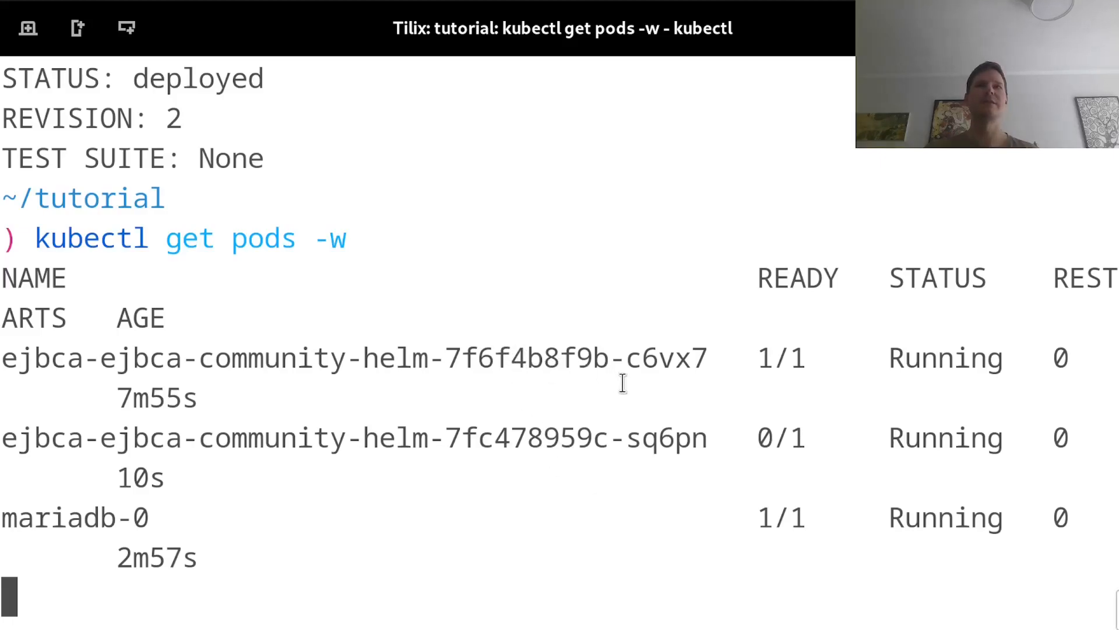
click(126, 28)
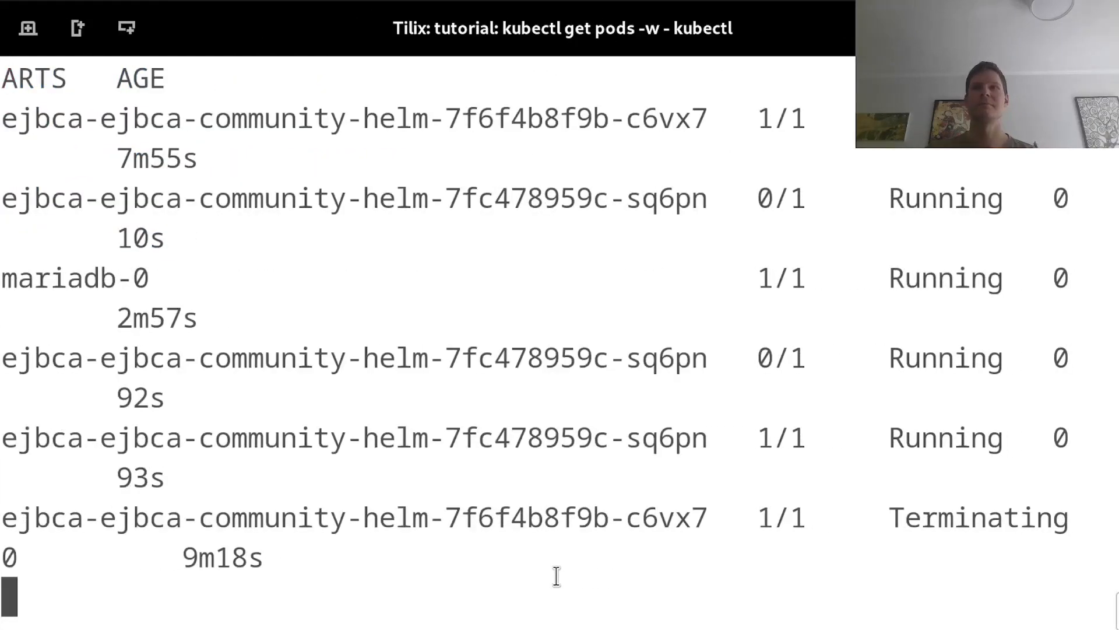
mouse_move(288, 467)
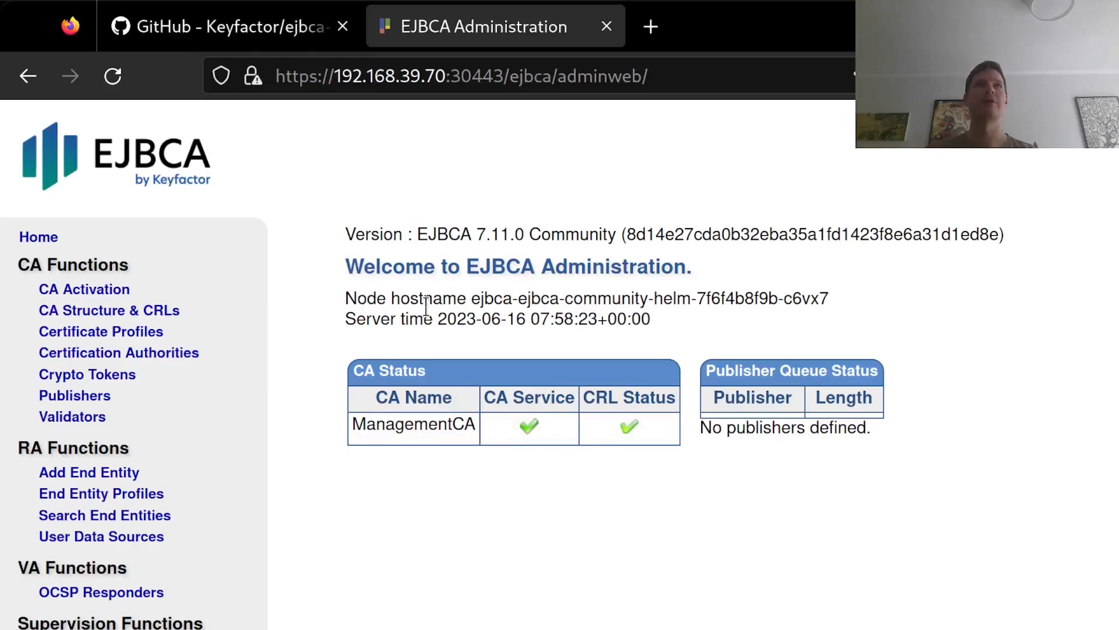
- Reload 192.168.39.70:30443/ejbca/adminweb/ and accept the self-signed certificate risk via Advanced
click(460, 76)
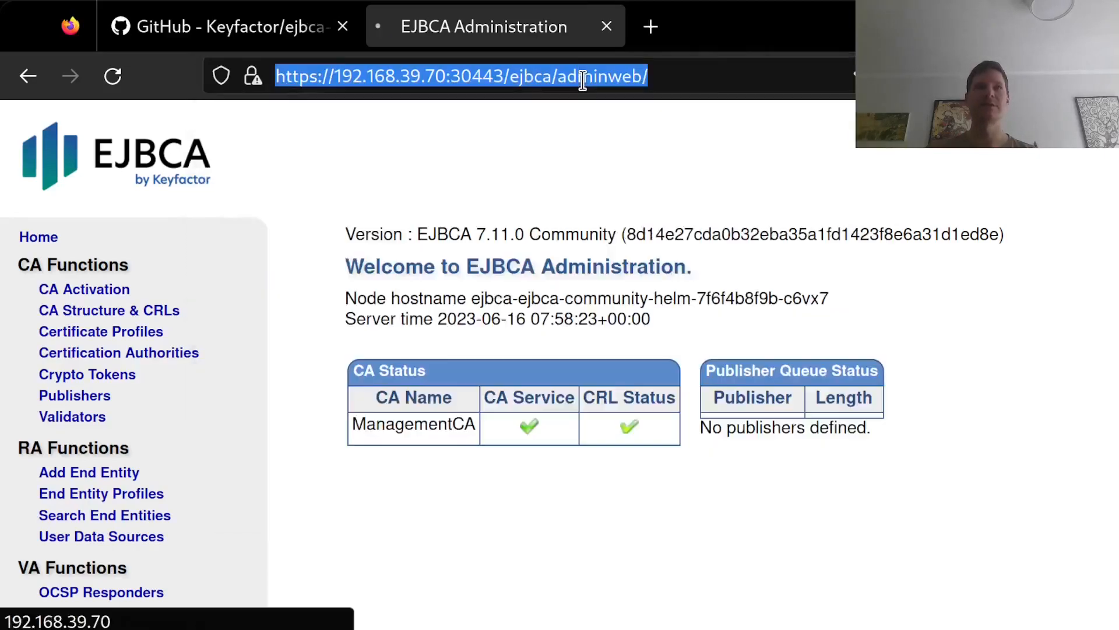
key(Return)
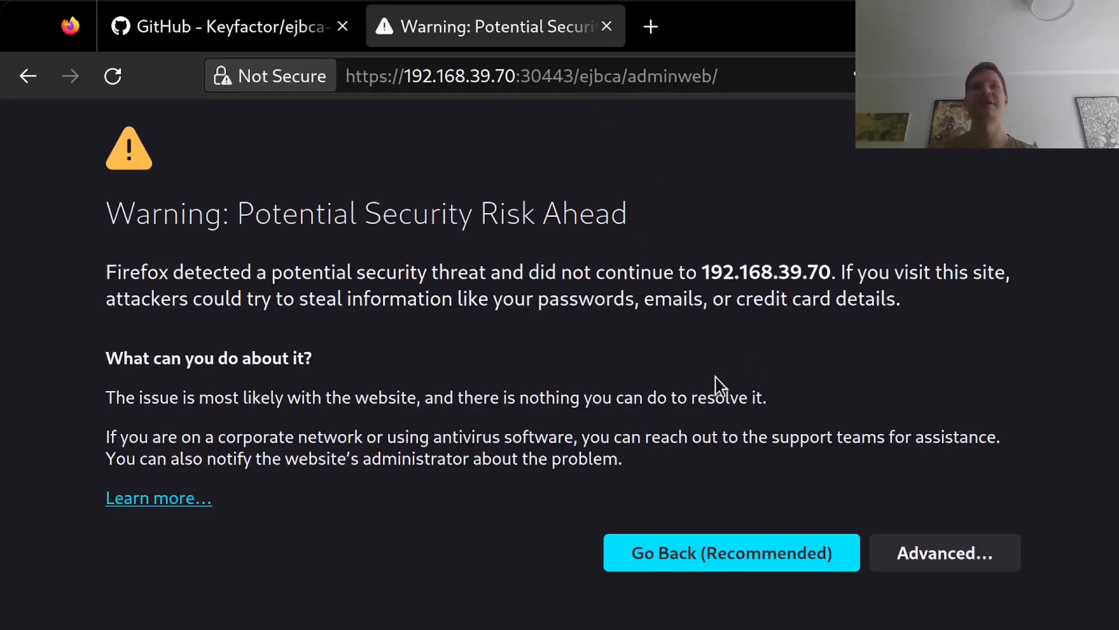
mouse_move(942, 416)
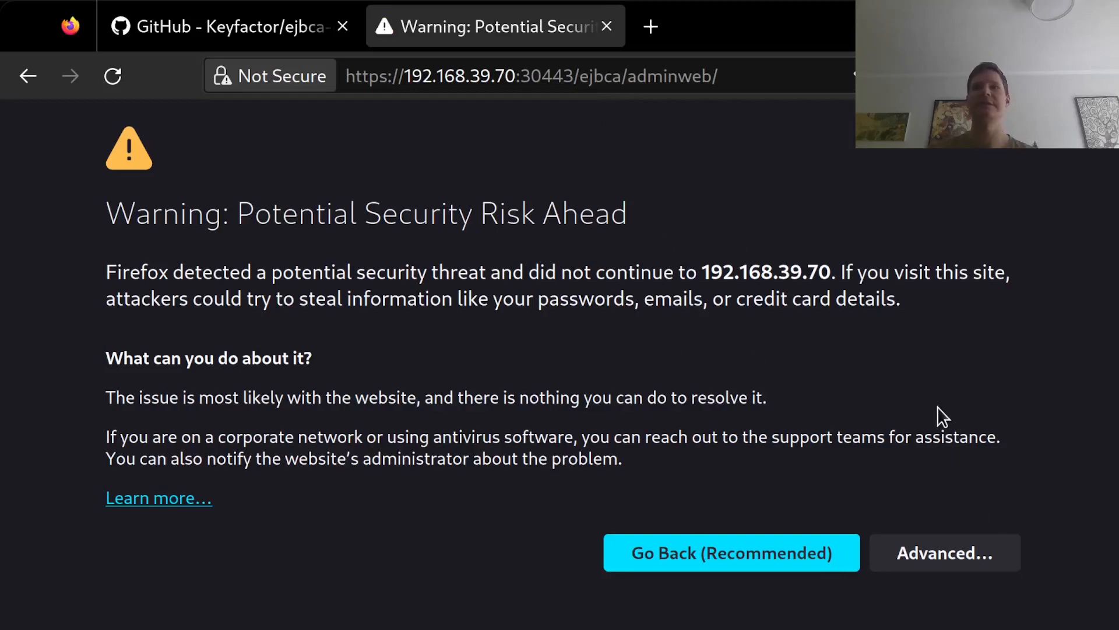
mouse_move(935, 481)
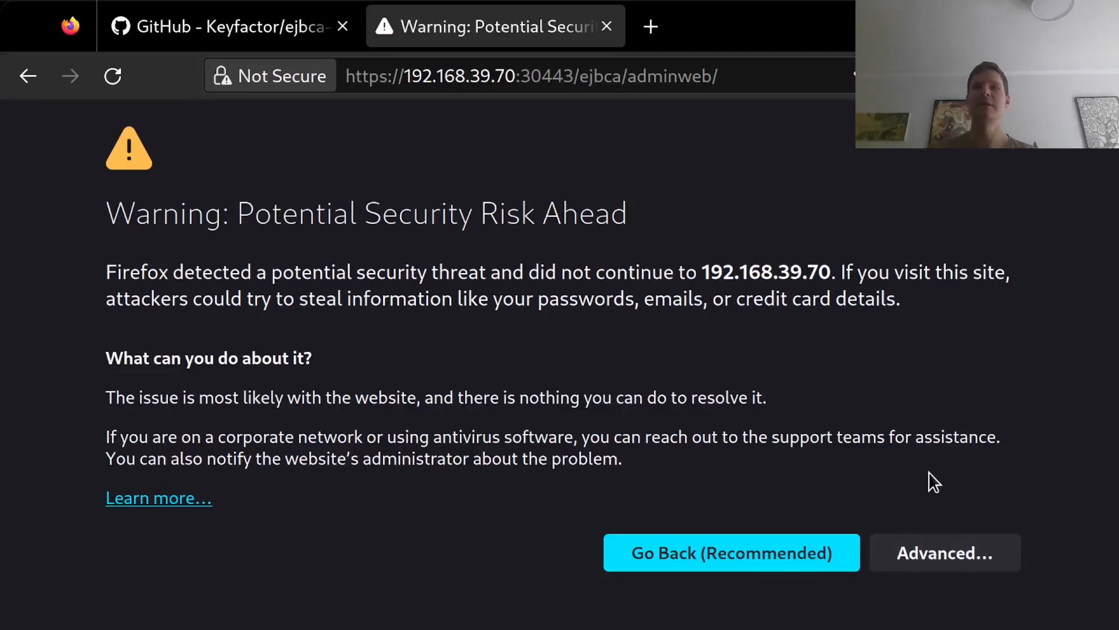
click(943, 551)
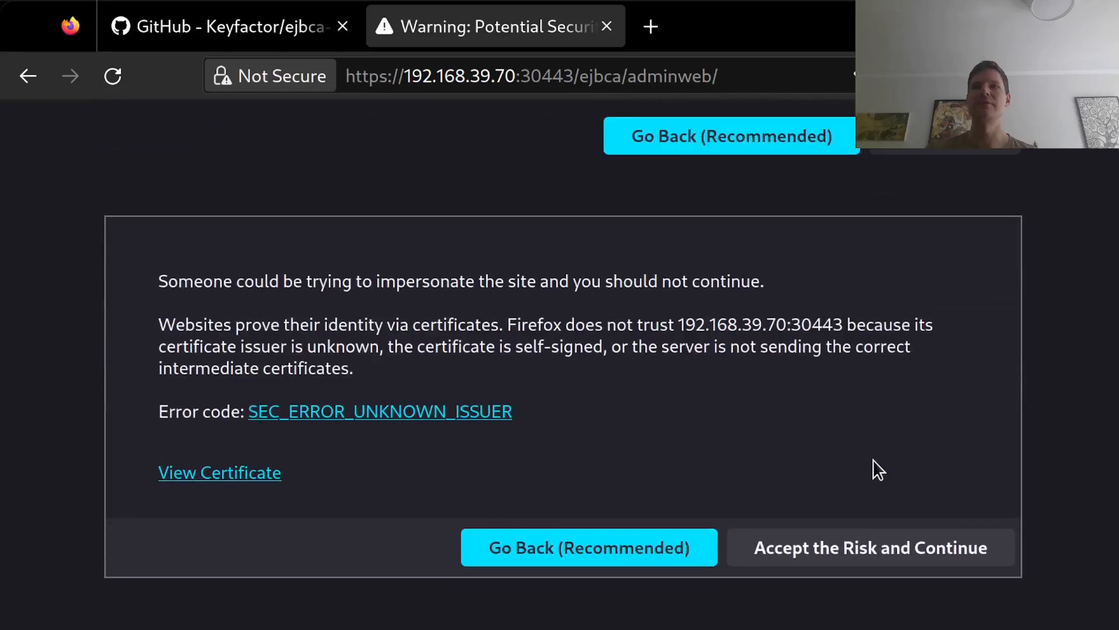
click(870, 548)
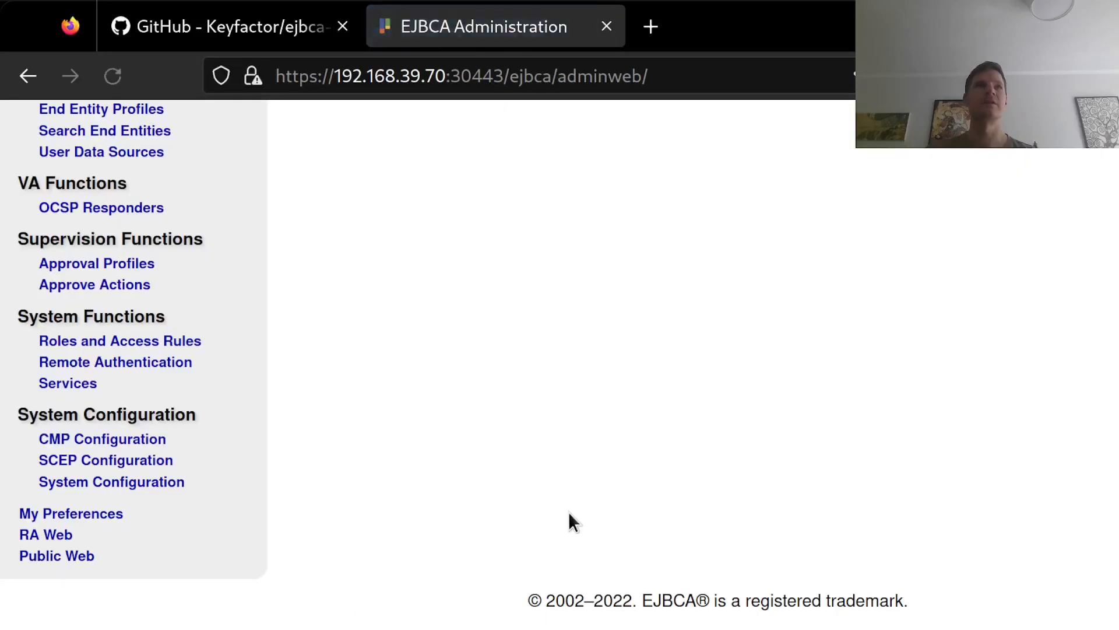
- Scroll to the top to show node hostname ejbca-ejbca-community-helm-7fc478959c-sq6pn
scroll(up, 3)
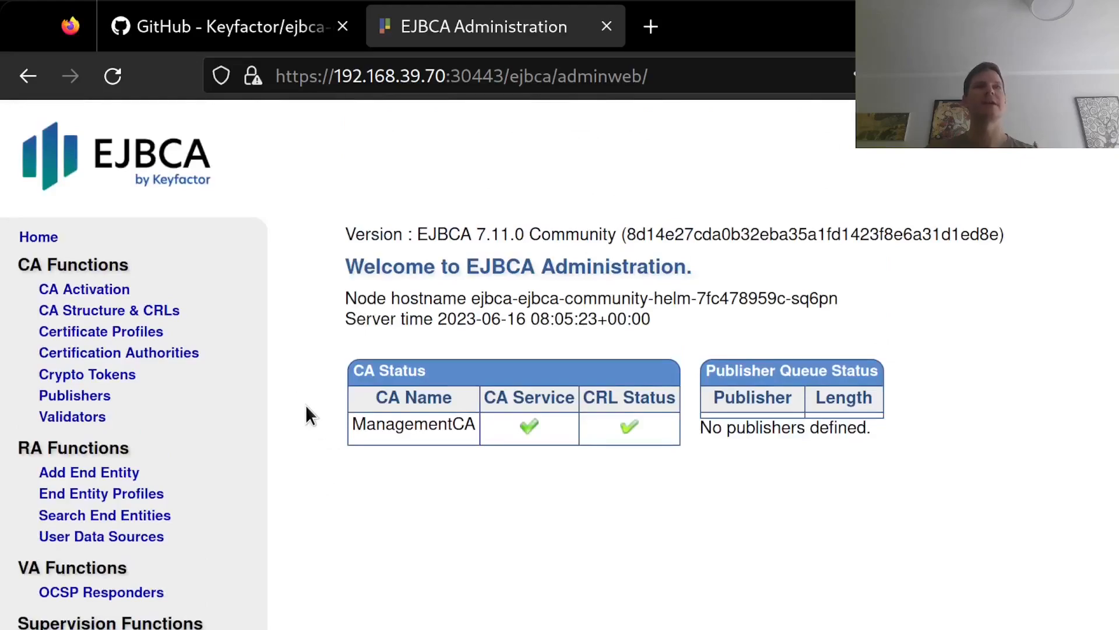
mouse_move(288, 440)
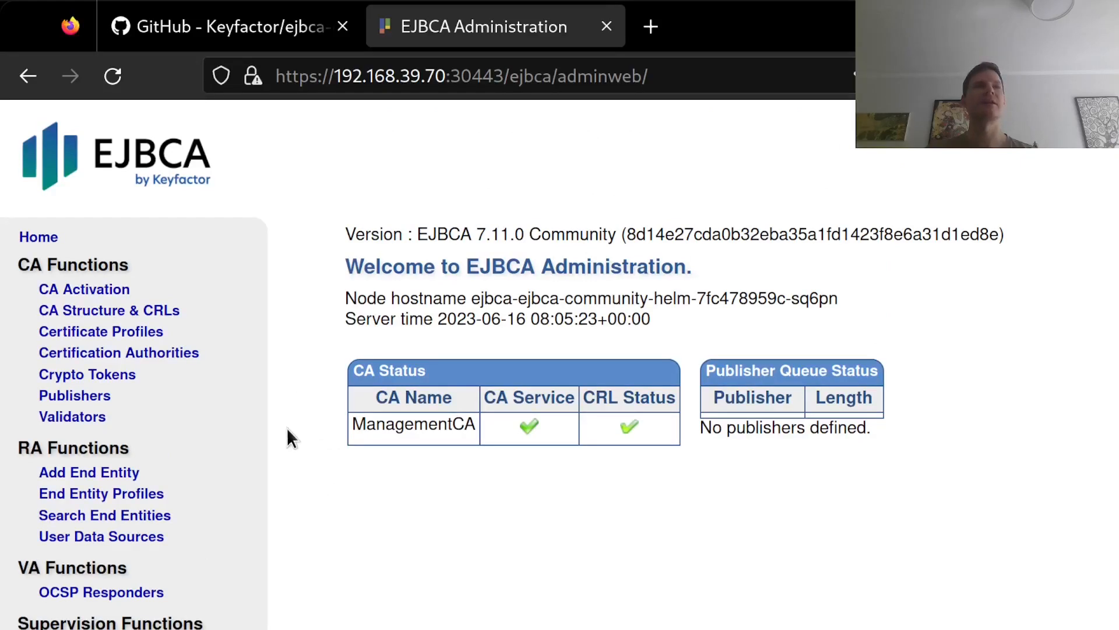
mouse_move(312, 428)
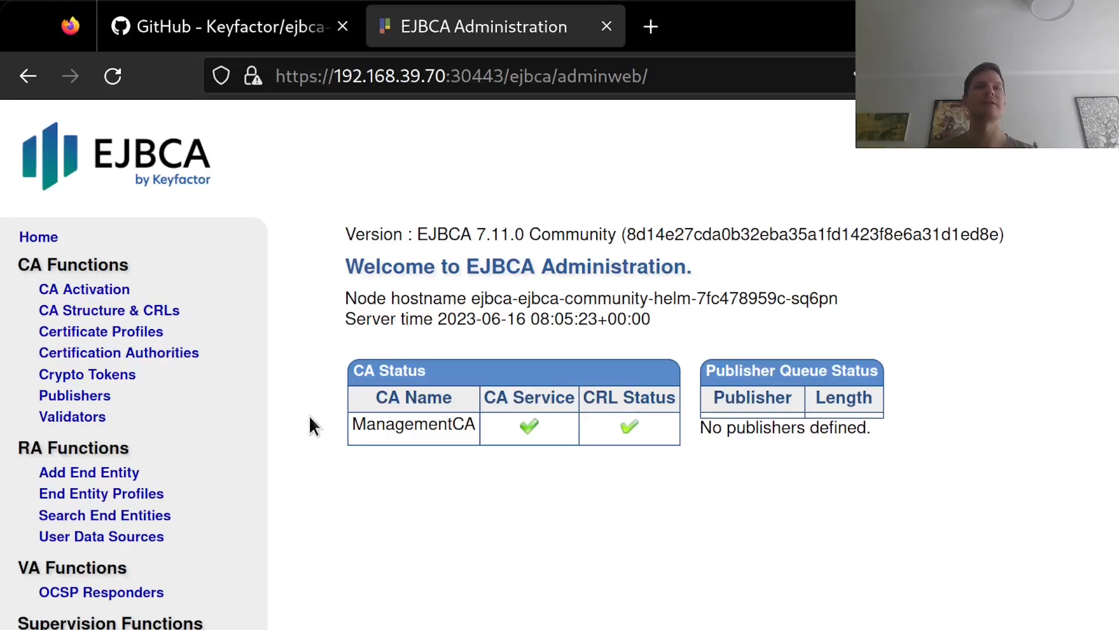
mouse_move(323, 459)
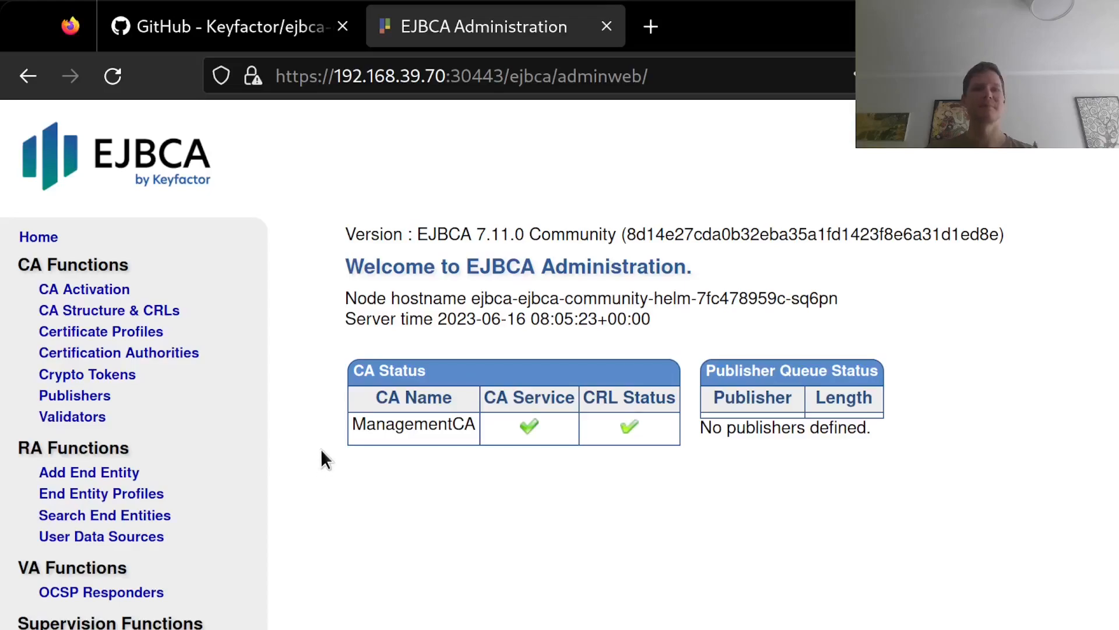
mouse_move(317, 484)
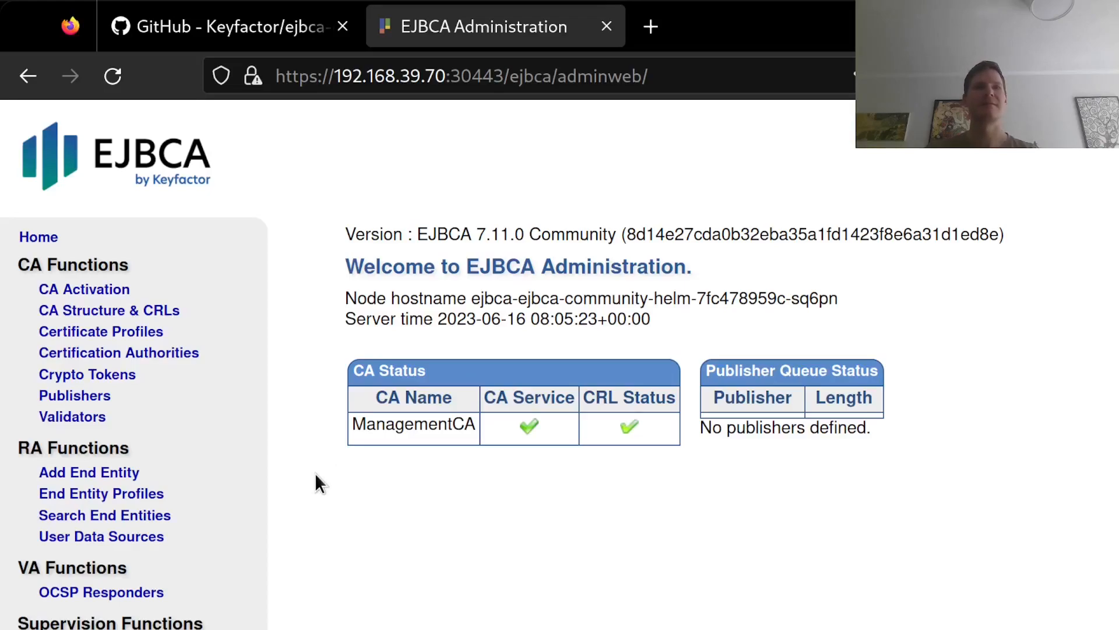
mouse_move(307, 463)
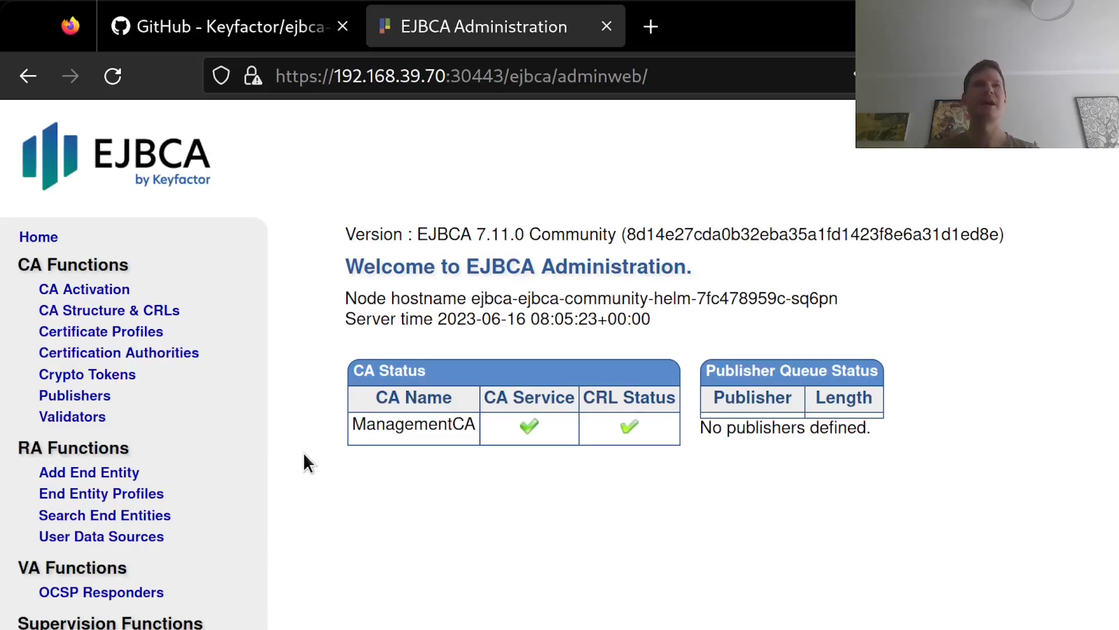
mouse_move(310, 448)
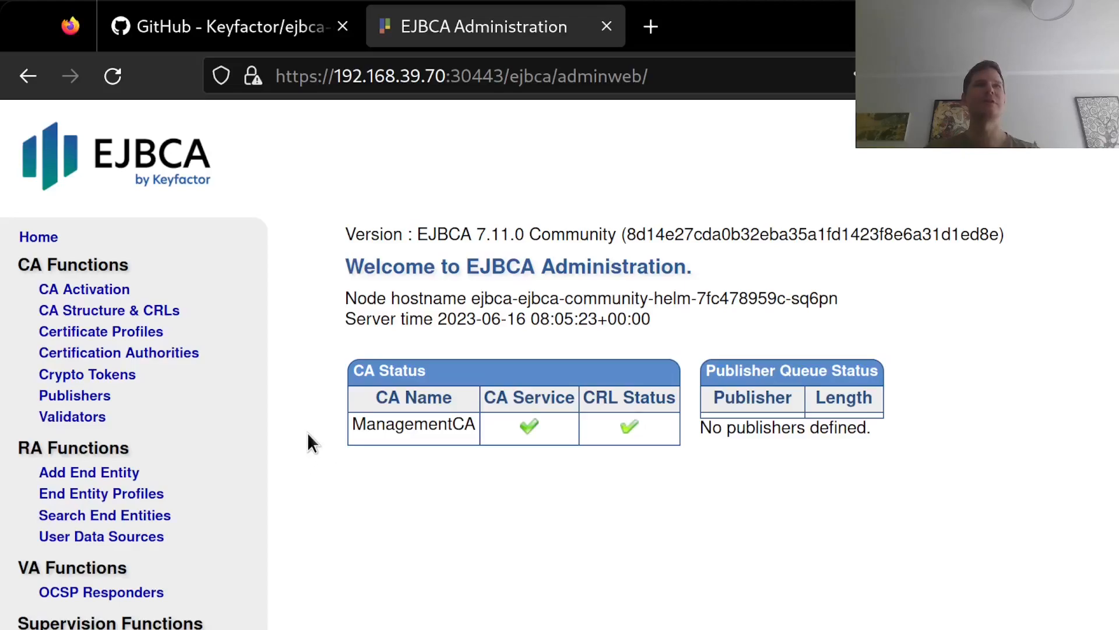